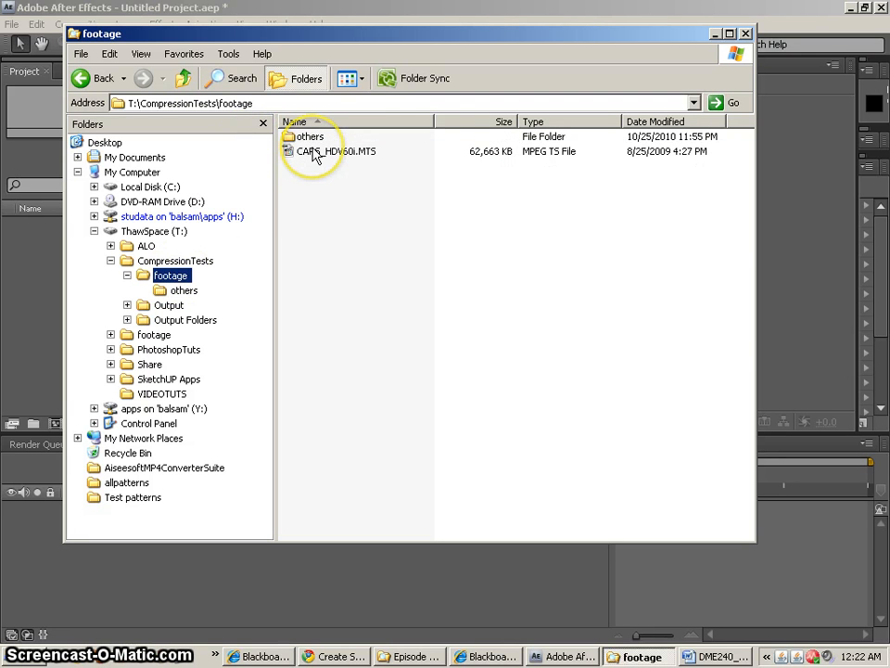
Pick CARS_HDV60i.MTS from the footage folder to import it and build a composition.
click(335, 152)
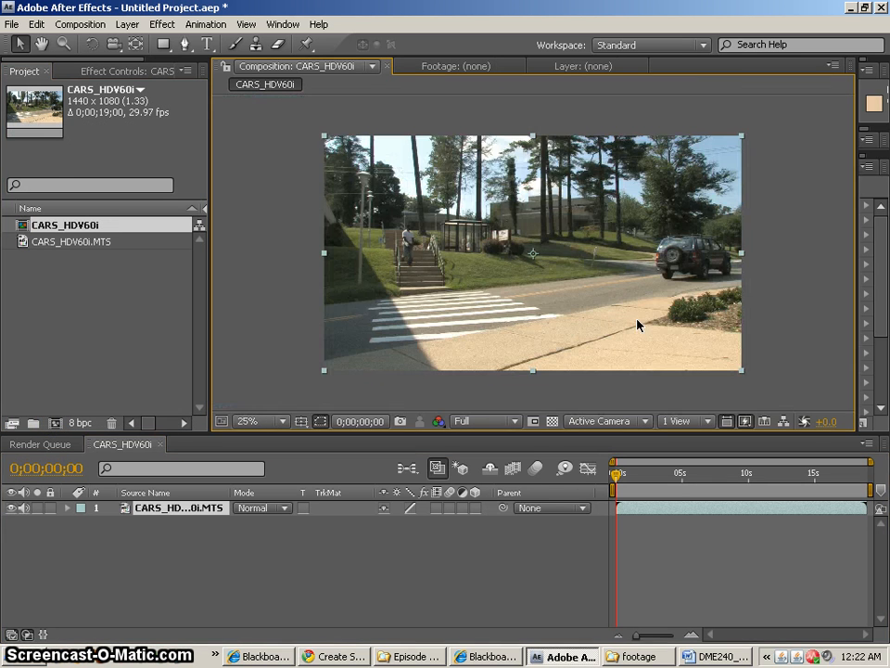
click(727, 421)
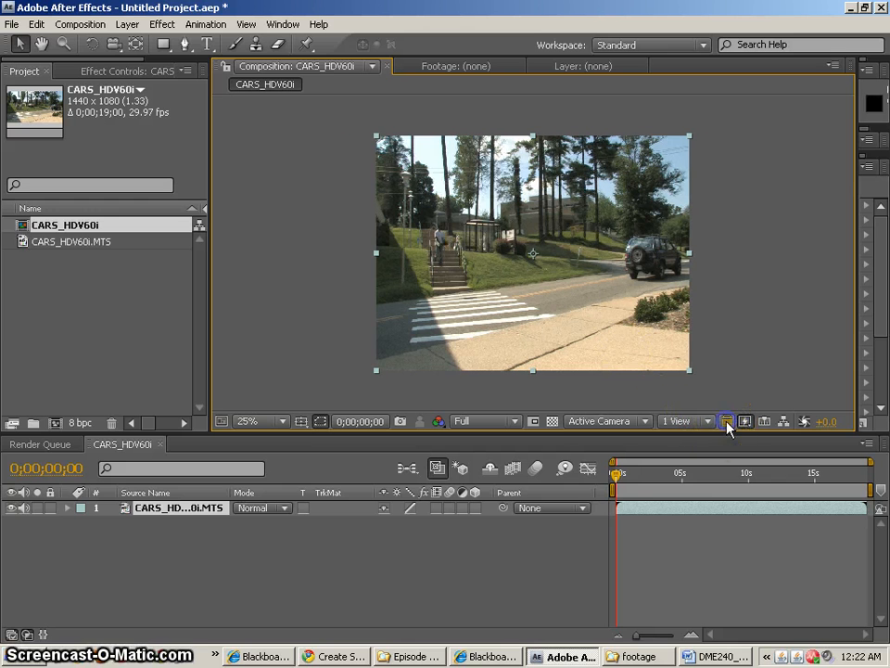
click(728, 421)
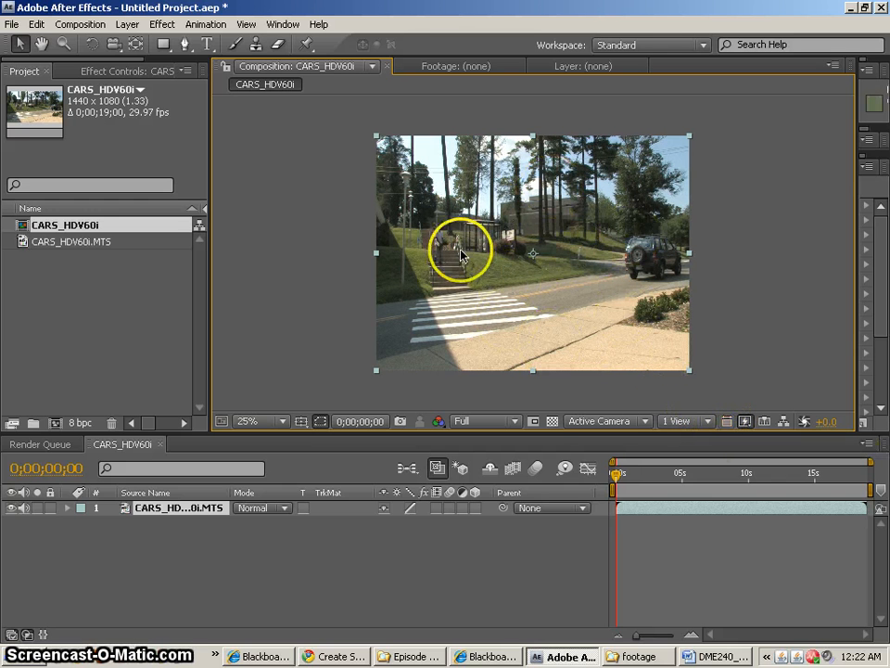
click(728, 420)
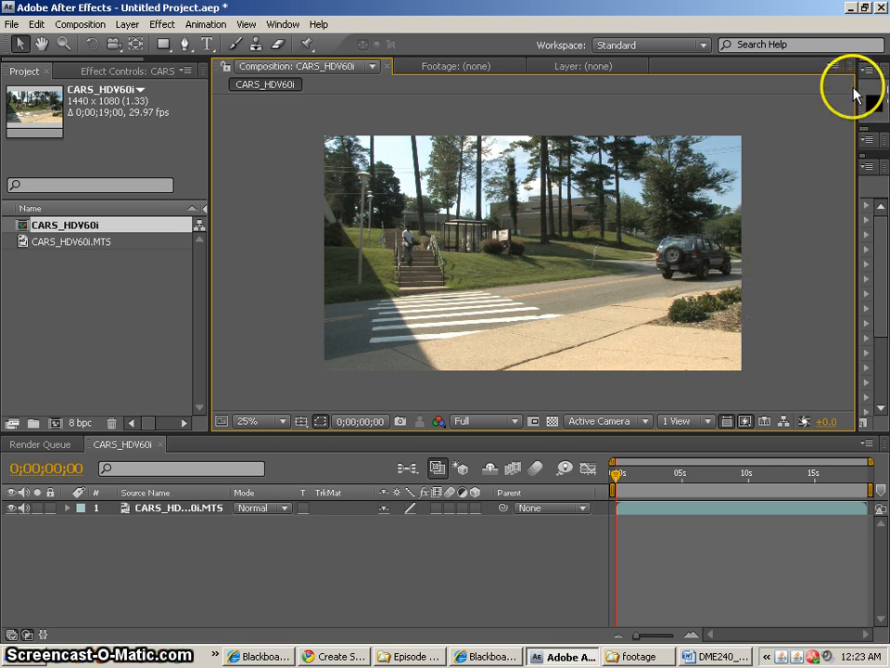
Change the CARS_HDV60i composition duration from 19 to 15 seconds (1500).
click(834, 69)
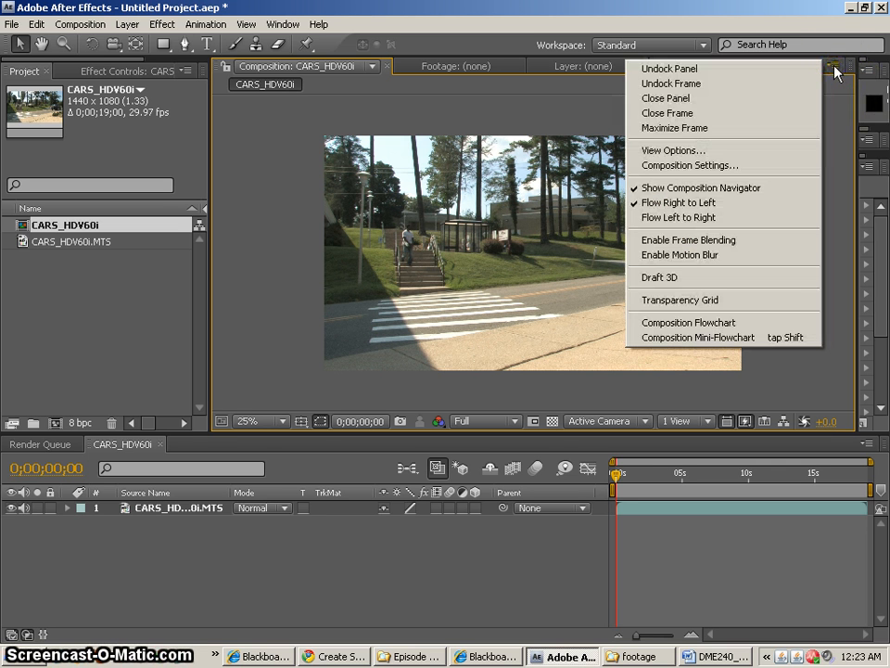
mouse_move(682, 165)
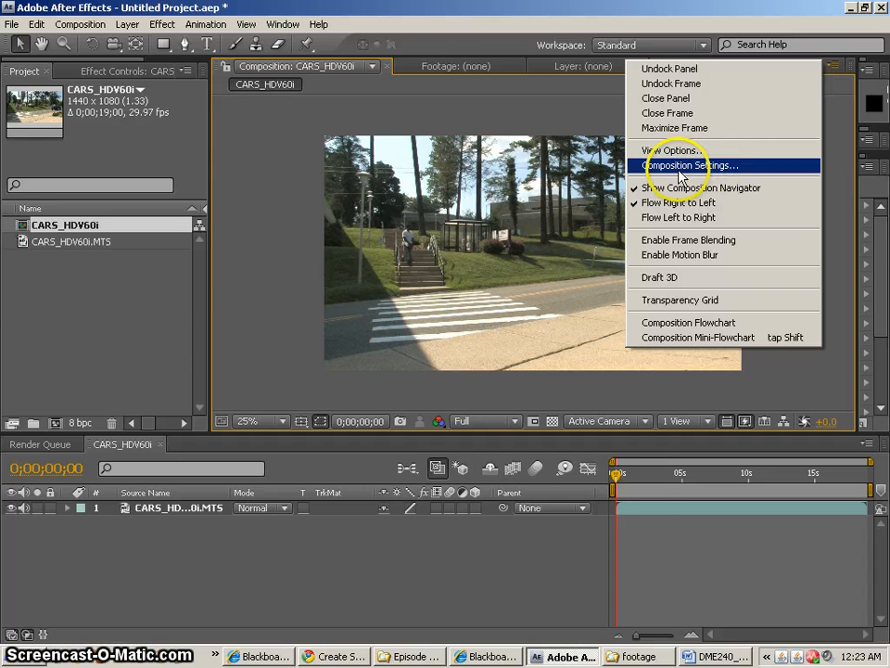
click(688, 165)
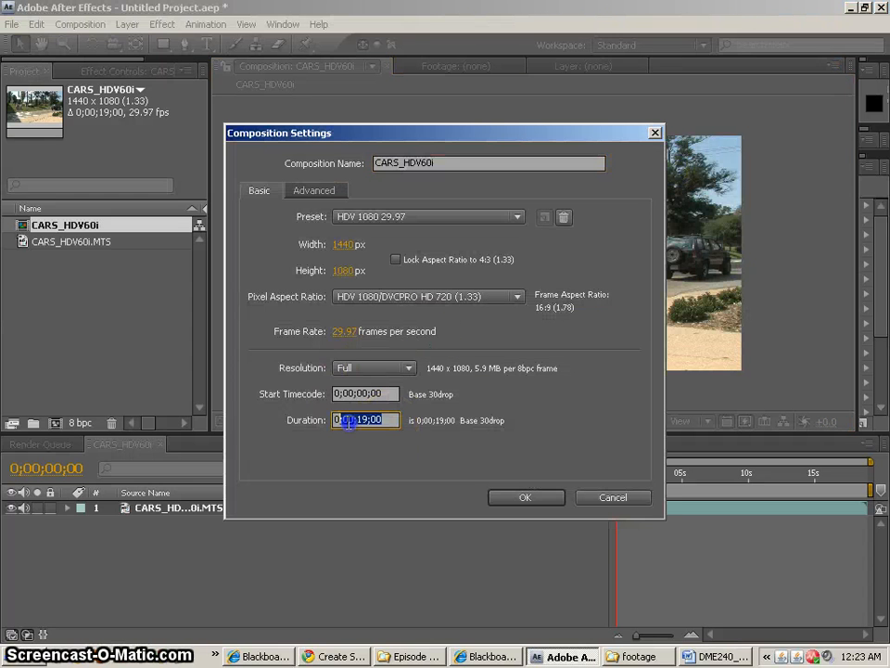
text(1500)
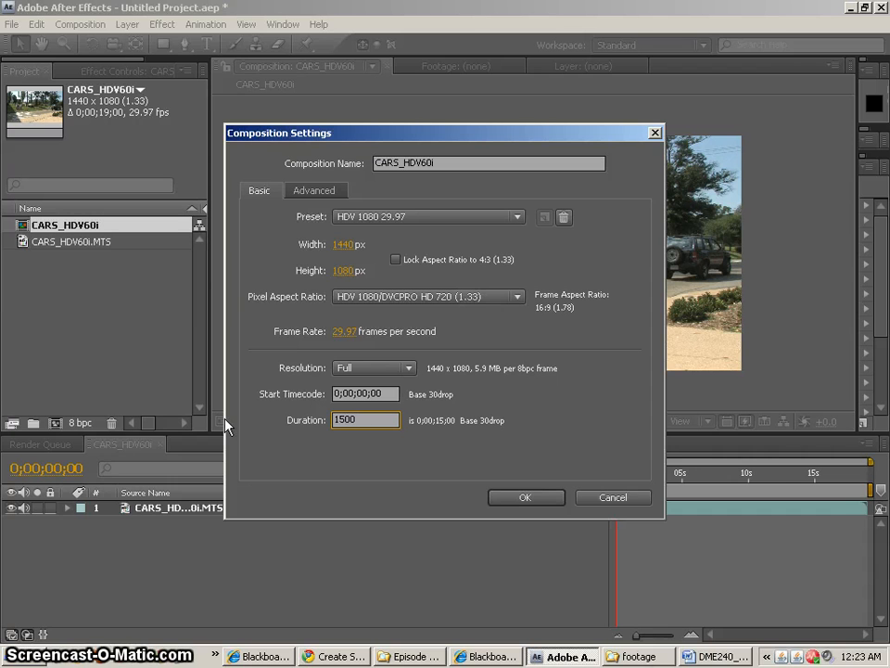
click(526, 497)
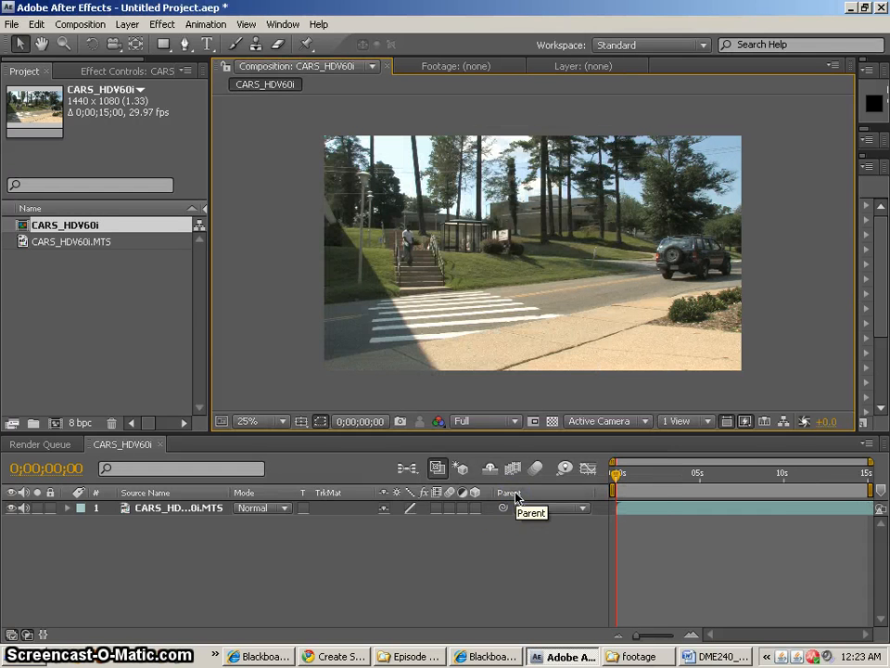
drag(614, 474, 647, 474)
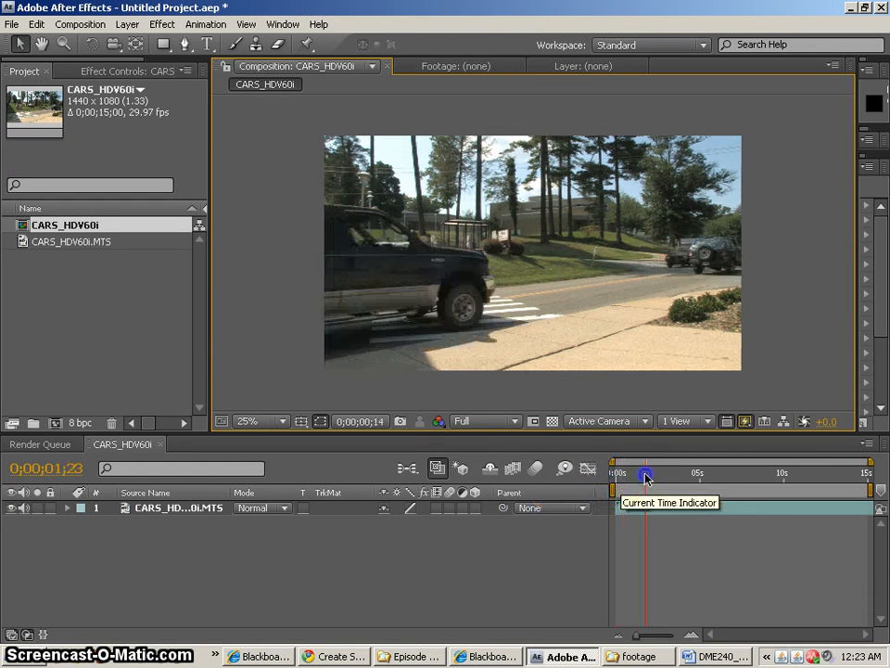
drag(645, 475, 612, 475)
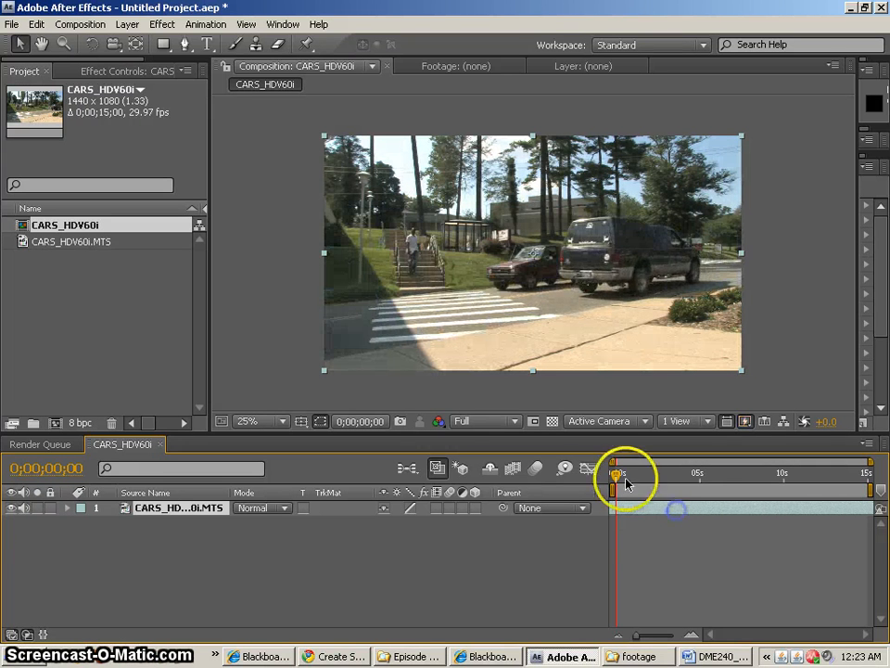
drag(619, 474, 804, 474)
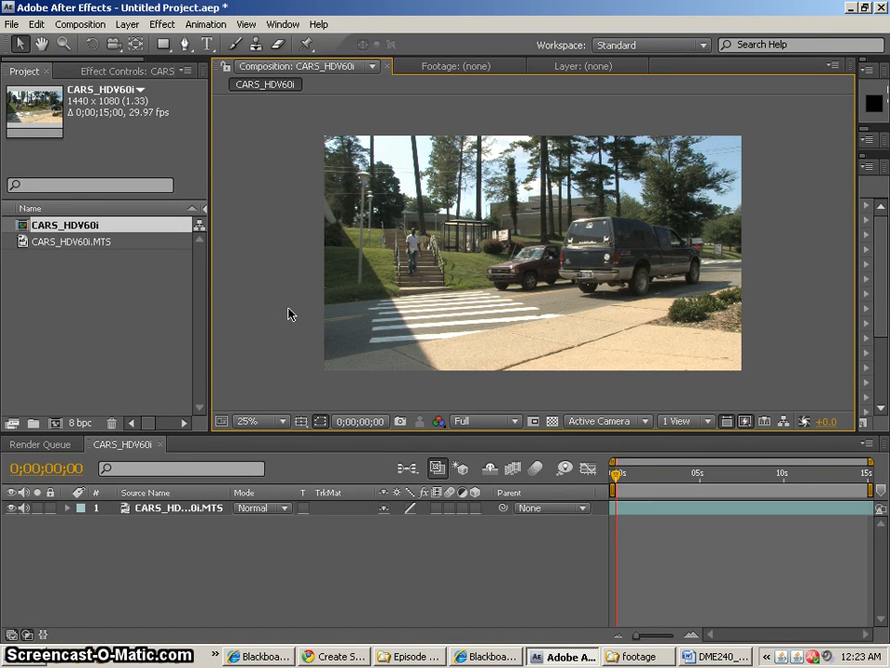
Browse the Effect menu's categories over the CARS_HDV60i footage.
click(162, 24)
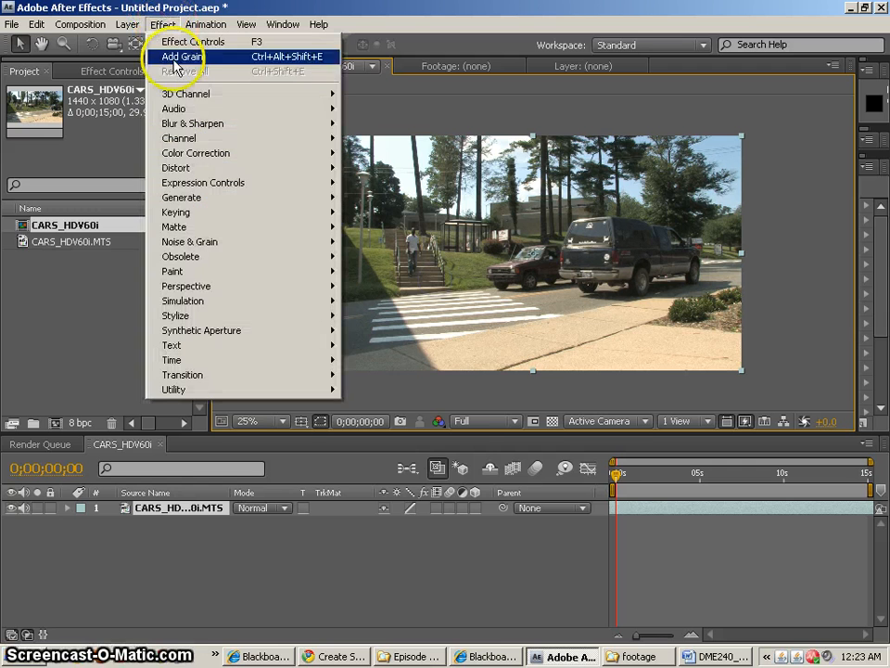
mouse_move(175, 168)
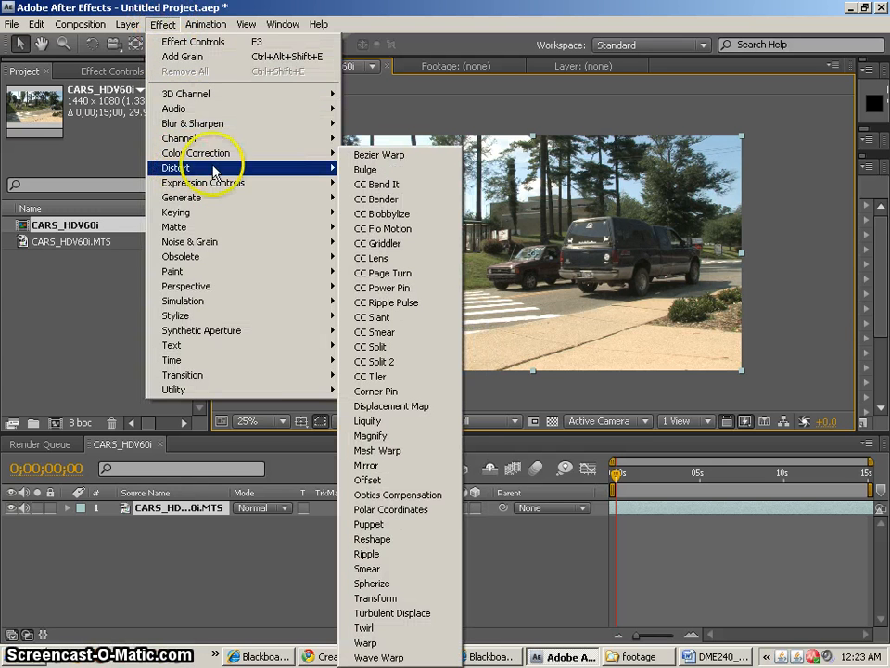
mouse_move(195, 153)
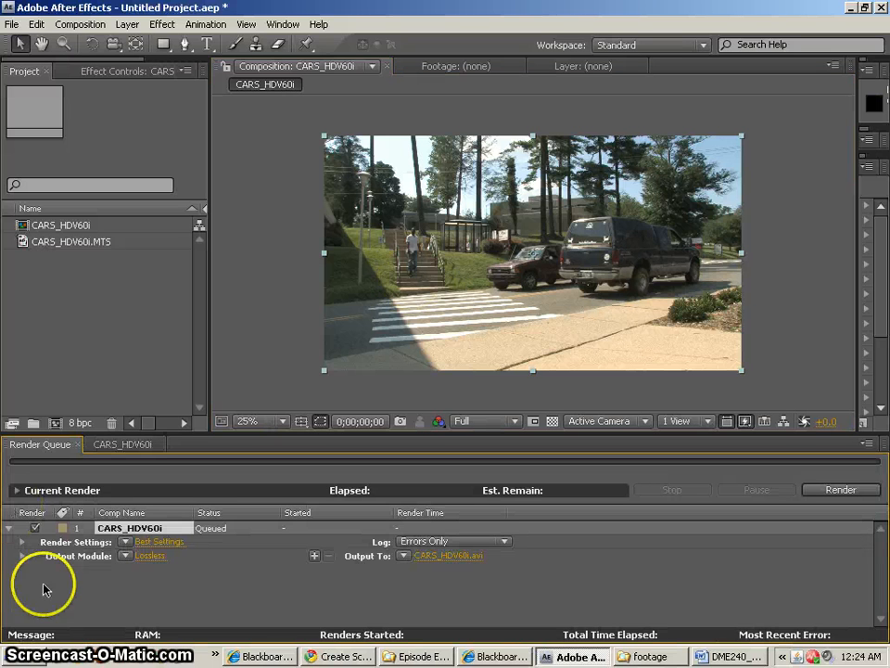
Set the queued render's output format to MPEG2-DVD.
click(149, 555)
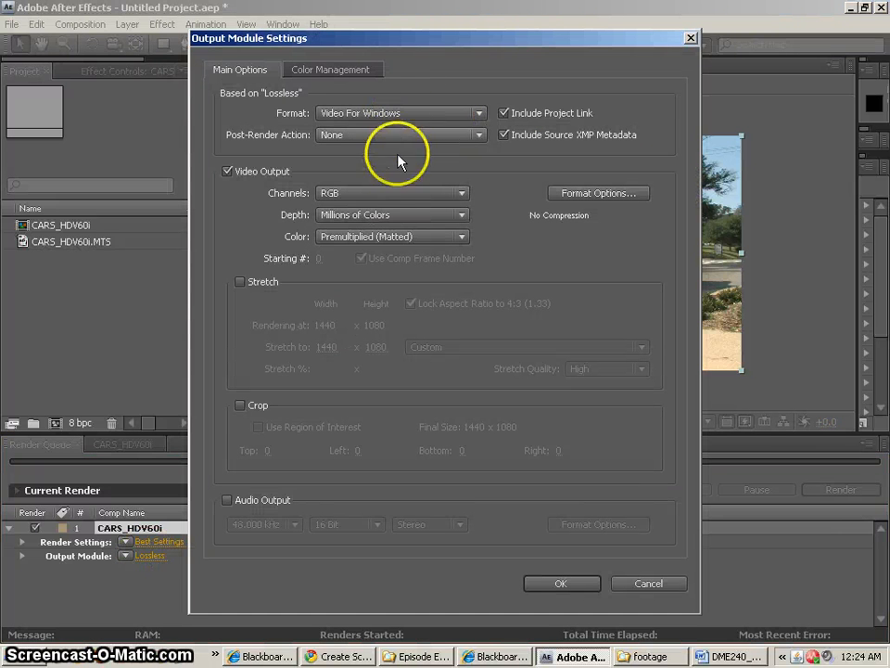
click(401, 112)
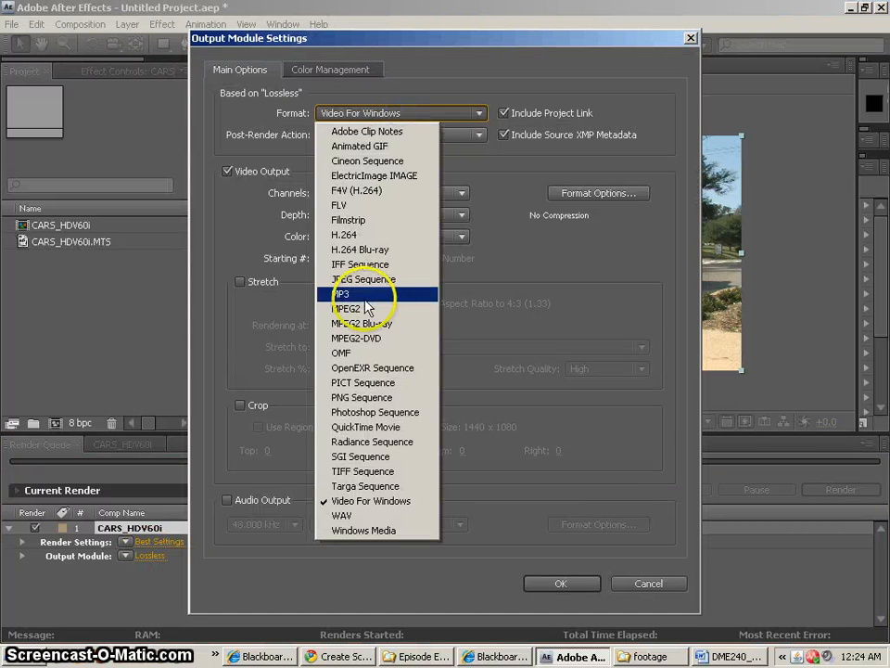
click(356, 337)
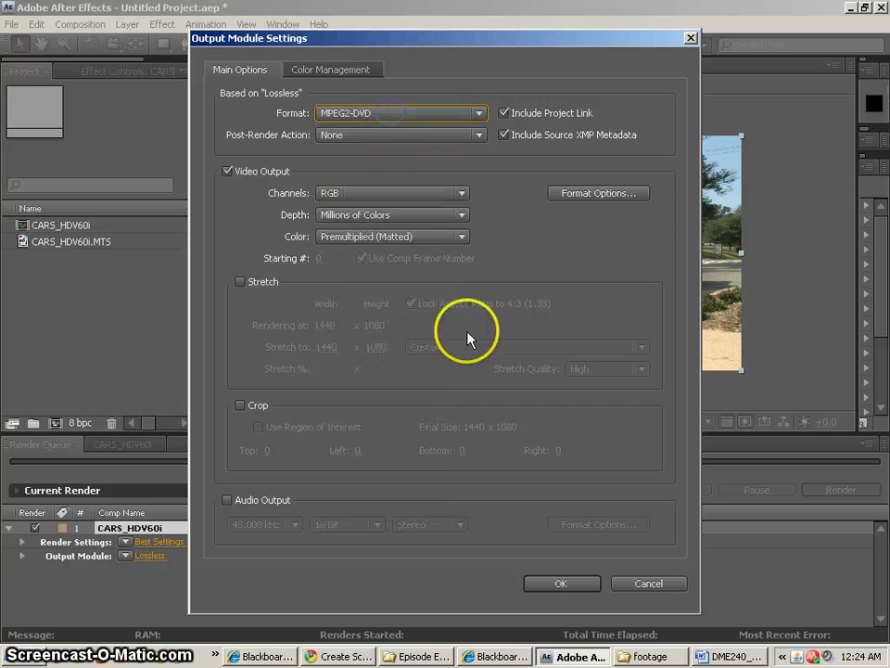
mouse_move(499, 308)
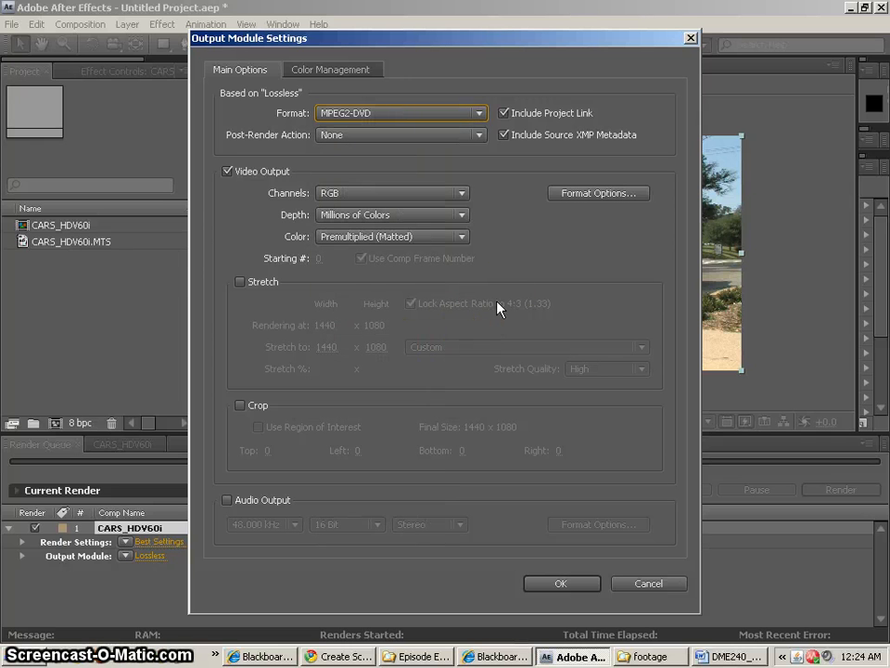
Stretch the output to NTSC DV Widescreen 720x480 with high resize quality.
click(240, 281)
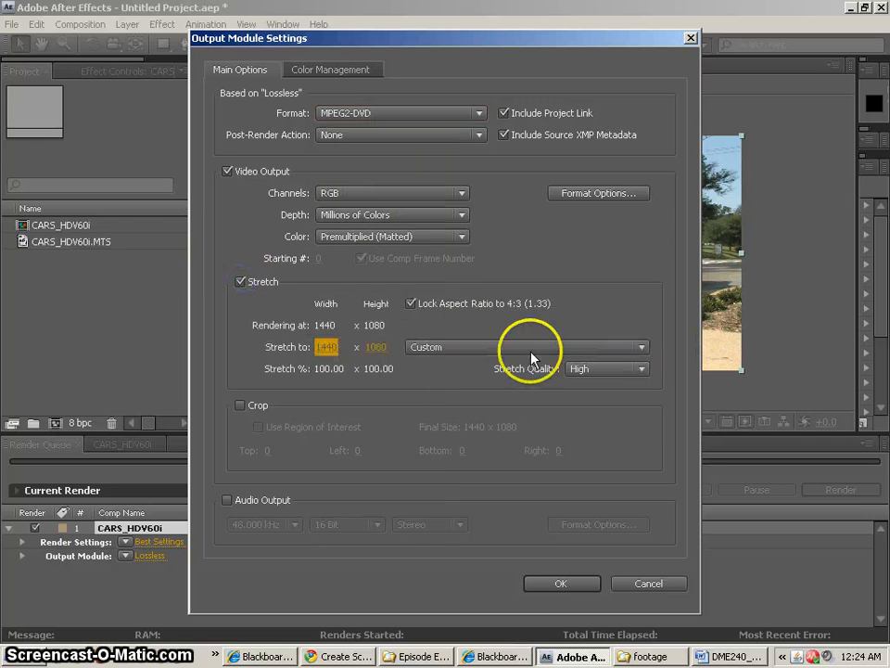
click(527, 346)
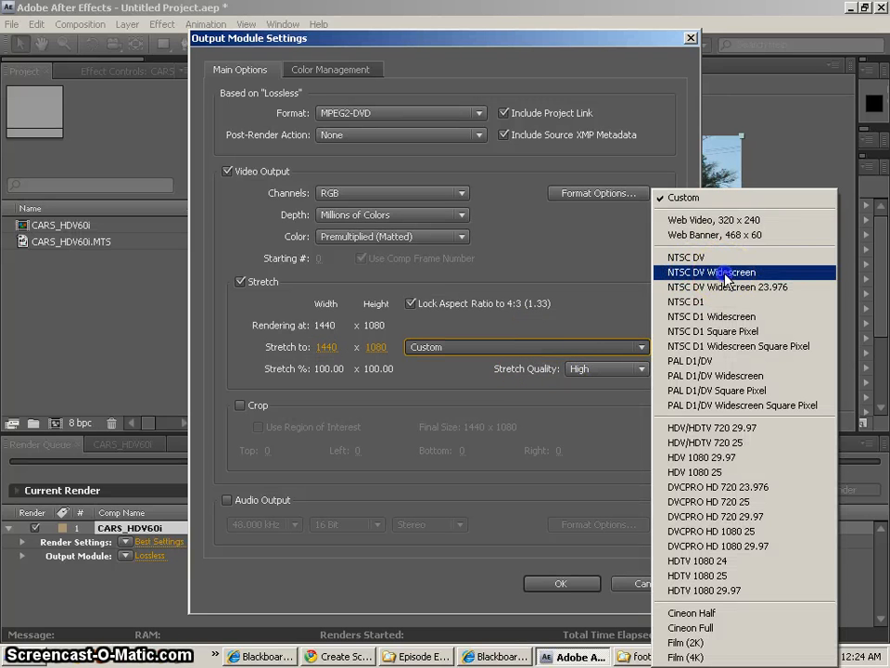
click(711, 271)
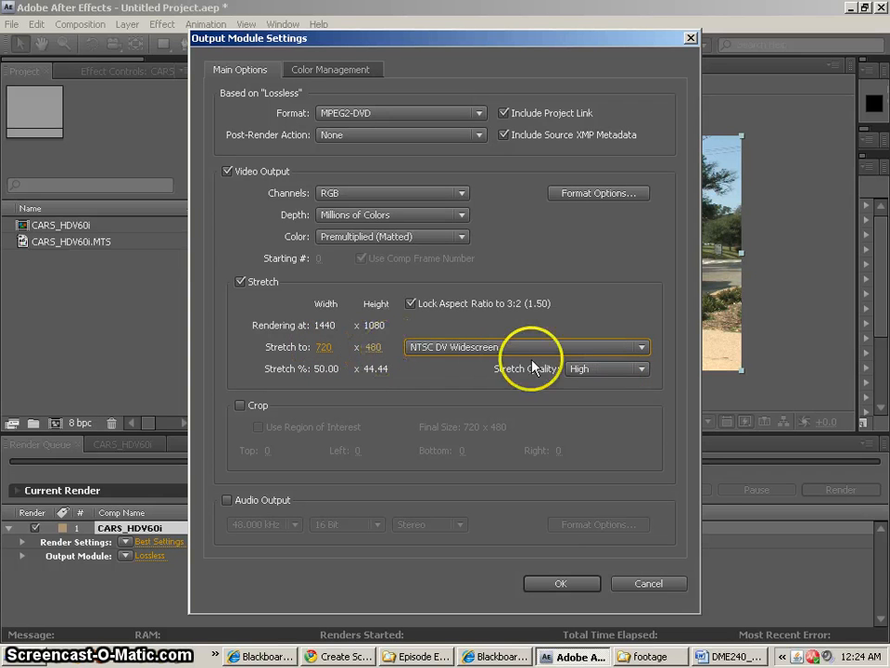
click(607, 368)
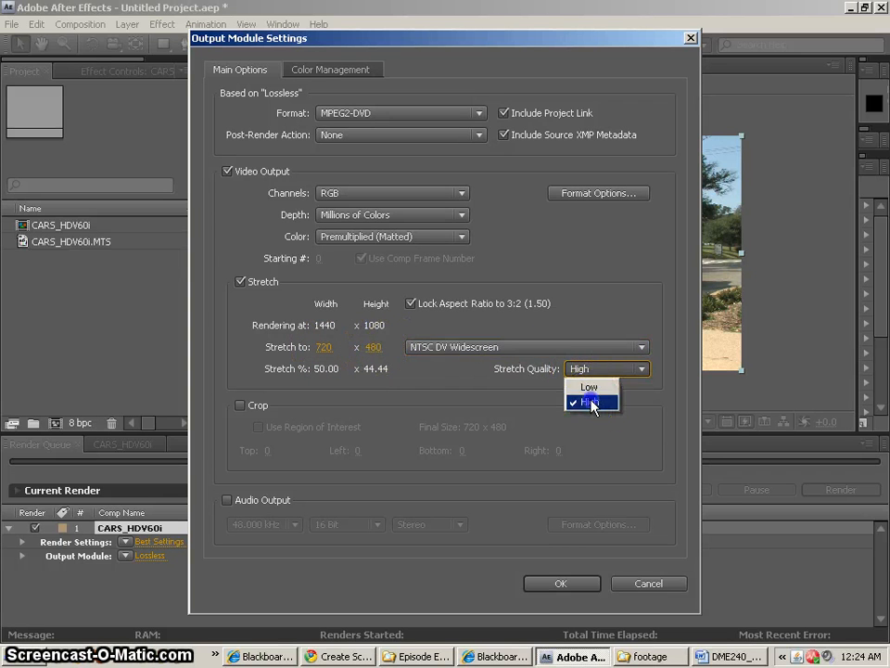
click(226, 500)
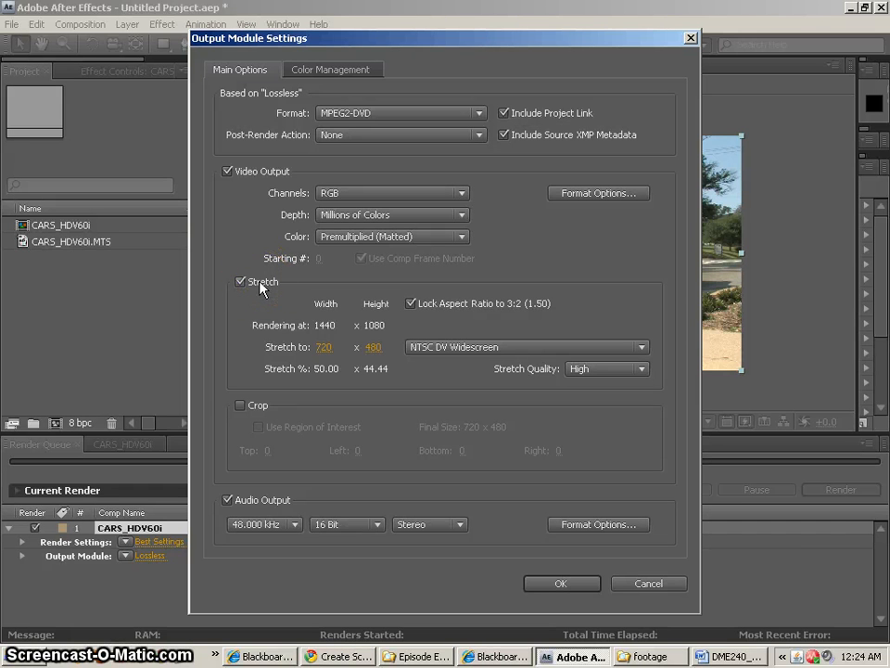
mouse_move(603, 248)
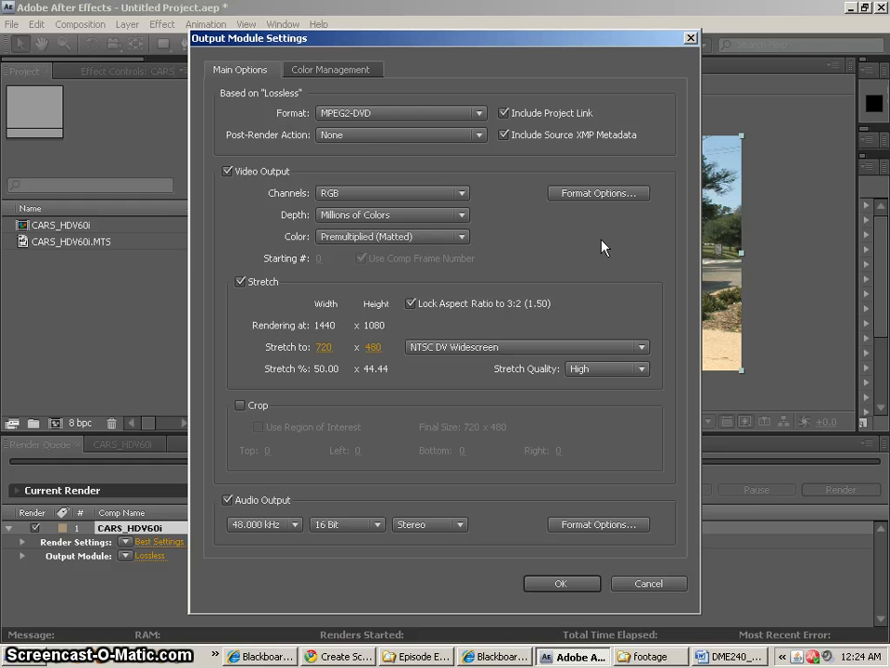
click(400, 113)
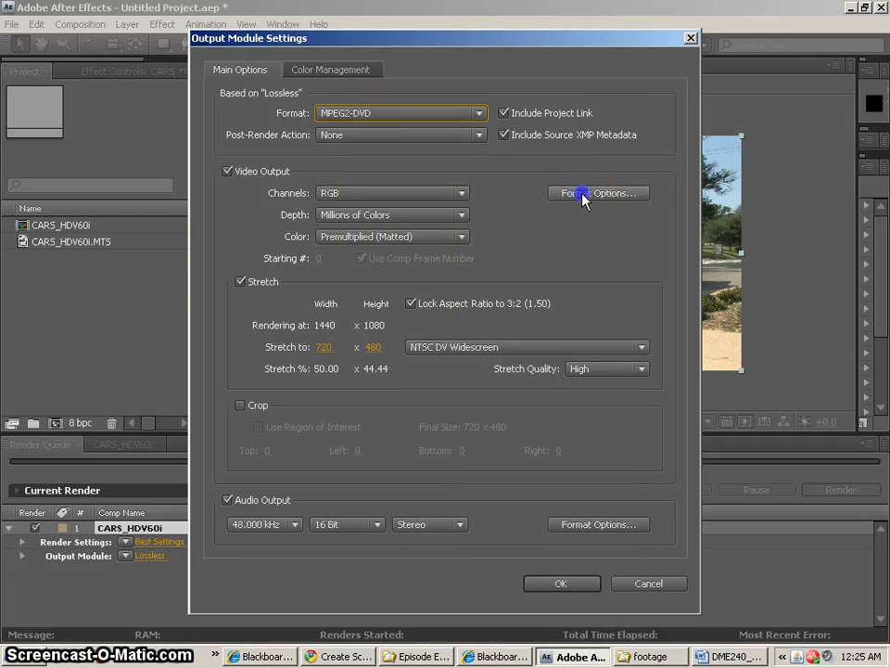
Set the MPEG2-DVD video format options to Widescreen 16:9 pixel aspect ratio.
click(598, 193)
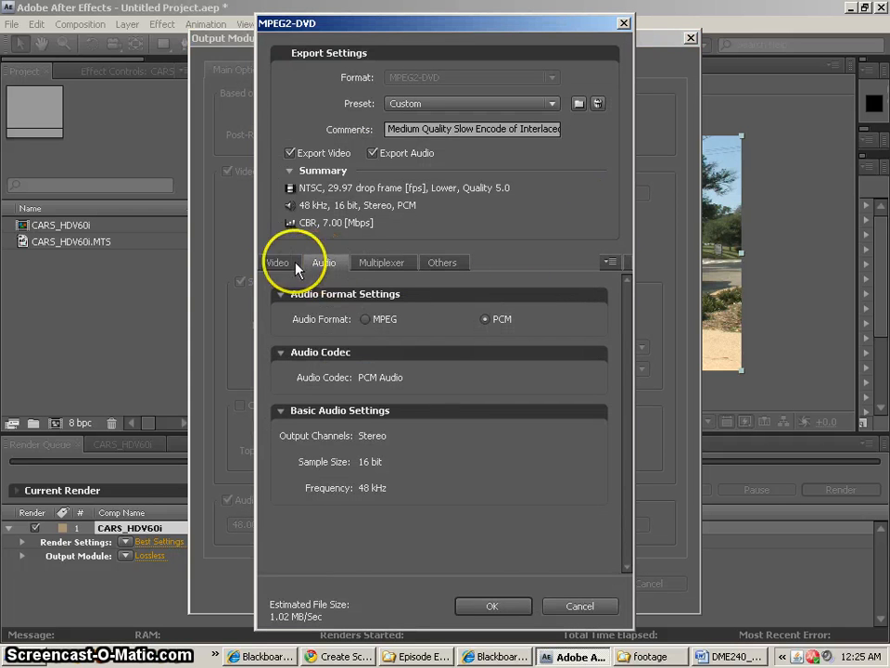
click(279, 262)
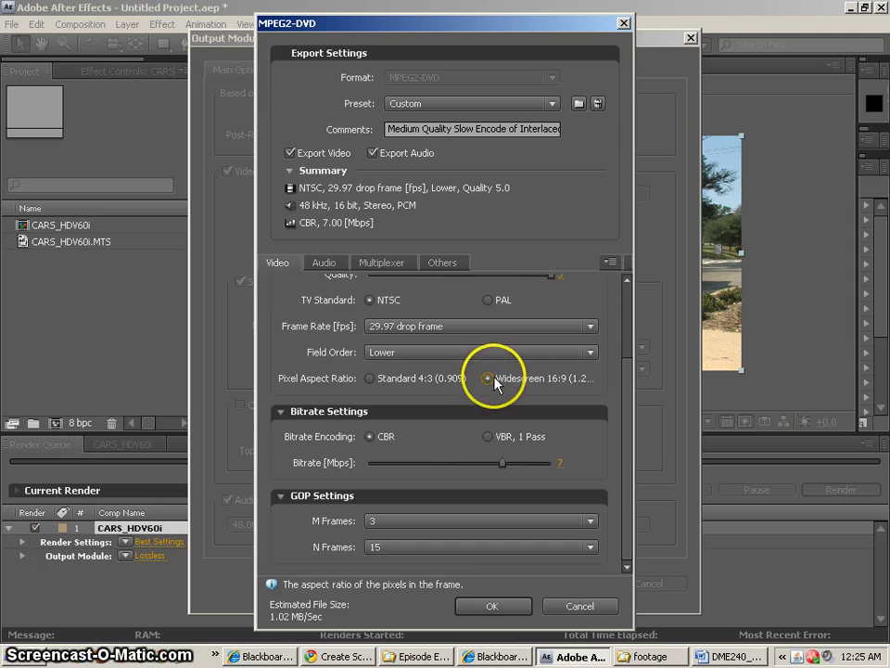
click(488, 378)
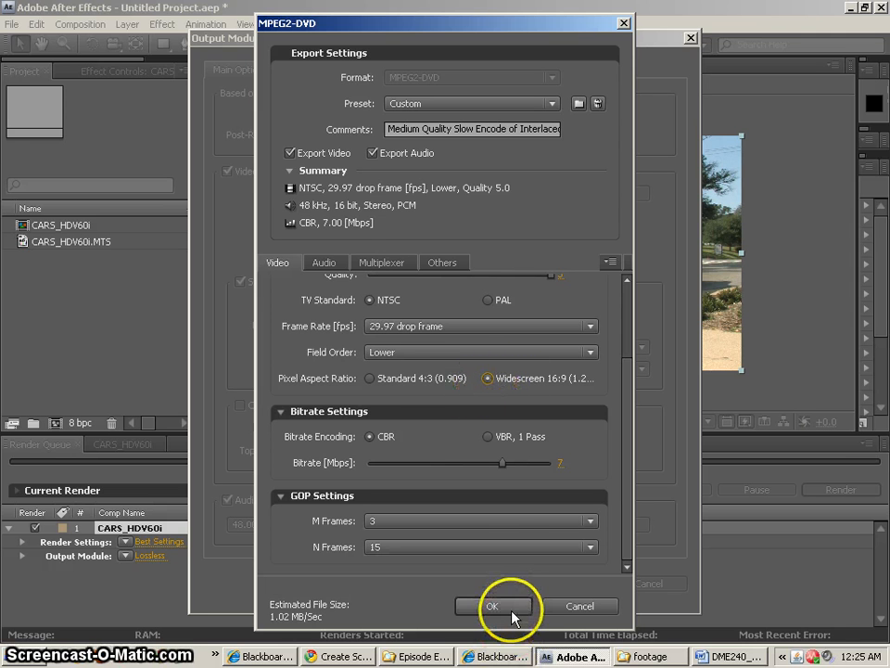
click(492, 606)
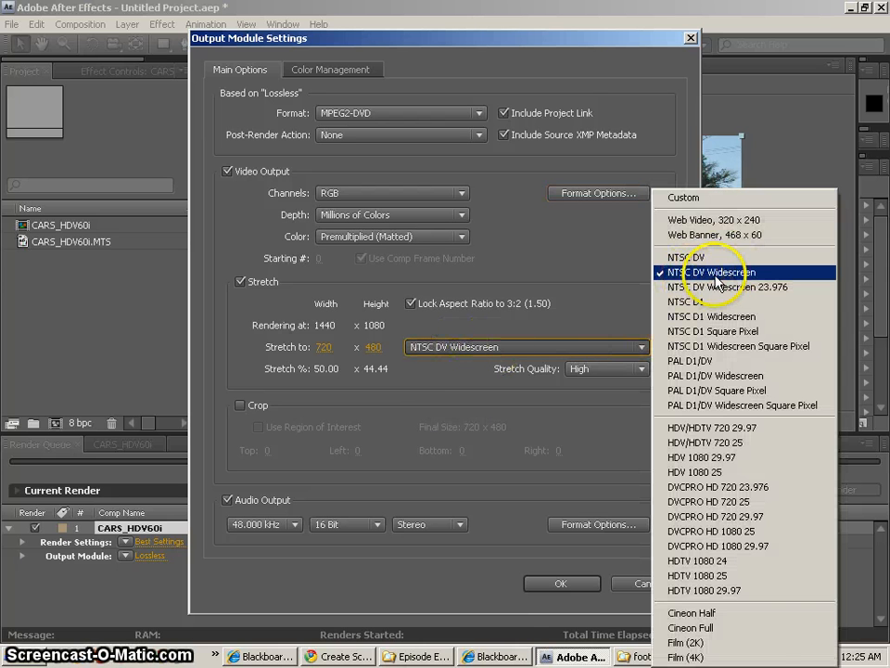
Choose the NTSC DV Widescreen stretch preset and confirm the MPEG2-DVD output settings.
click(716, 272)
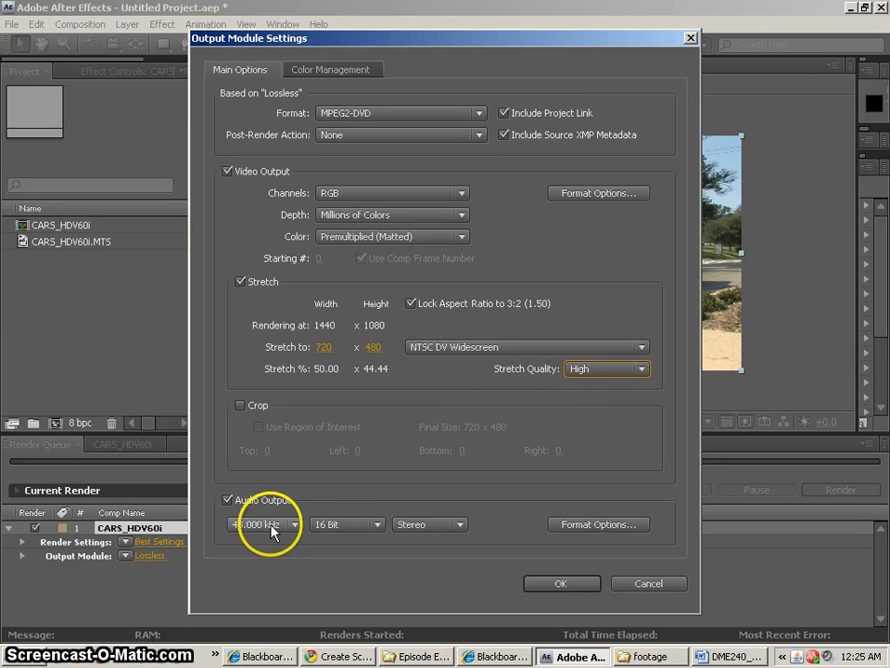
mouse_move(561, 538)
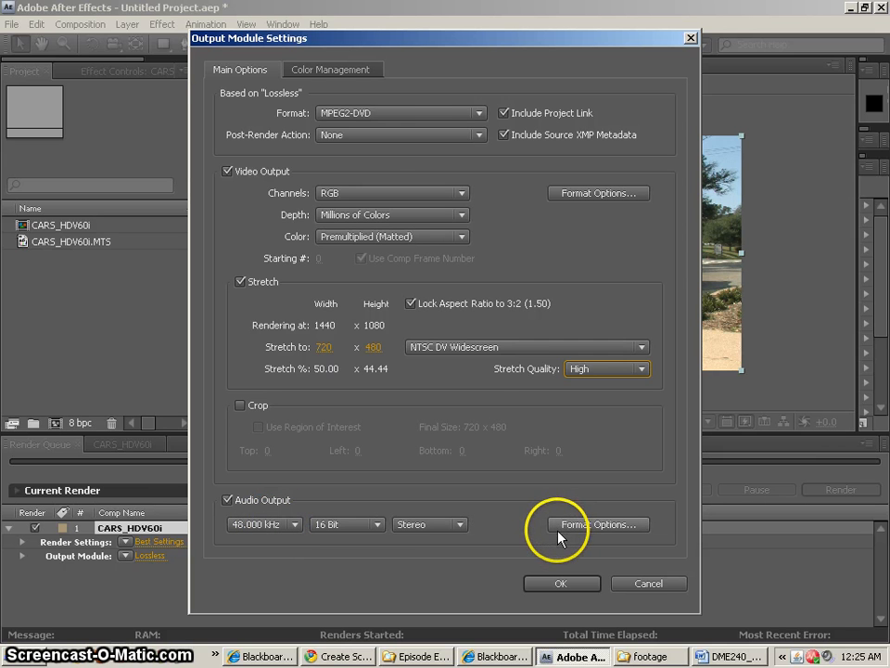
click(561, 584)
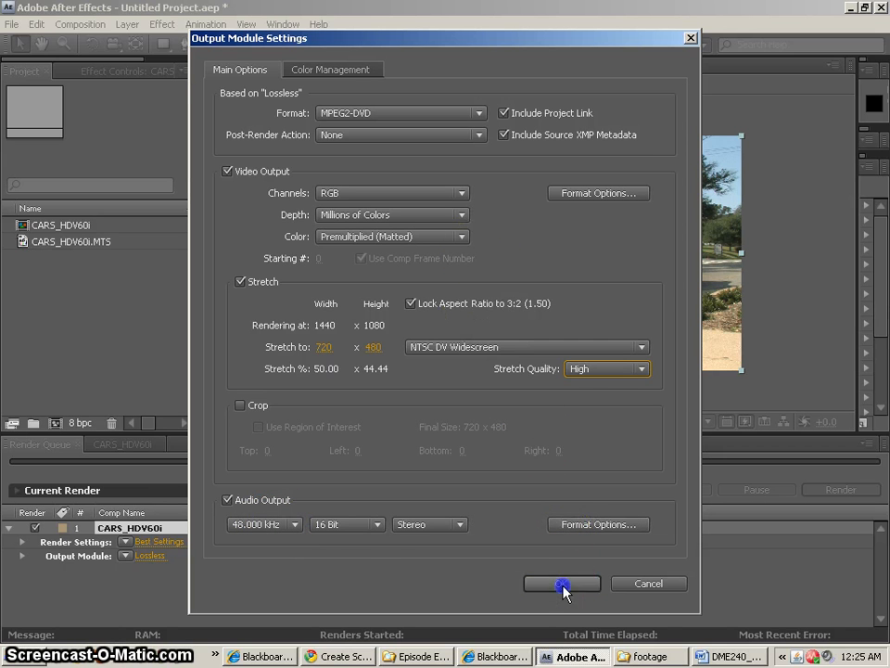
click(562, 583)
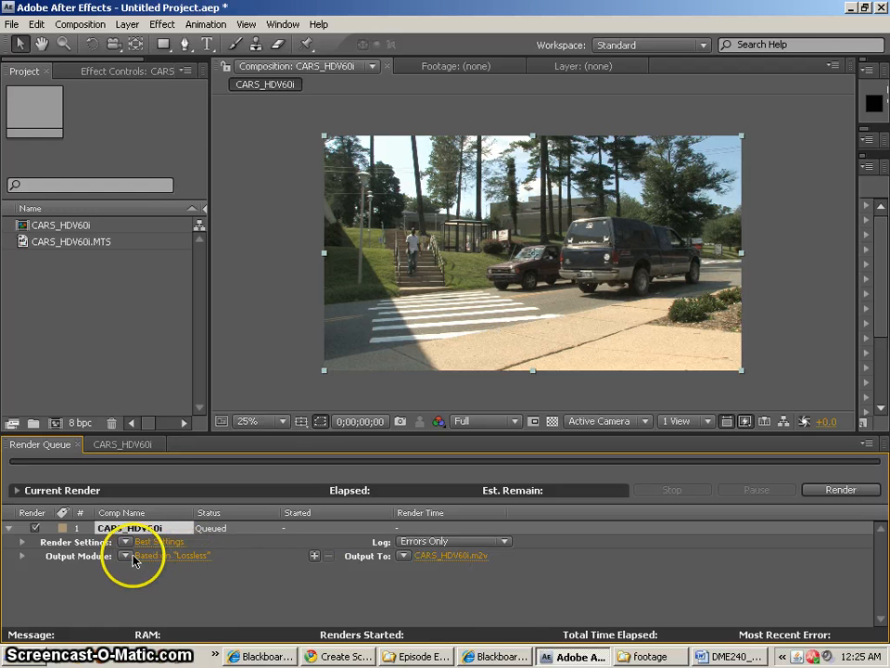
Save the current output settings as a template named 'MPEG2 dvd wide'.
click(125, 554)
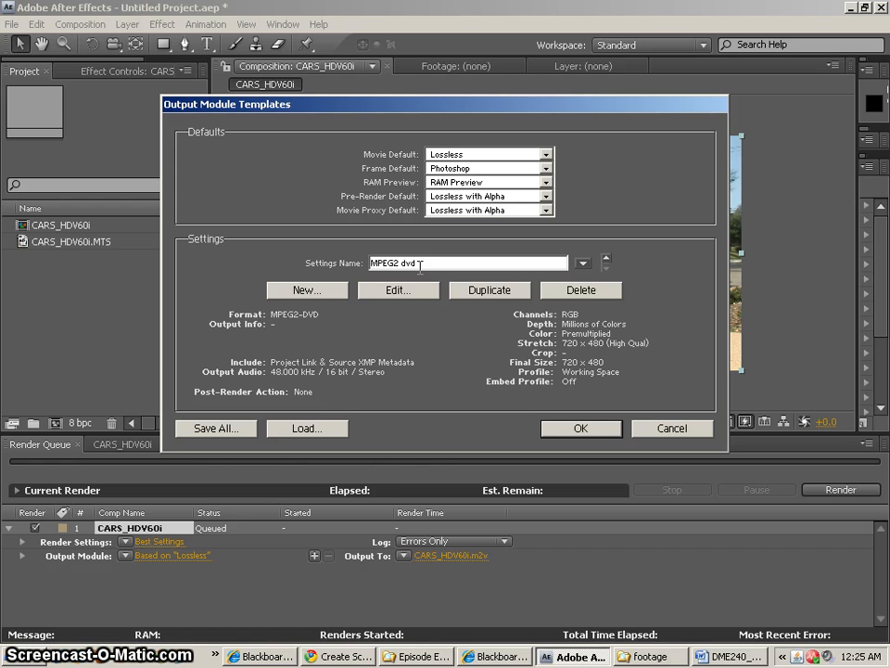
text(wide)
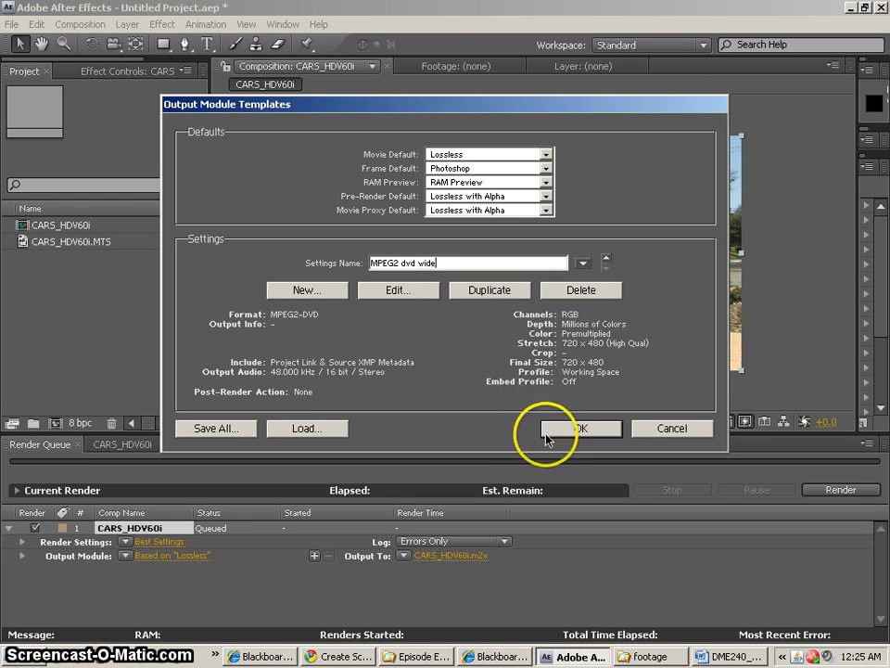
click(581, 427)
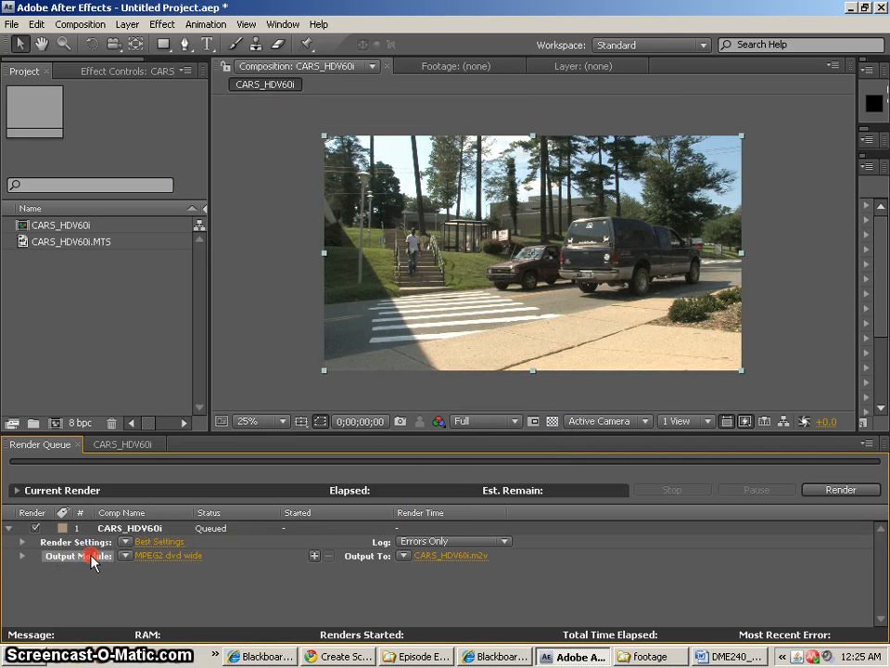
Add a second output module to the CARS_HDV60i render item and open its settings.
right_click(78, 556)
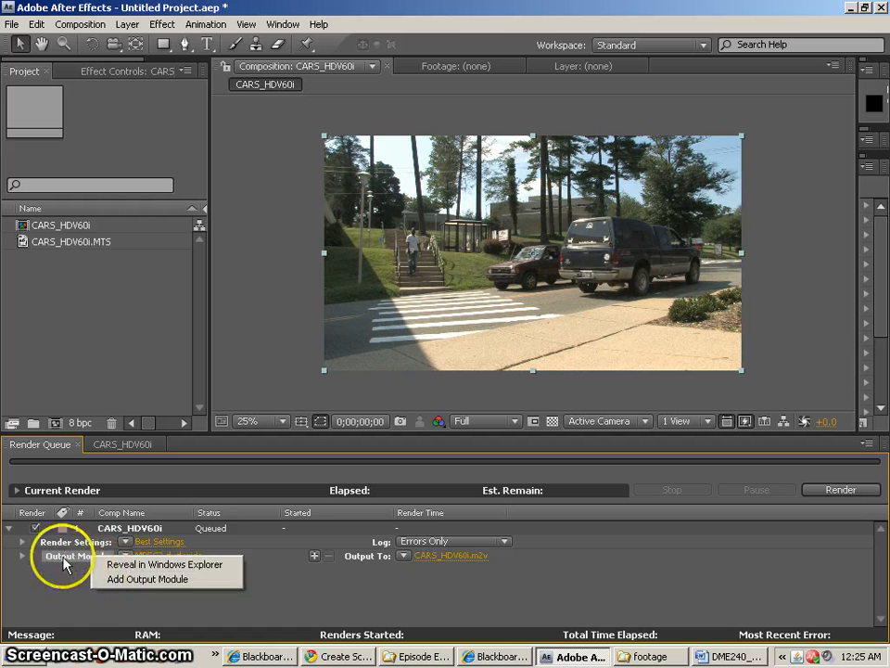
click(148, 579)
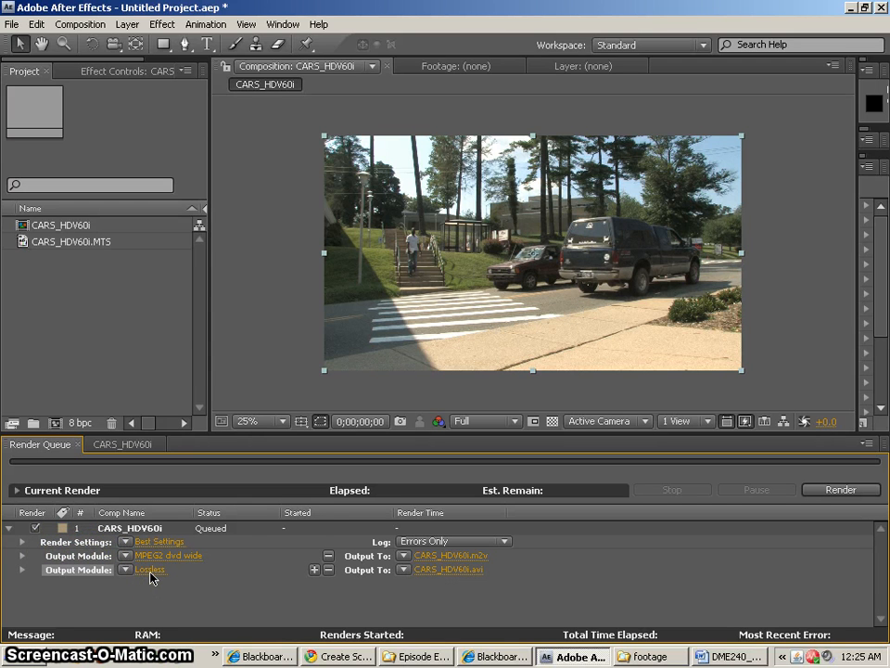
click(150, 569)
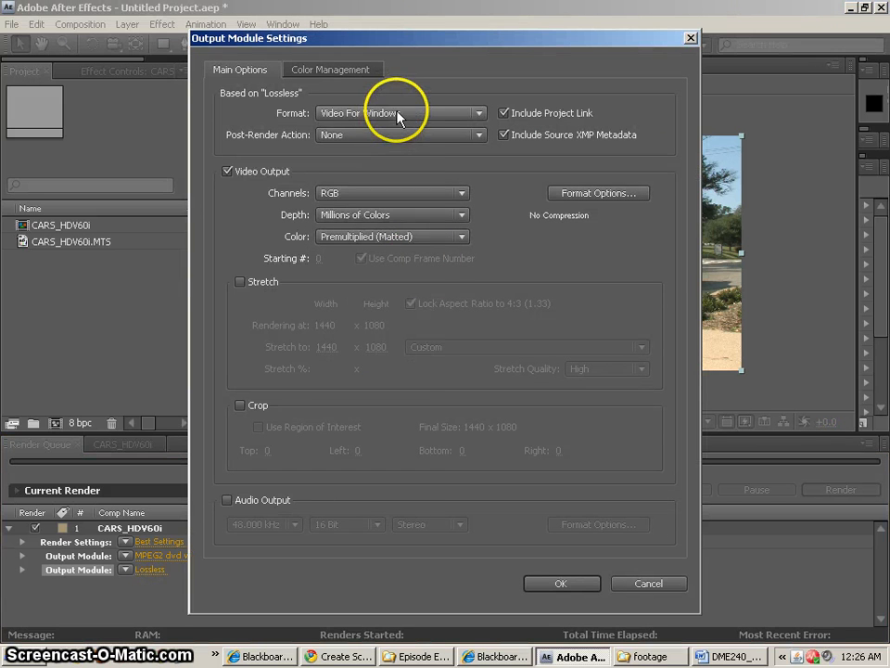
Set the new module's format to FLV and accept the FLV export options.
click(399, 112)
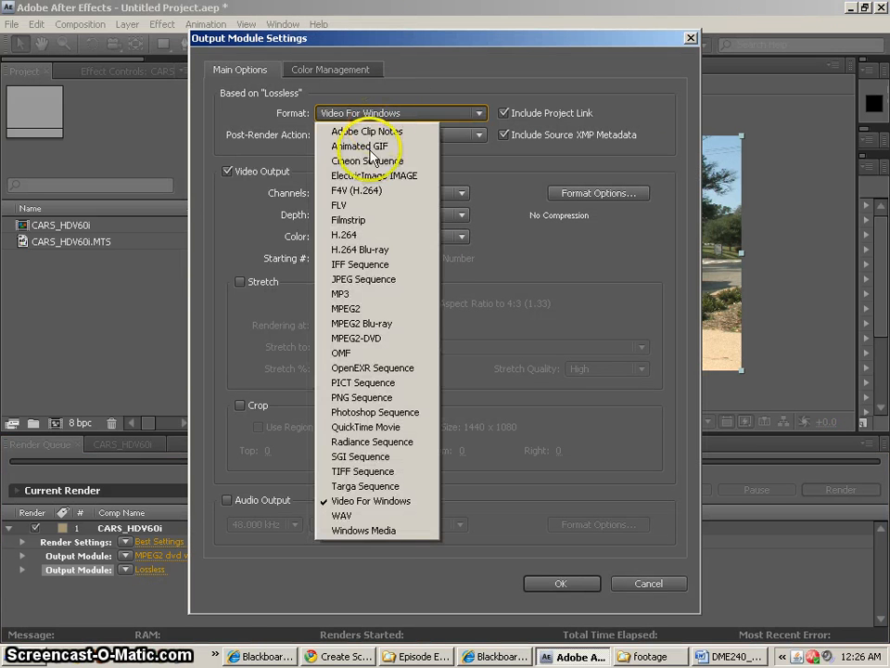
click(338, 204)
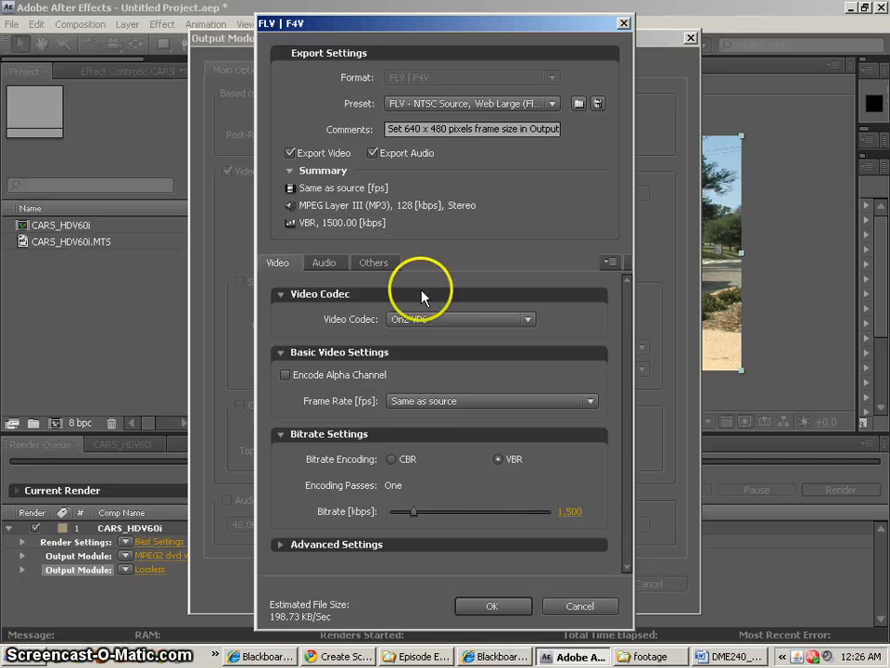
click(461, 318)
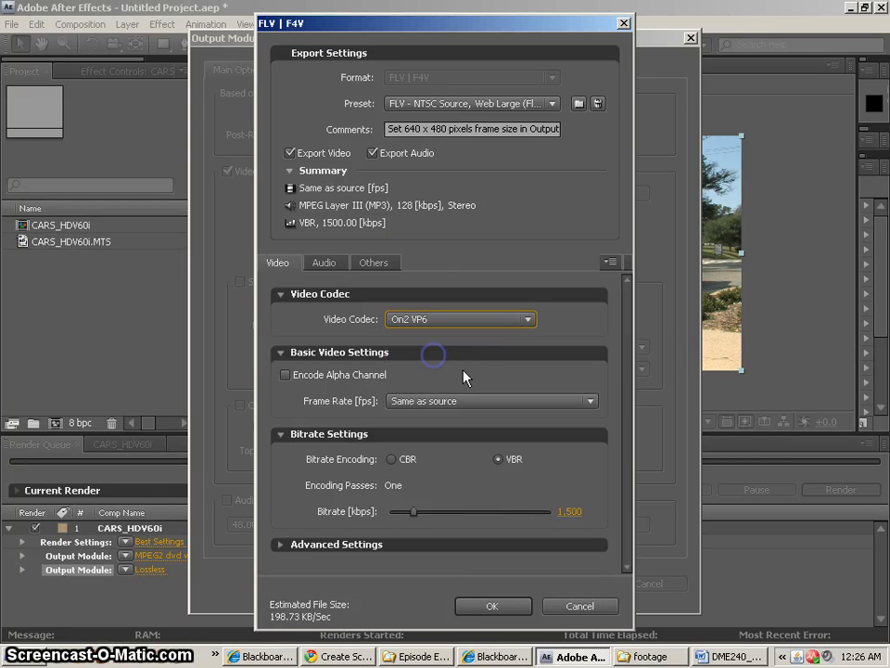
mouse_move(499, 459)
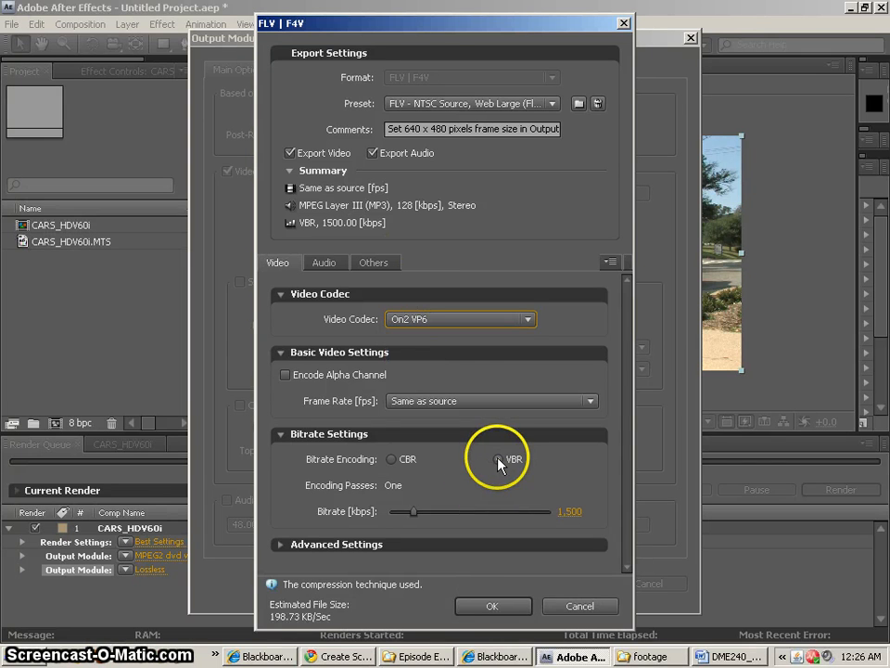
click(499, 458)
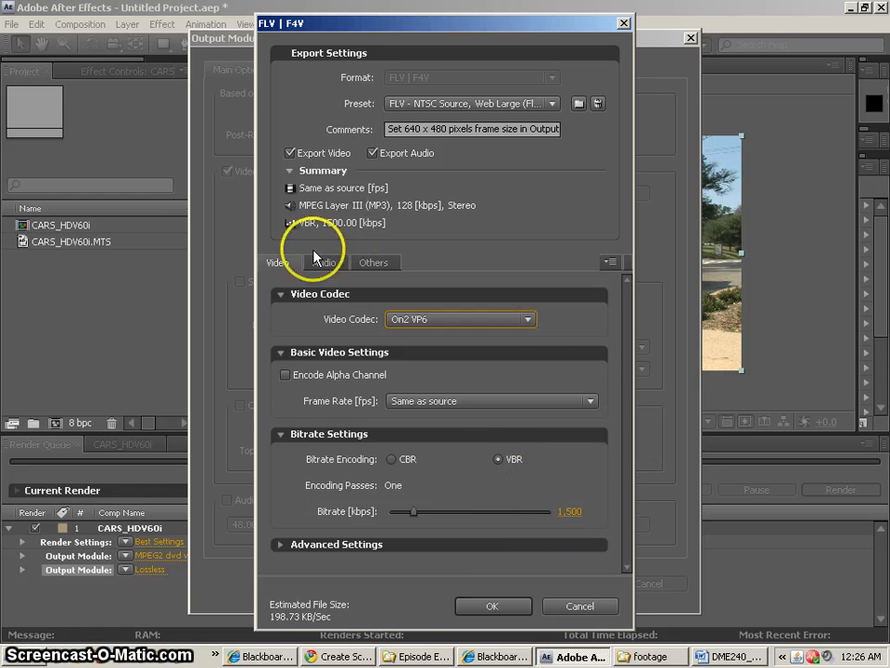
click(324, 262)
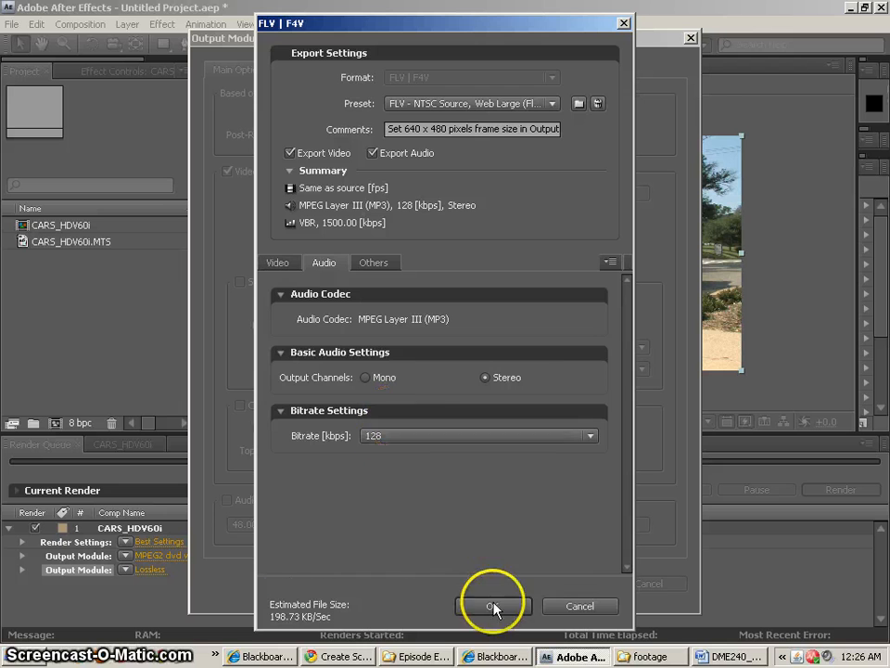
click(492, 606)
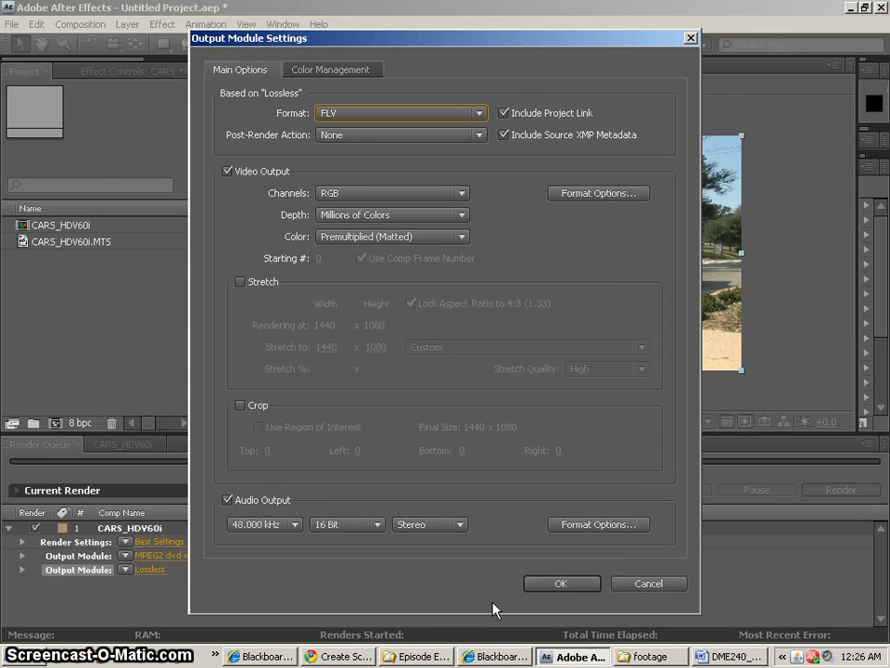
Stretch the FLV output to 640x360 with aspect unlocked and save template 'FLV 640x360'.
click(241, 281)
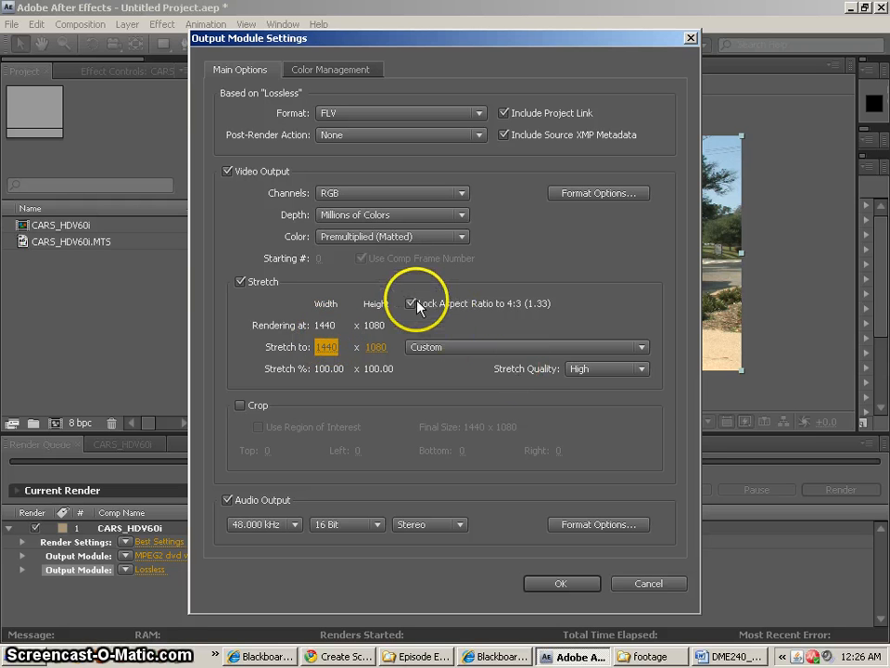
click(411, 303)
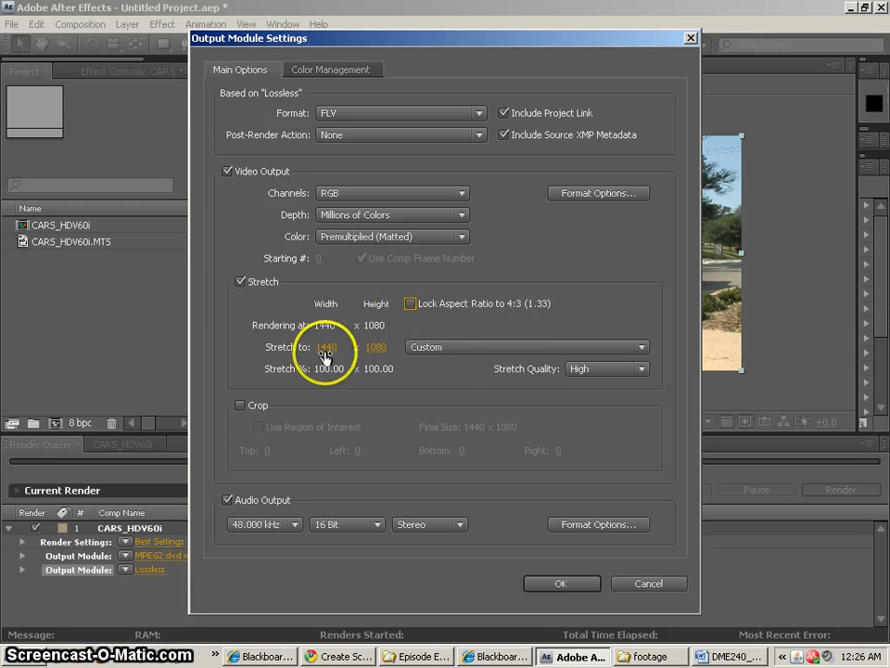
click(326, 346)
text(640)
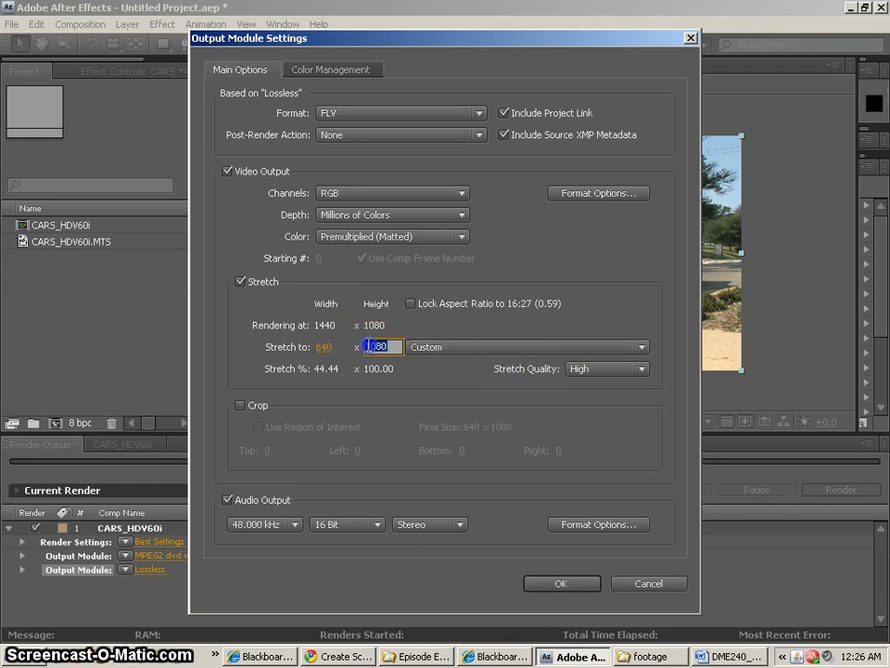
text(360)
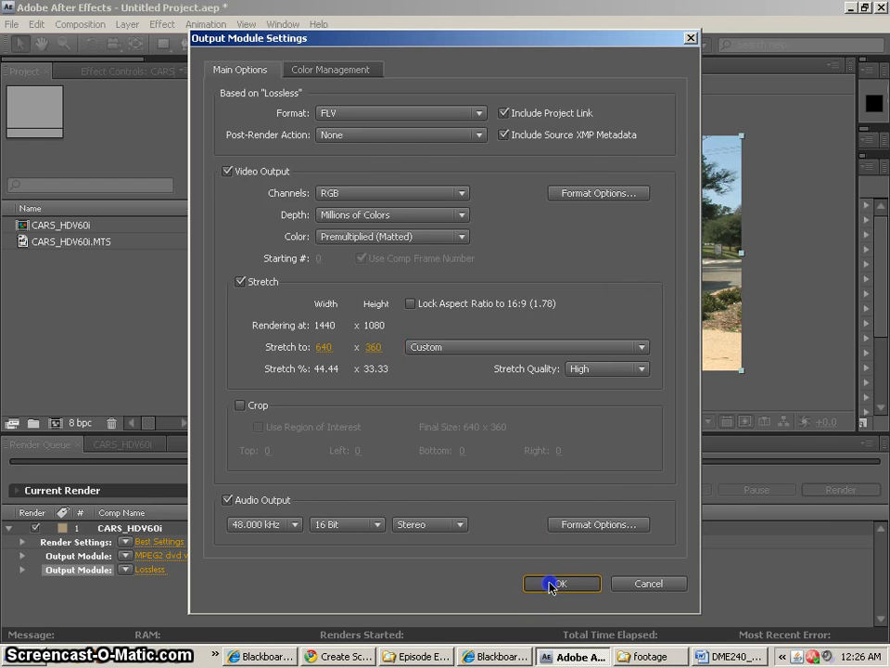
click(561, 584)
text(F)
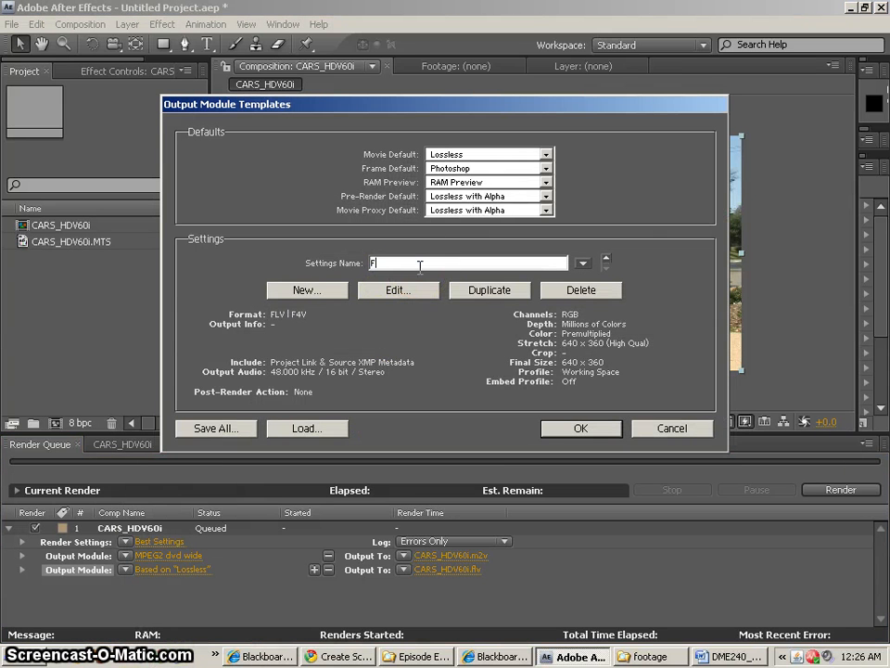
text(LV 640)
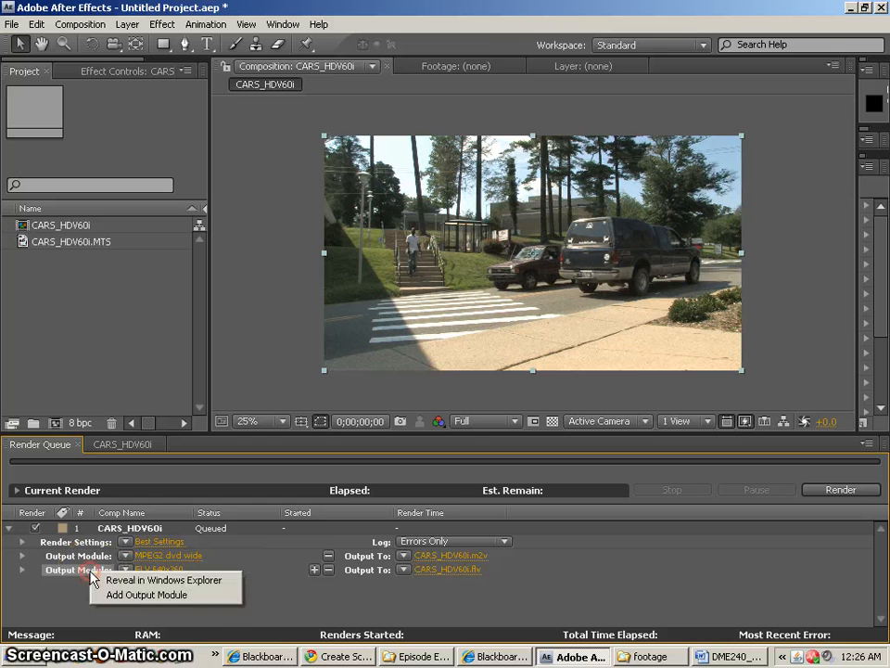
Add a third output module from the FLV 640x360 template and open its format list for H.264.
click(145, 594)
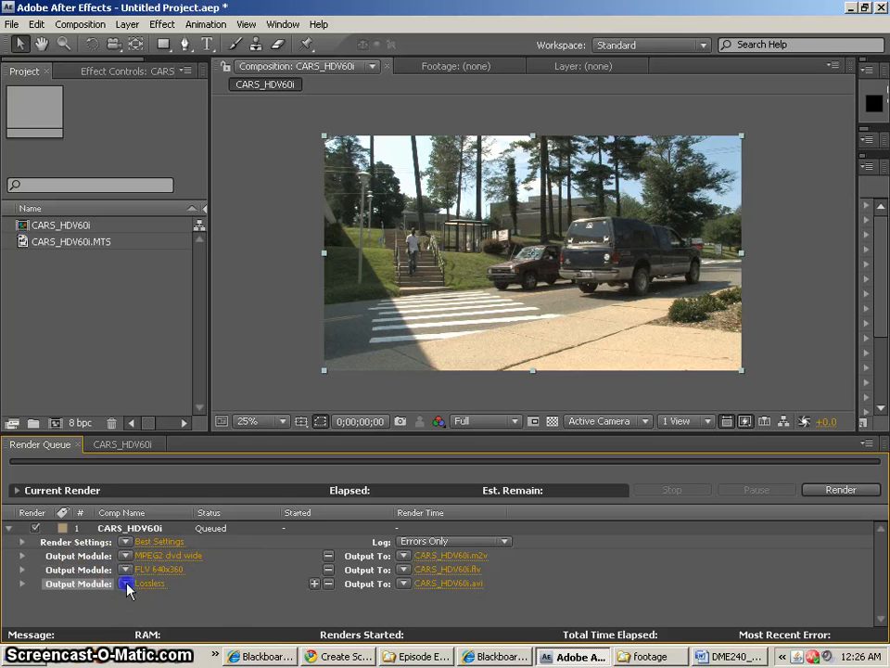
click(127, 583)
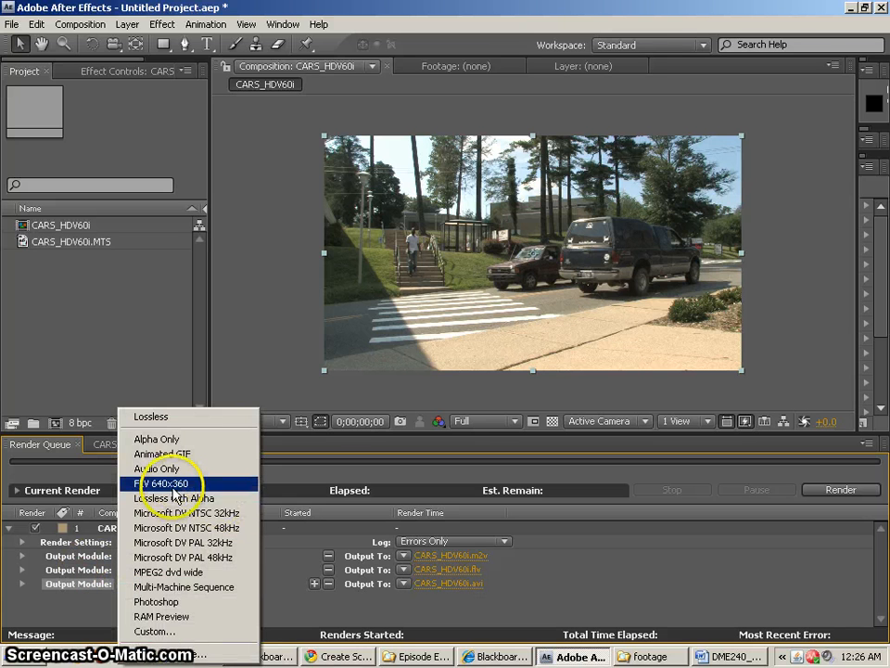
click(162, 483)
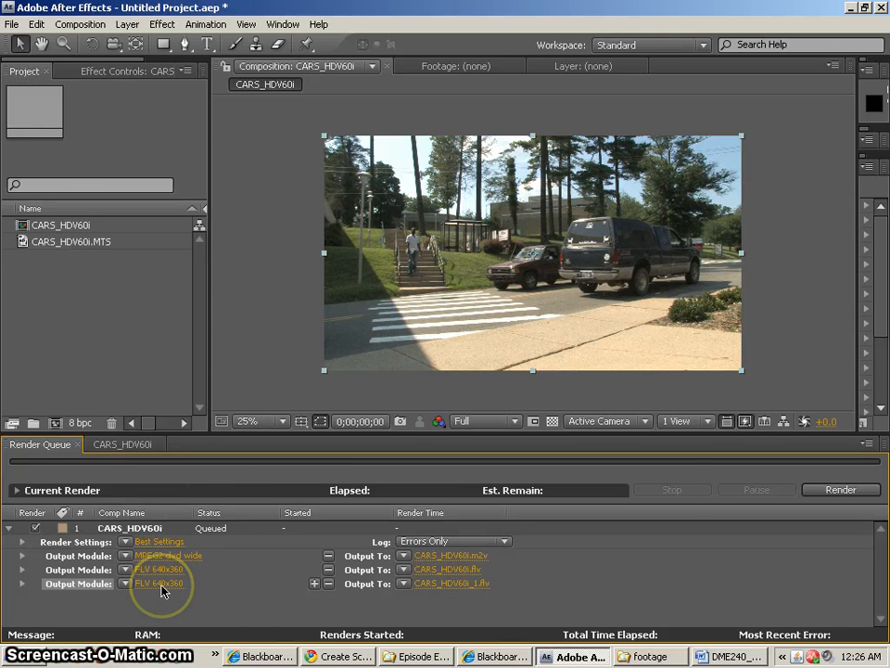
click(159, 583)
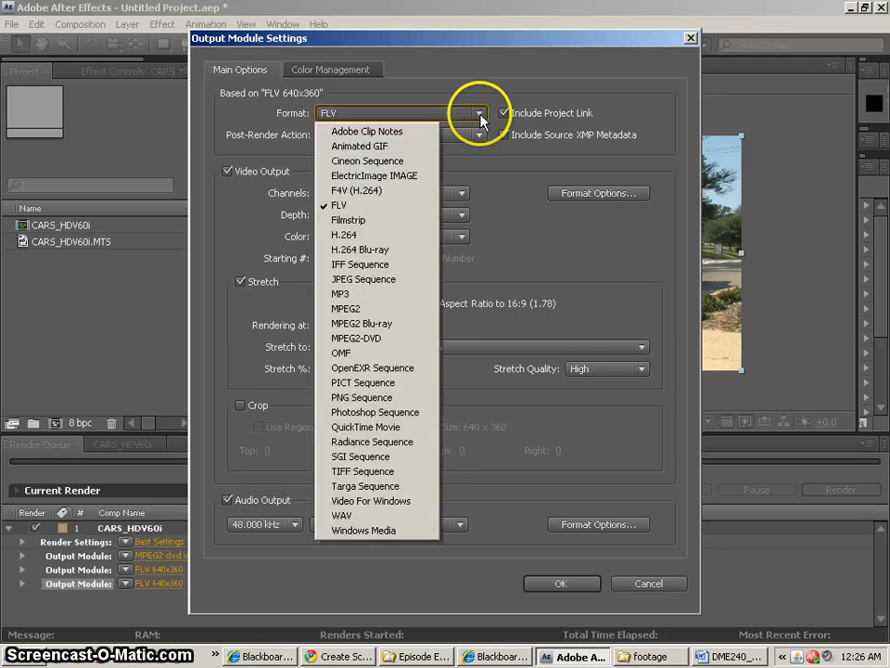
click(344, 235)
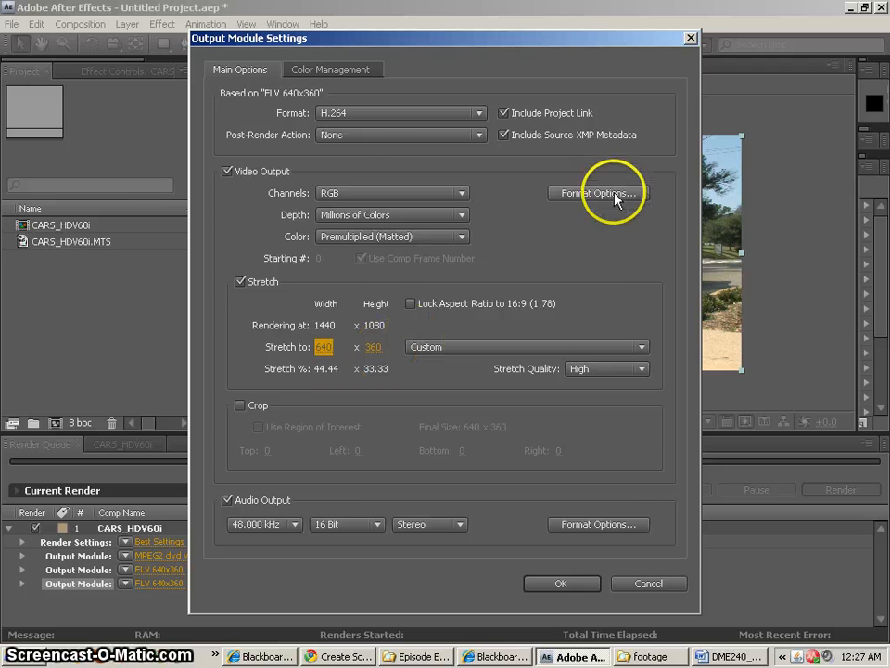
Set the H.264 options to CBR at 1.5 Mbps with 128 kbps audio and confirm.
click(598, 193)
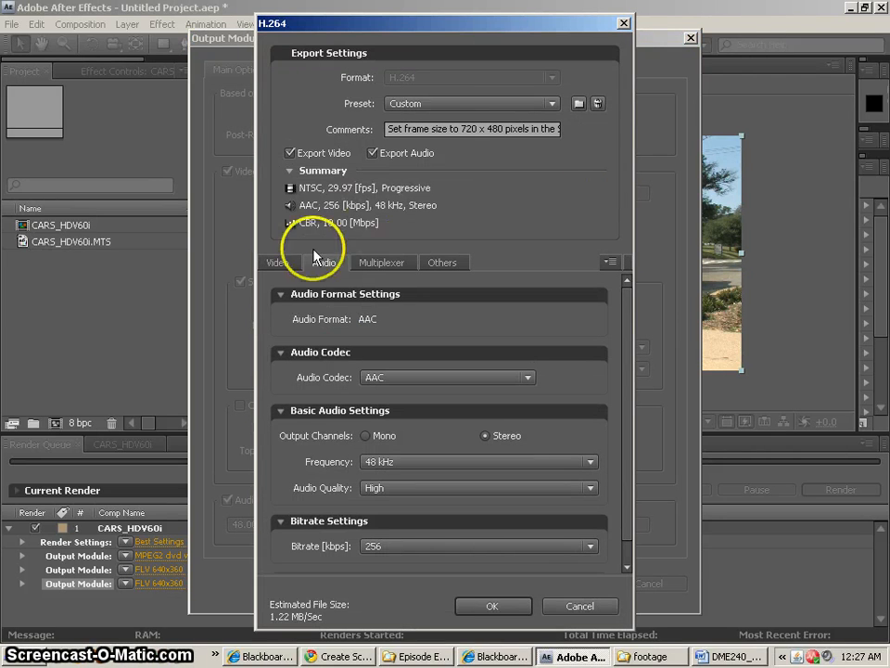
click(278, 262)
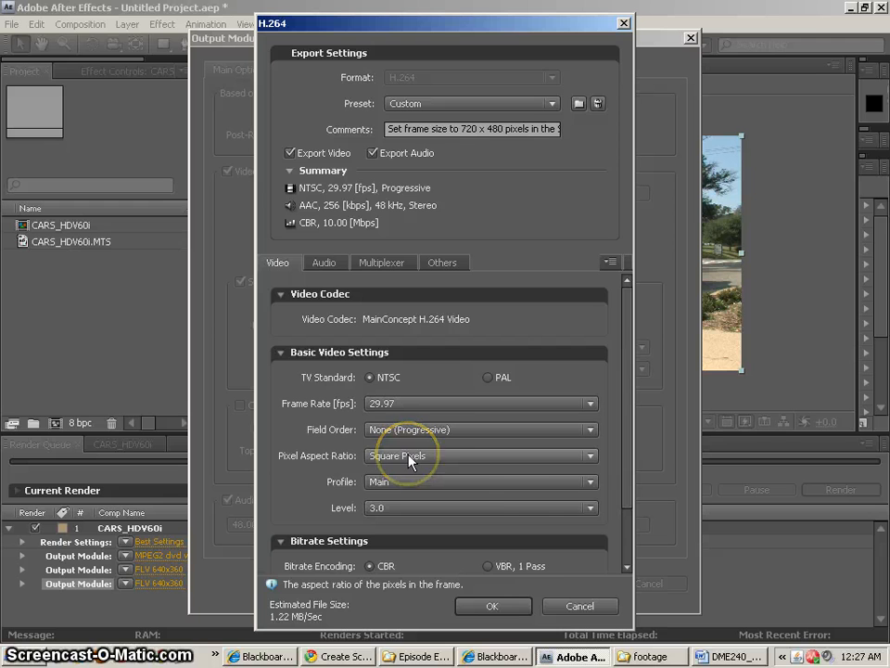
scroll(down, 3)
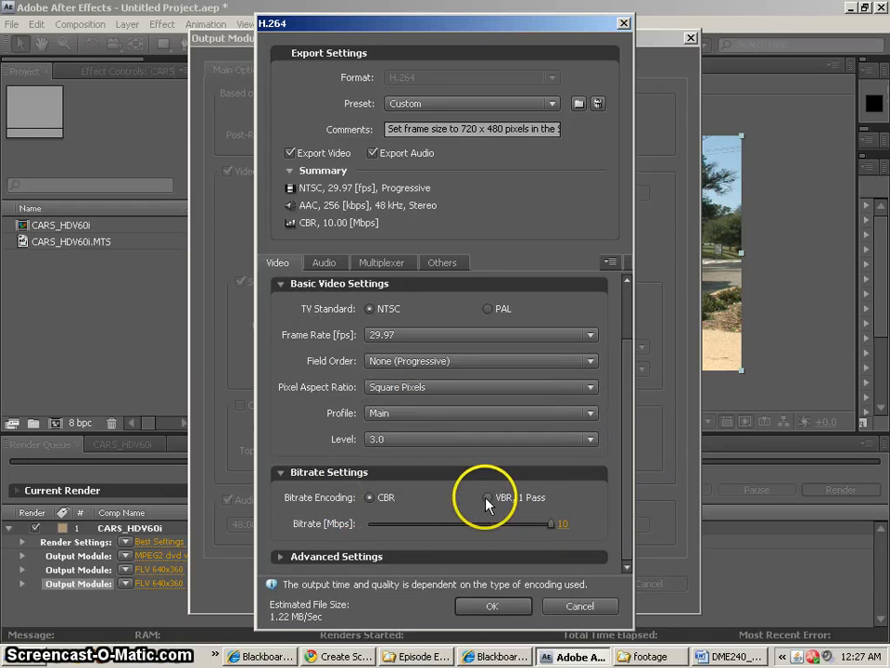
click(502, 497)
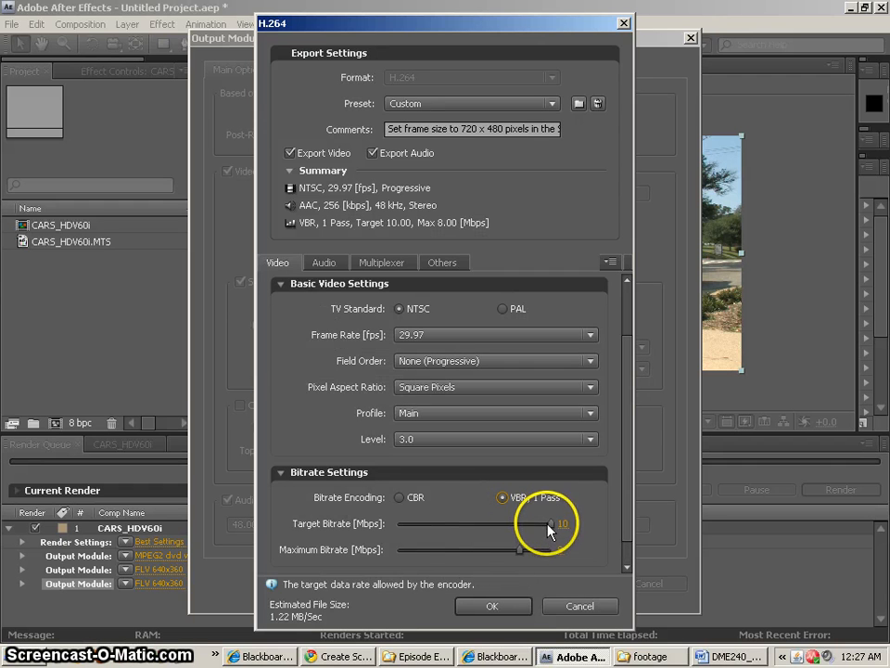
click(400, 497)
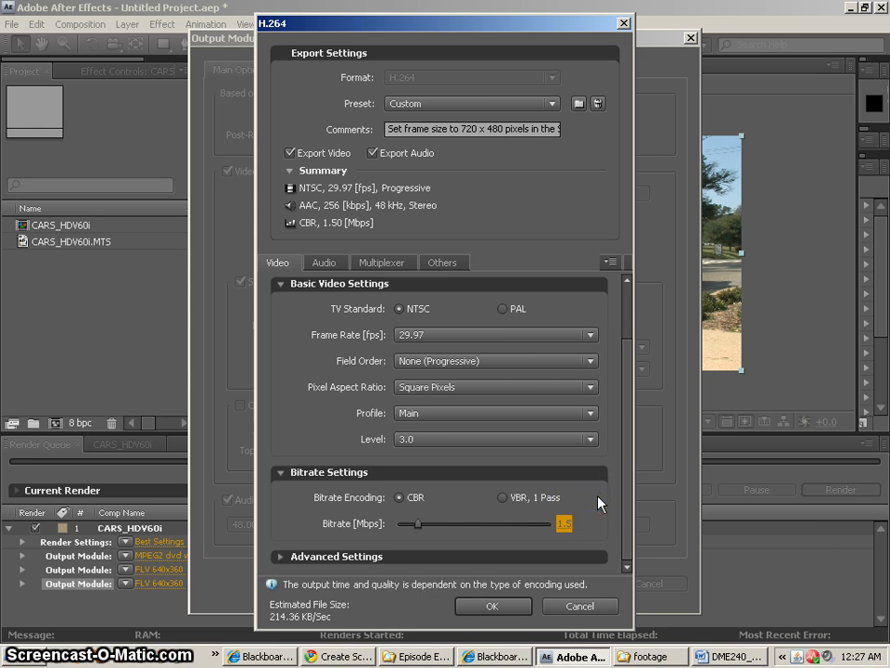
click(323, 262)
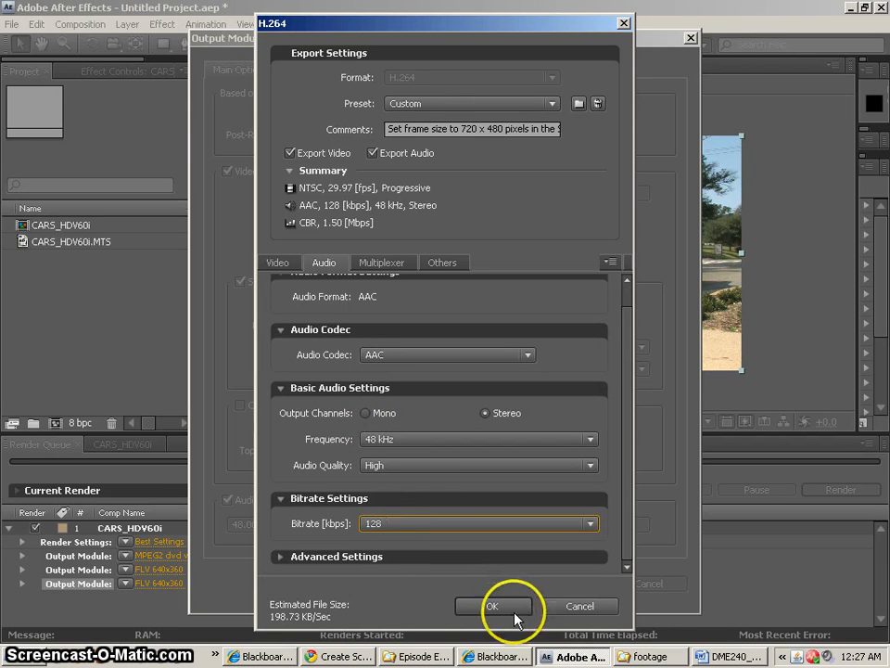
click(492, 606)
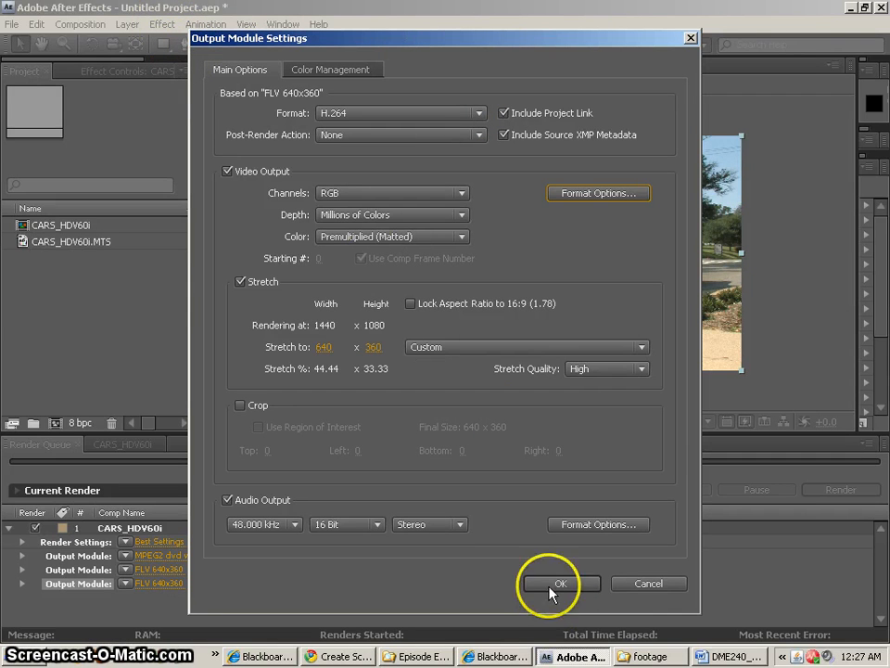
Confirm the output settings and save them as the template 'h264 640x480'.
click(560, 584)
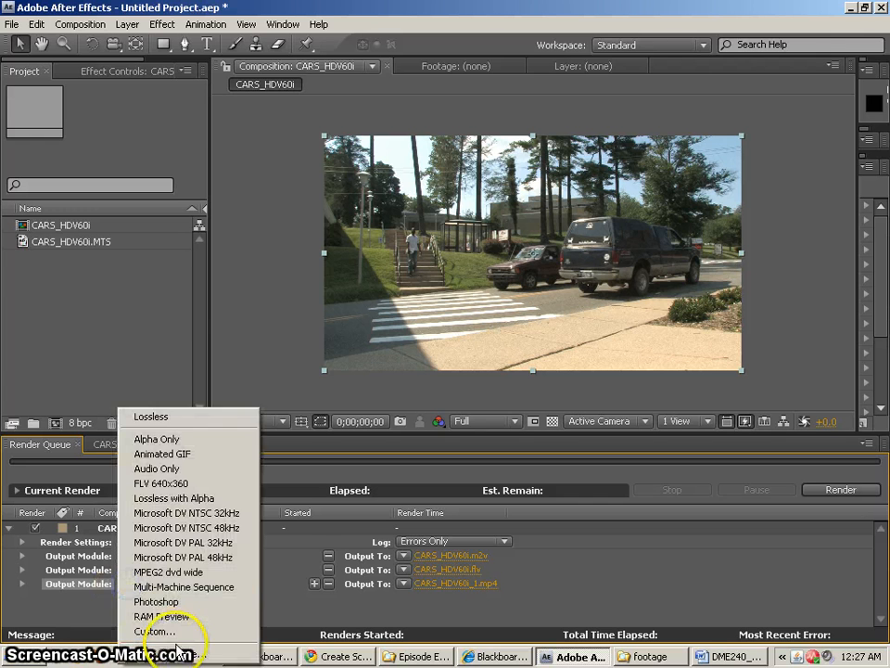
click(155, 631)
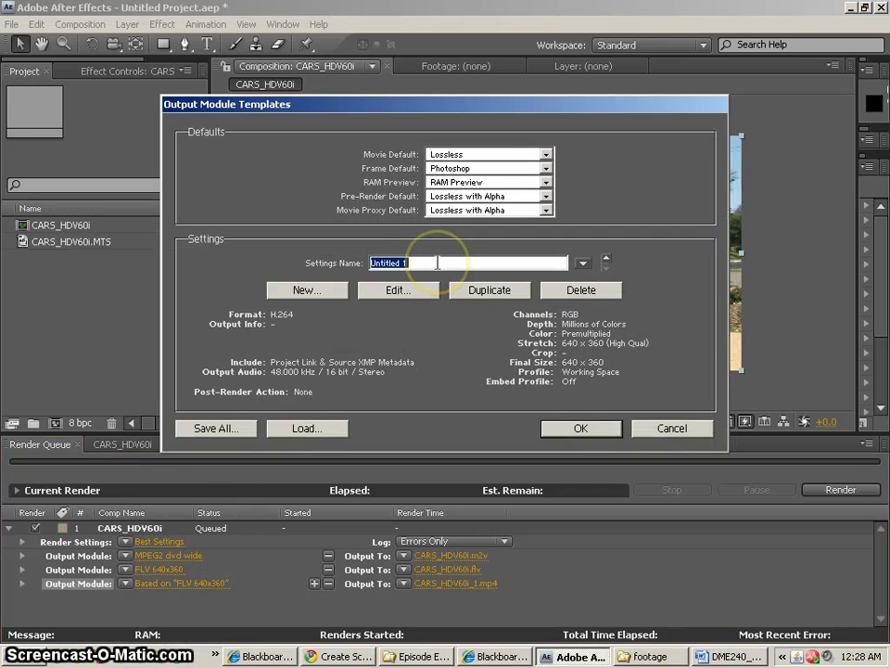
text(h2)
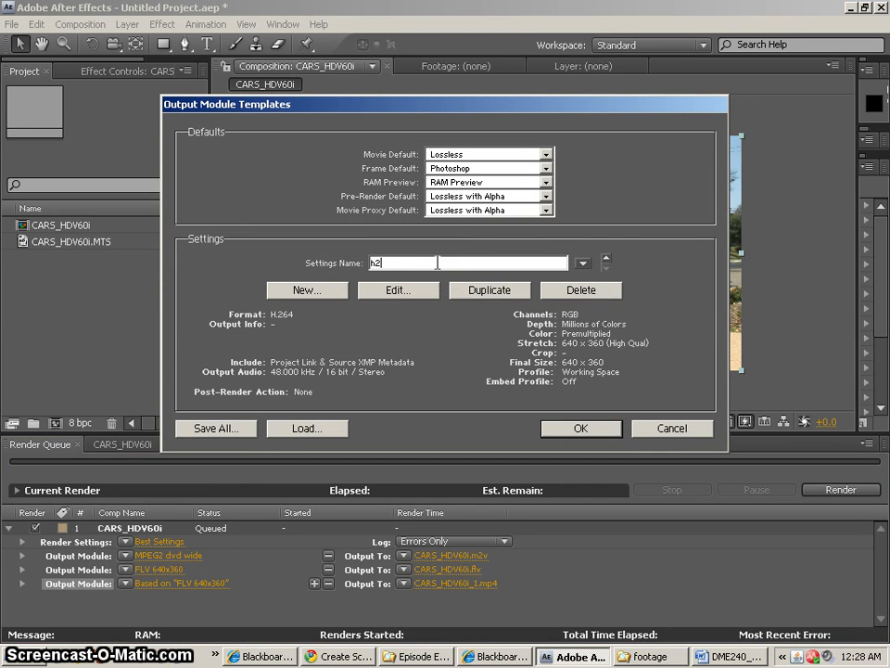
text(264)
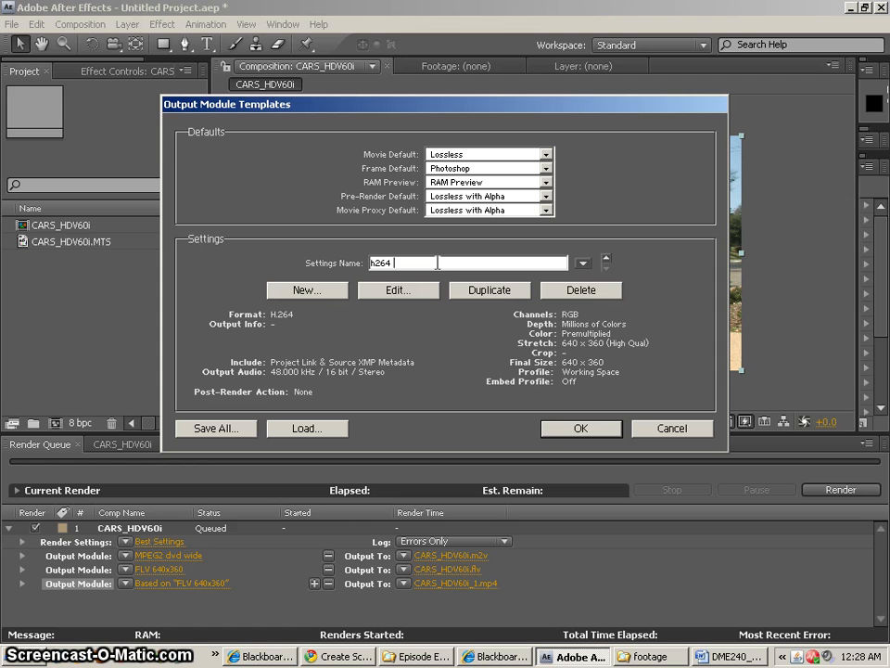
text(640x480)
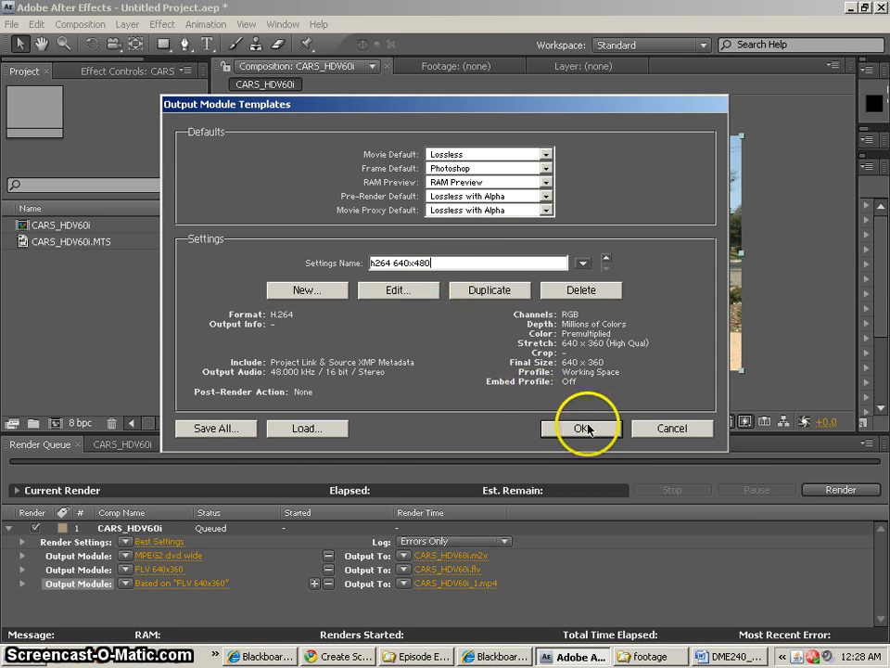
click(584, 428)
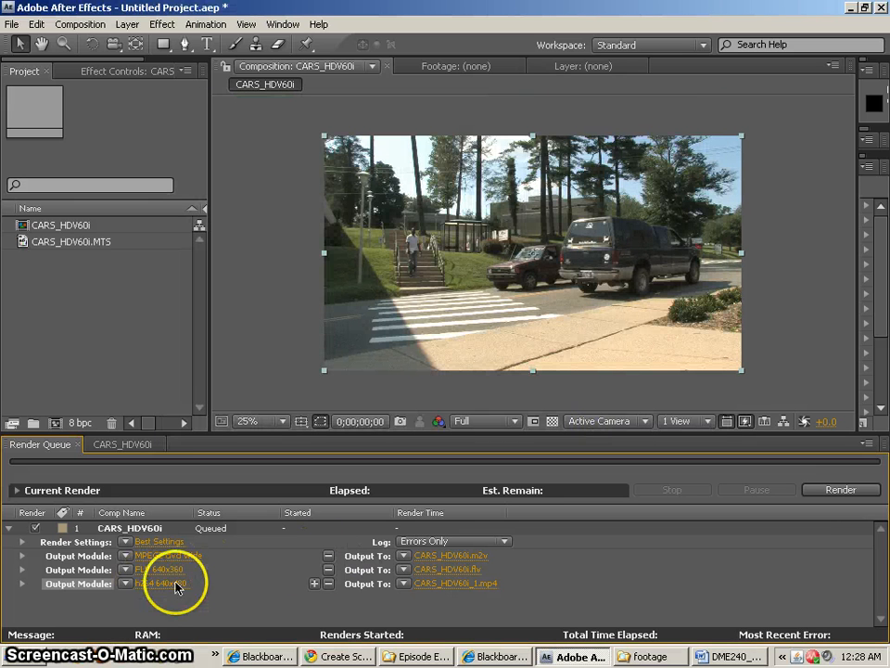
Add a fourth output module using the h264 640x480 template and show its format list.
right_click(162, 583)
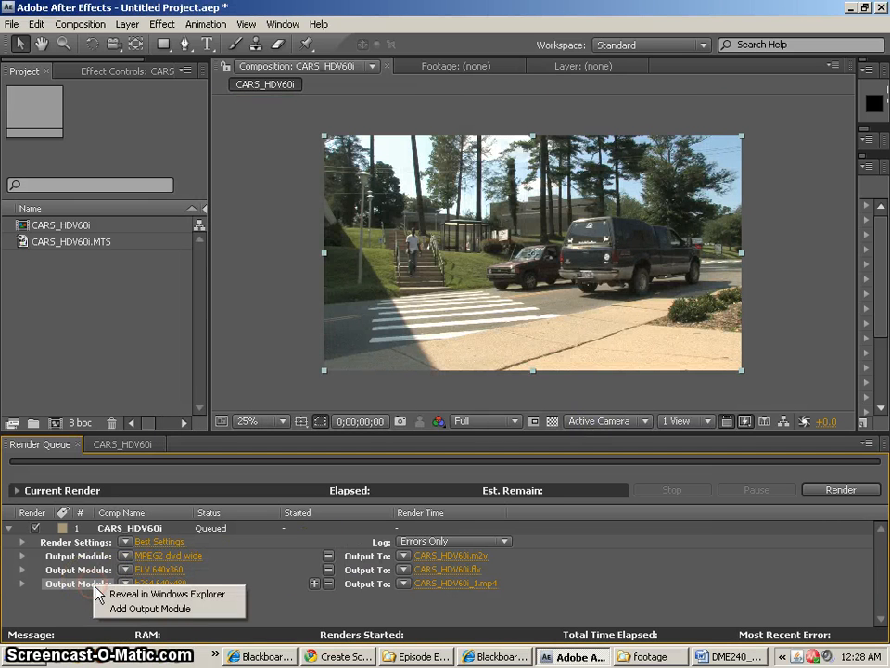
click(149, 608)
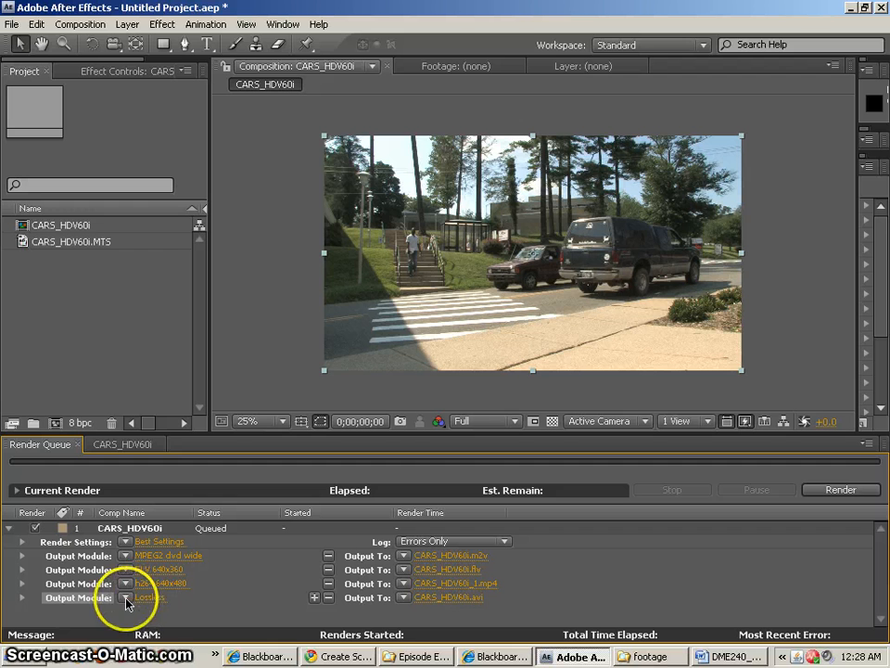
click(146, 597)
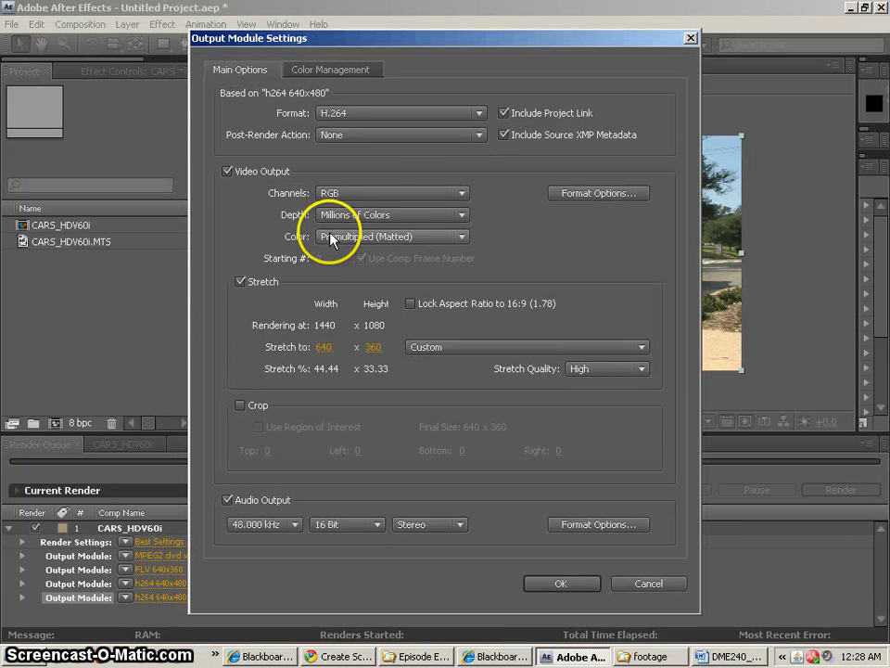
click(401, 112)
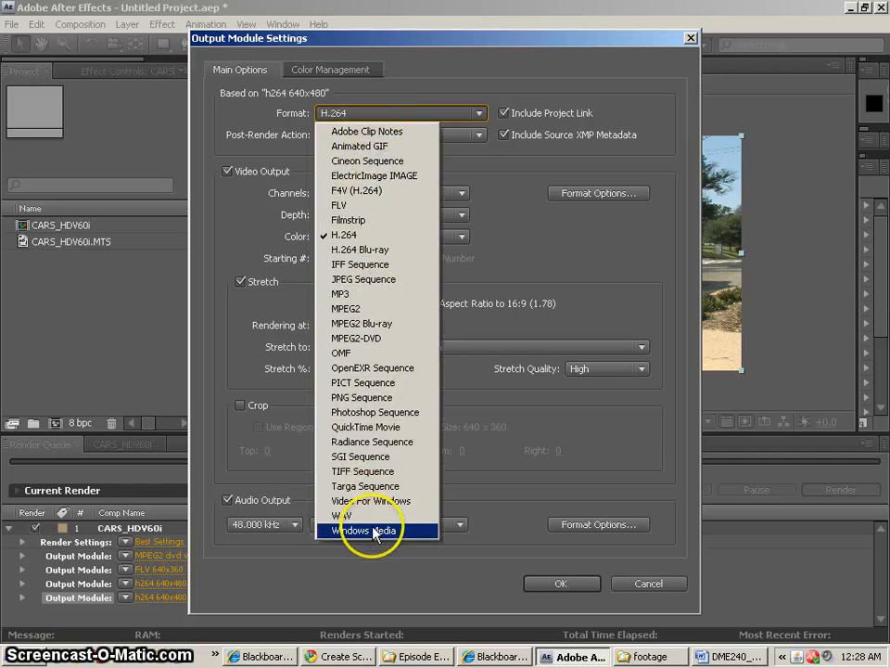
Switch the format to Windows Media with a different video codec, 30 fps and square pixels.
click(368, 531)
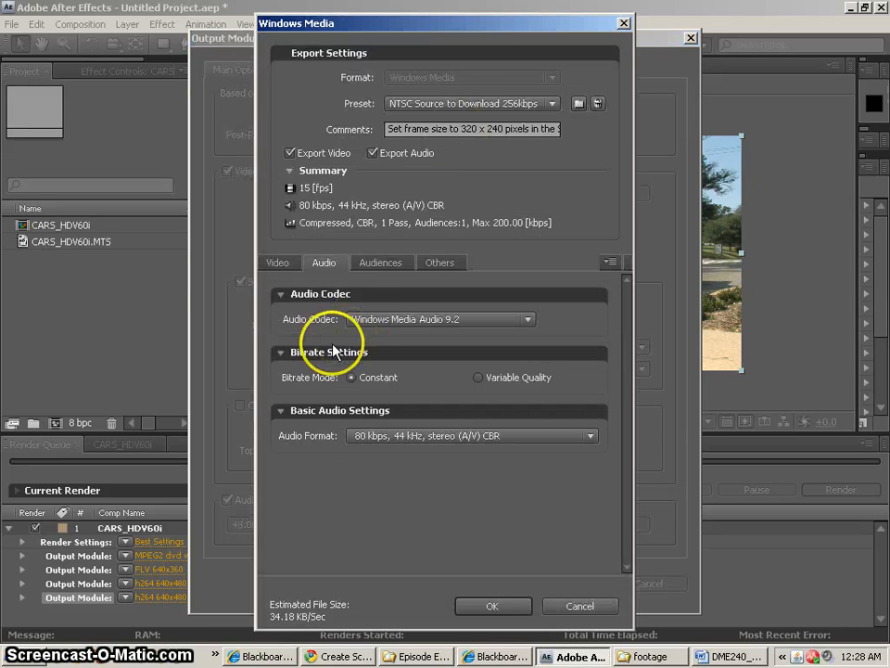
click(279, 262)
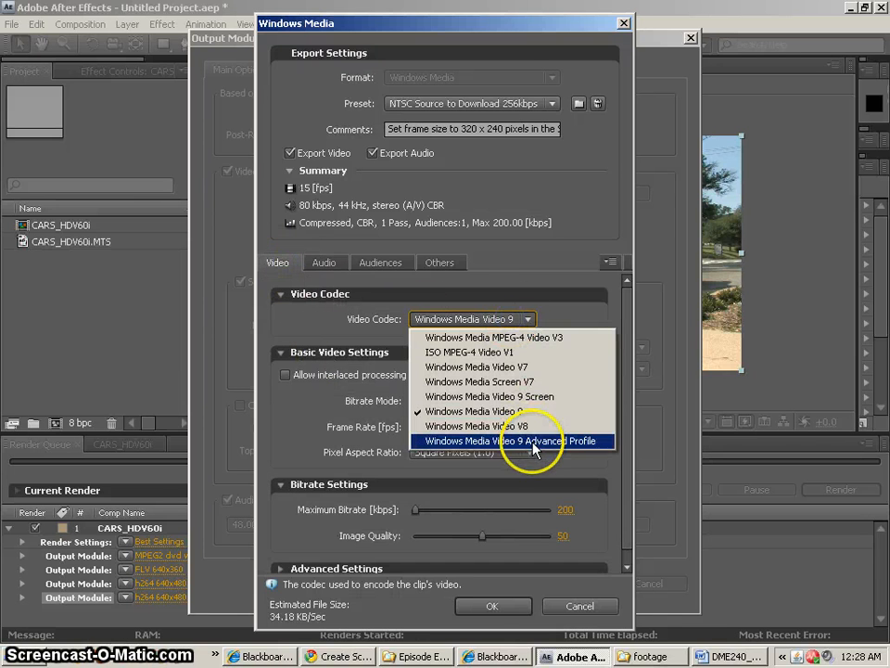
click(513, 441)
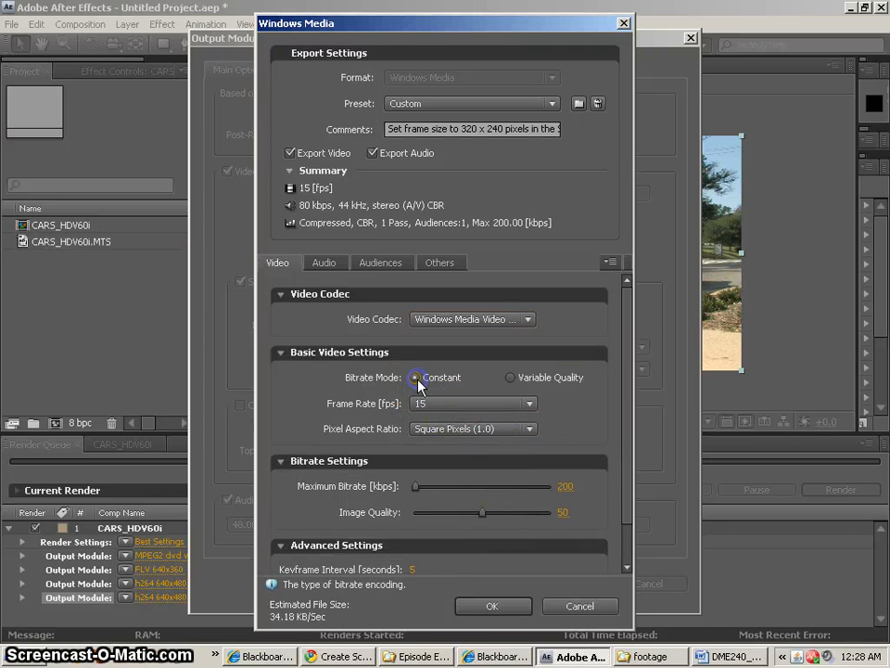
click(528, 403)
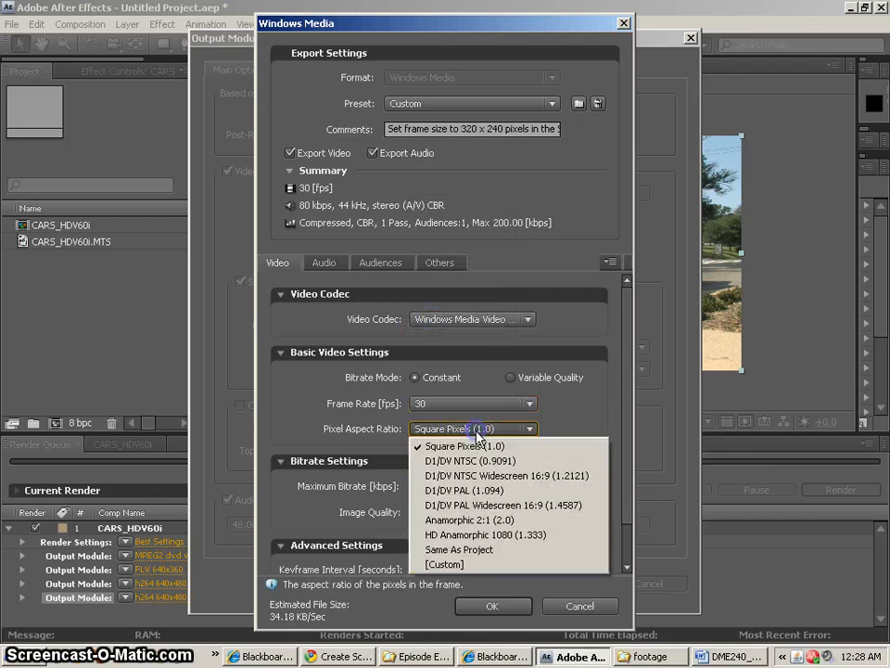
click(464, 446)
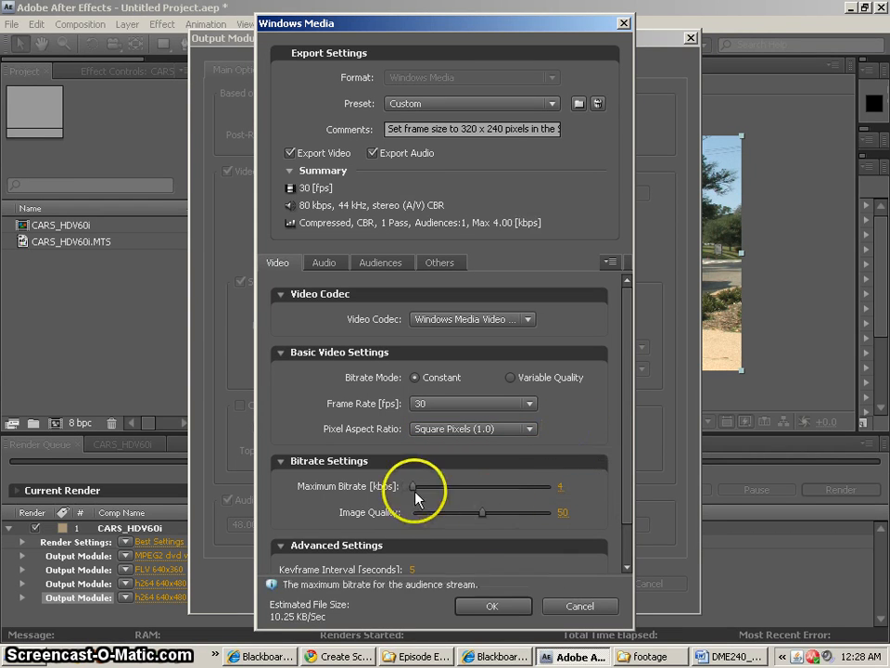
Set the maximum video bitrate to 1500 kbps and image quality to 100.
drag(413, 486, 436, 487)
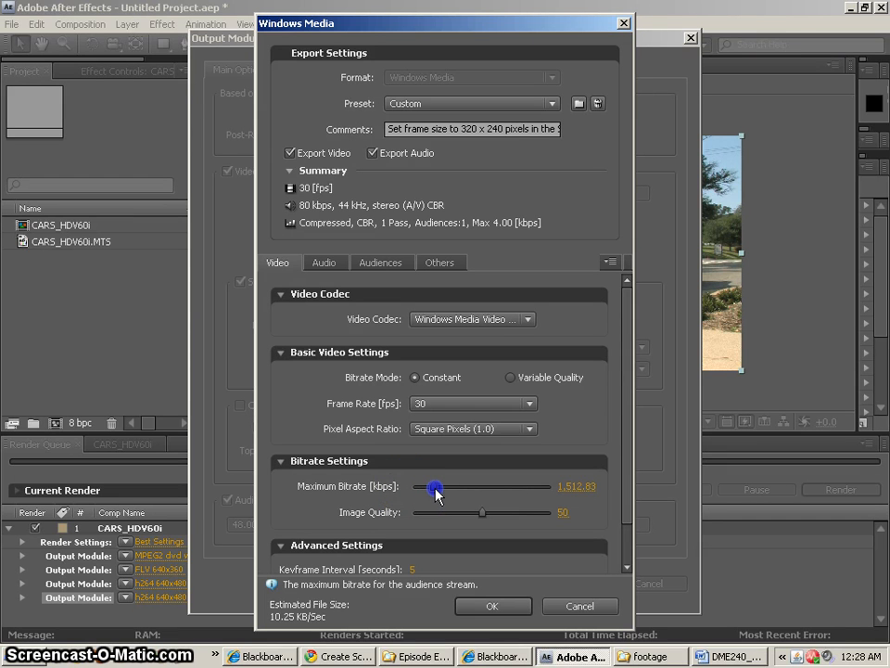
drag(436, 486, 438, 486)
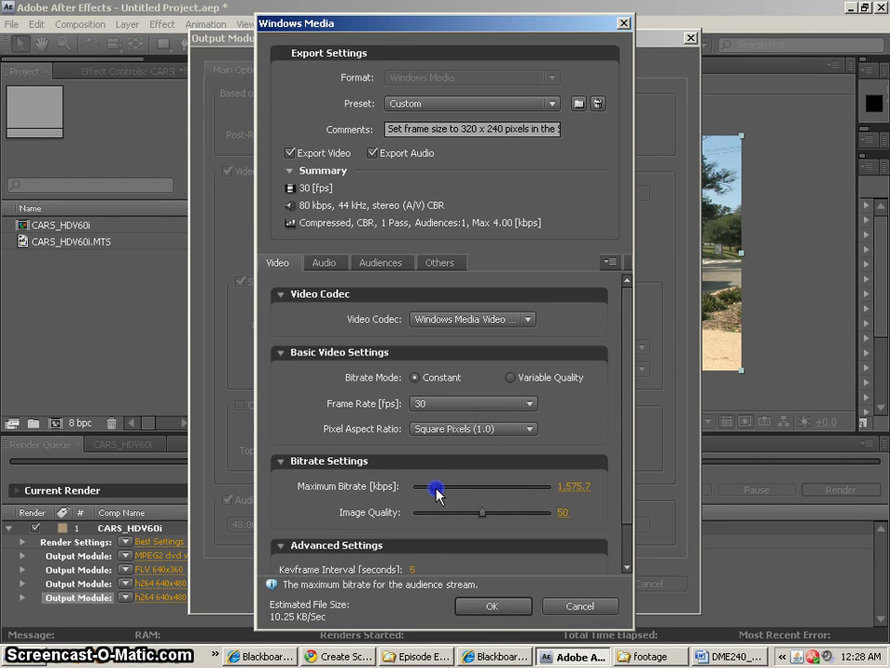
drag(436, 486, 433, 486)
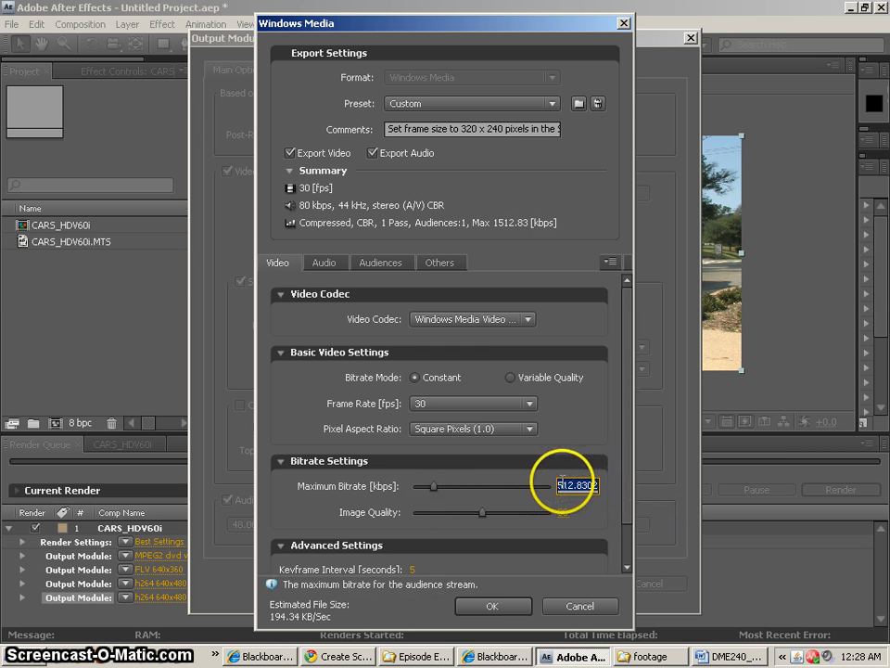
text(500)
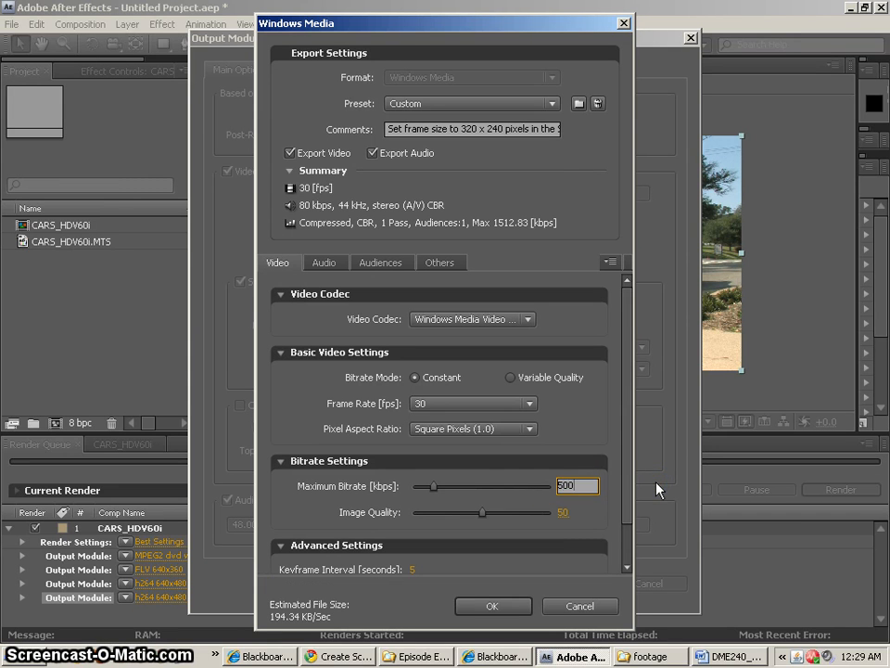
text(1500)
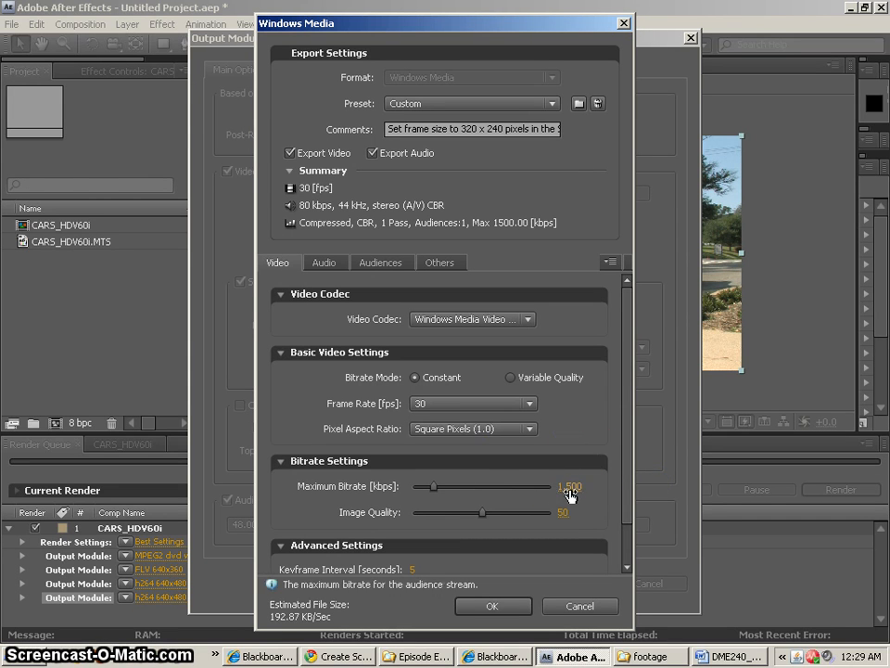
drag(482, 512, 526, 512)
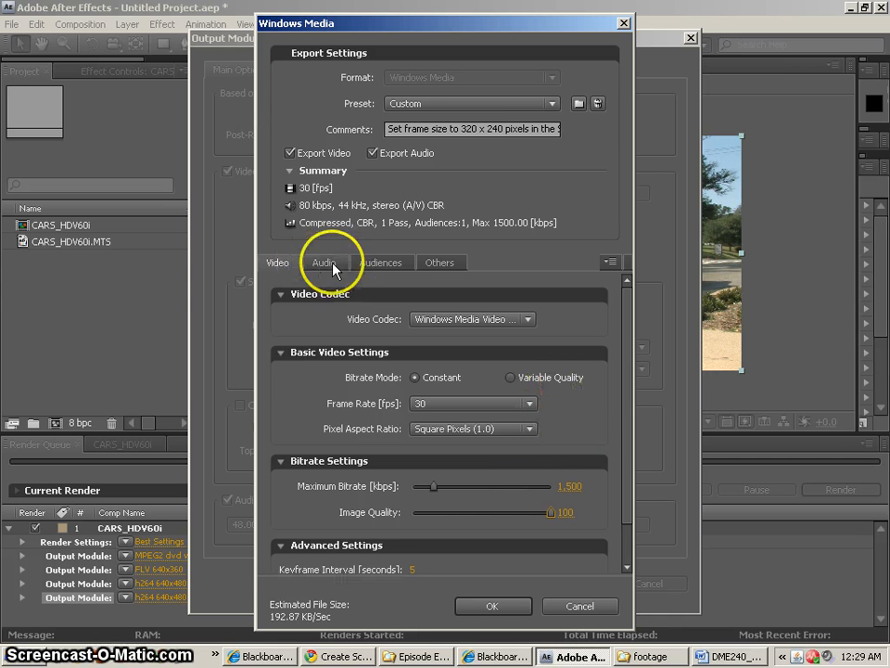
Use Windows Media Audio 10 Professional with the 128 kbps, 48 kHz (A/V) CBR format.
click(323, 262)
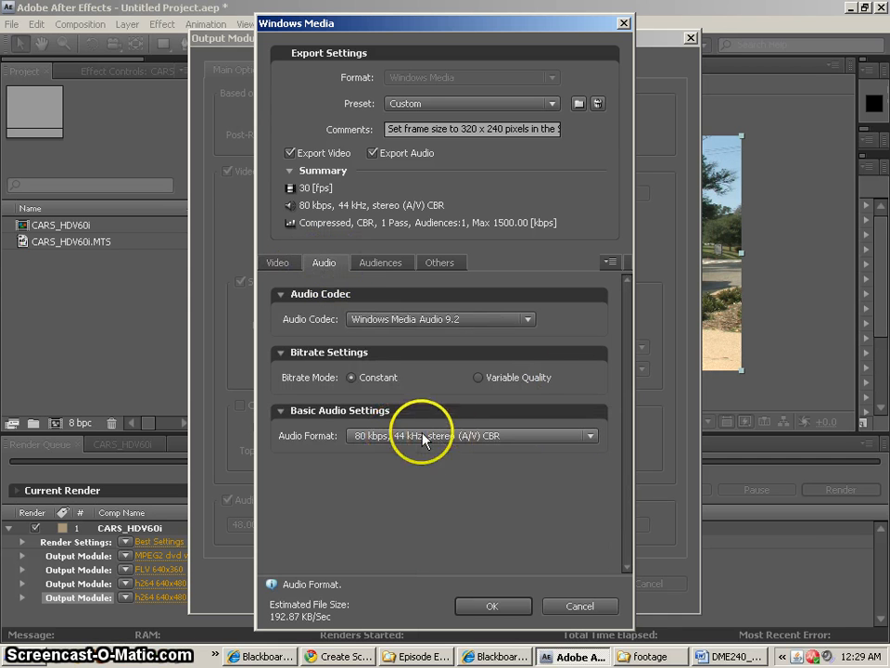
click(589, 436)
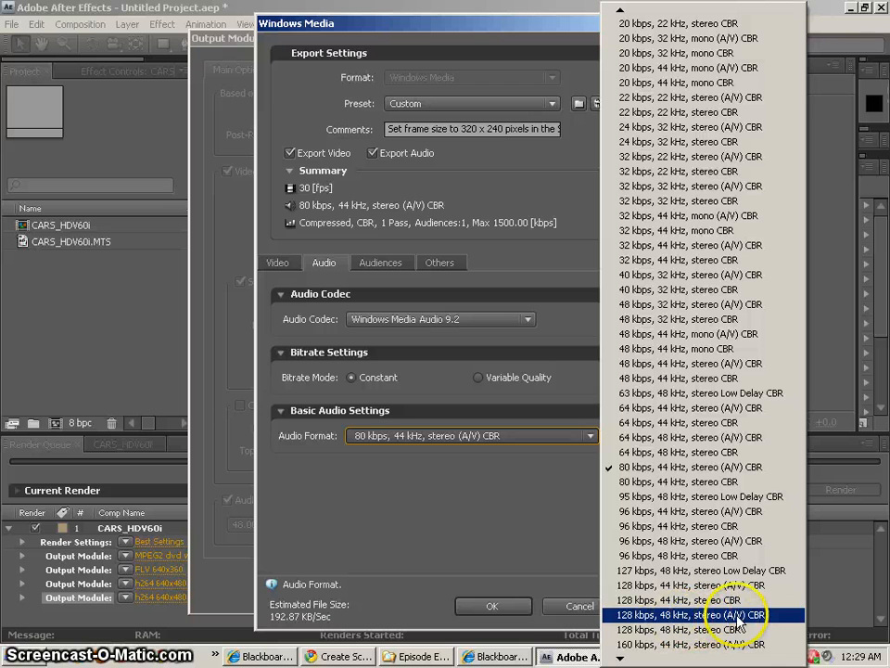
click(691, 615)
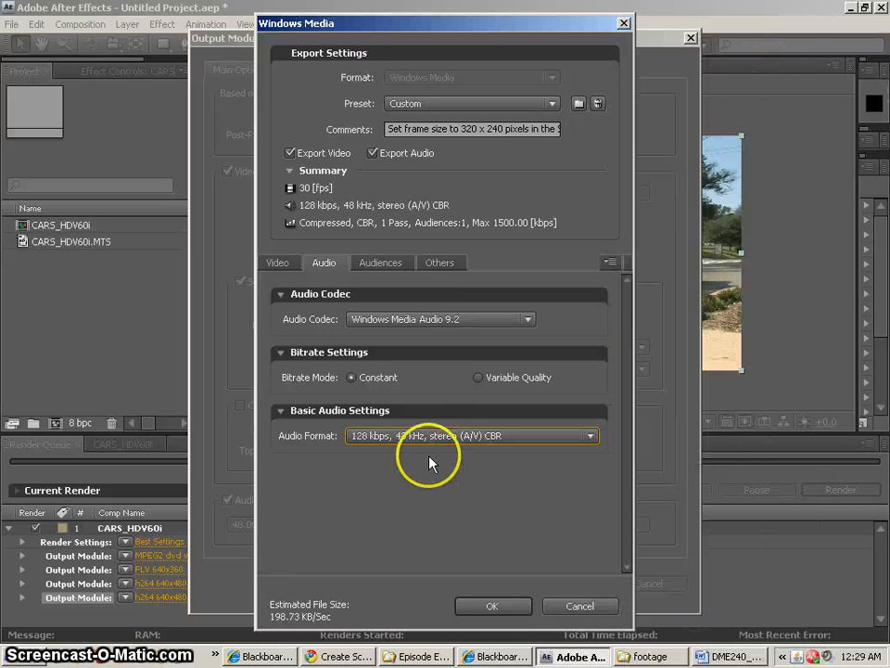
click(590, 435)
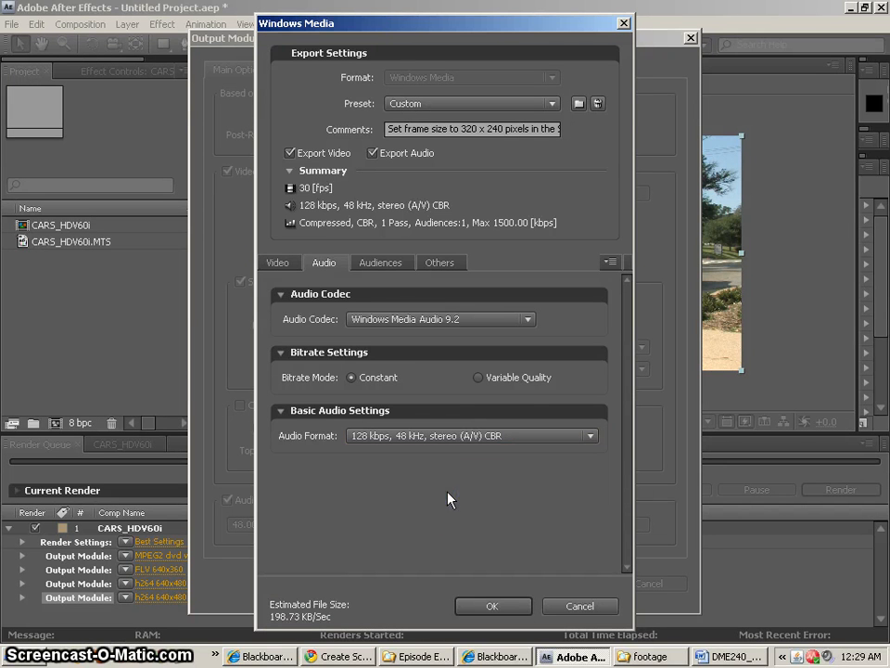
click(440, 319)
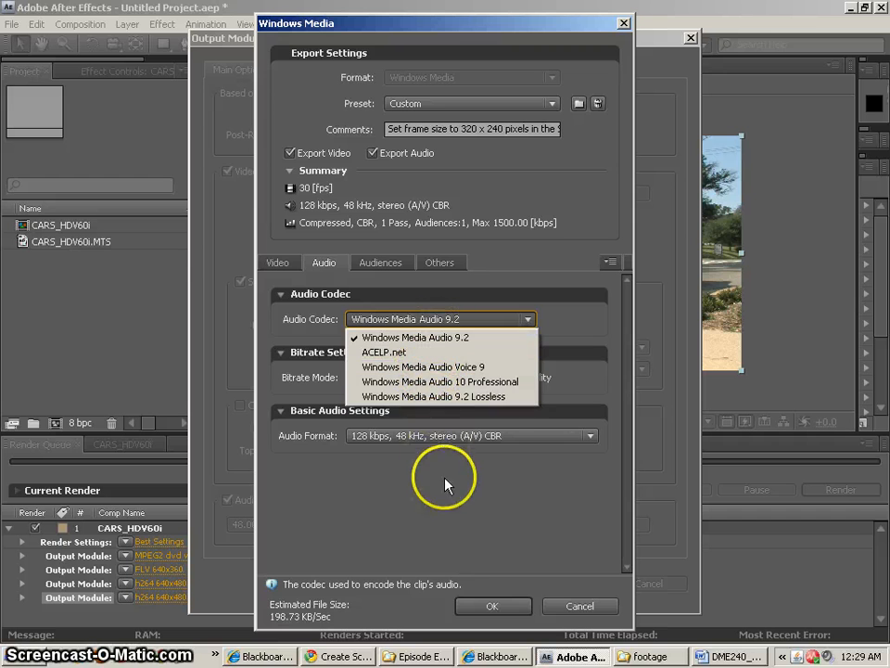
click(439, 382)
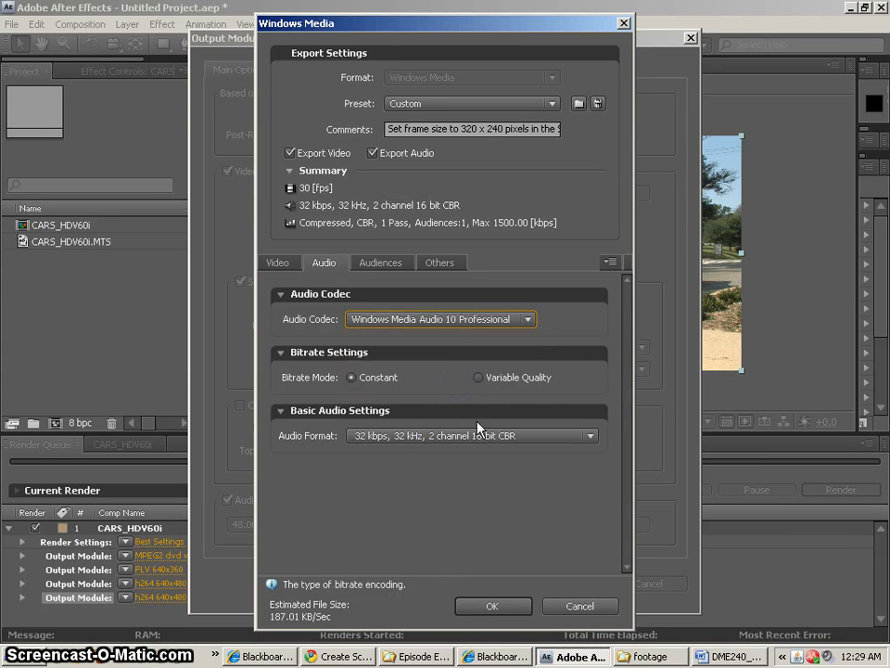
click(590, 435)
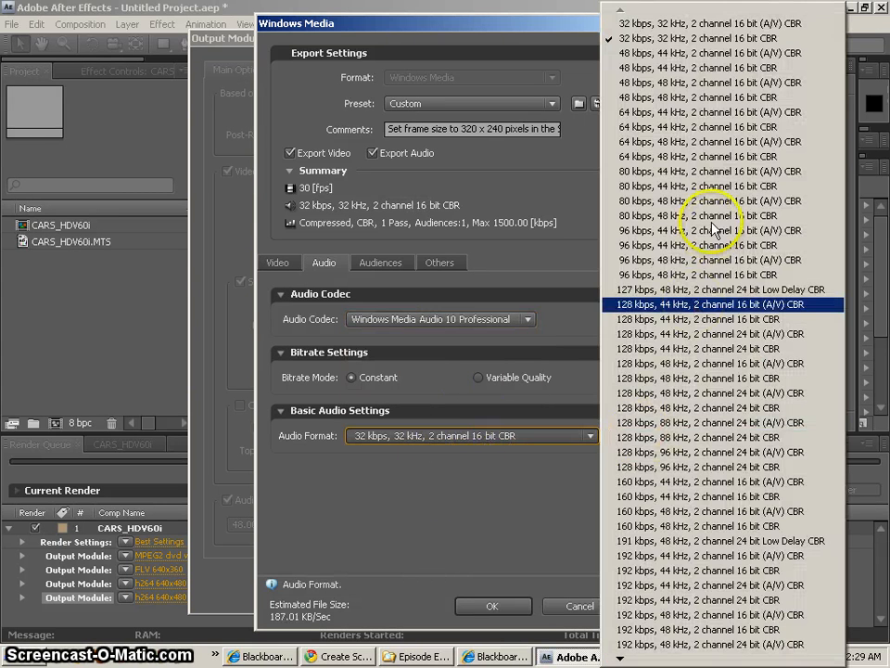
click(723, 393)
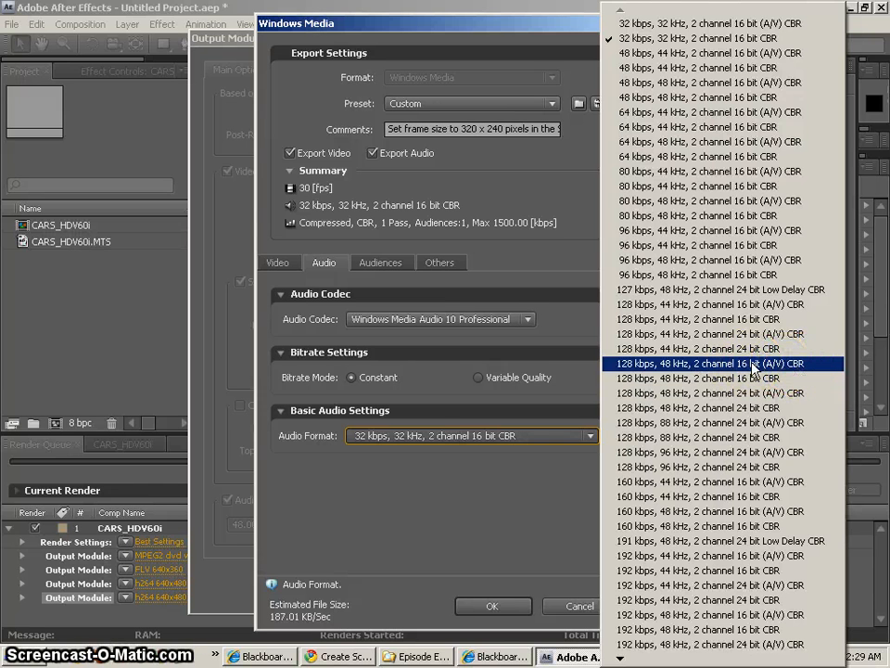
click(724, 363)
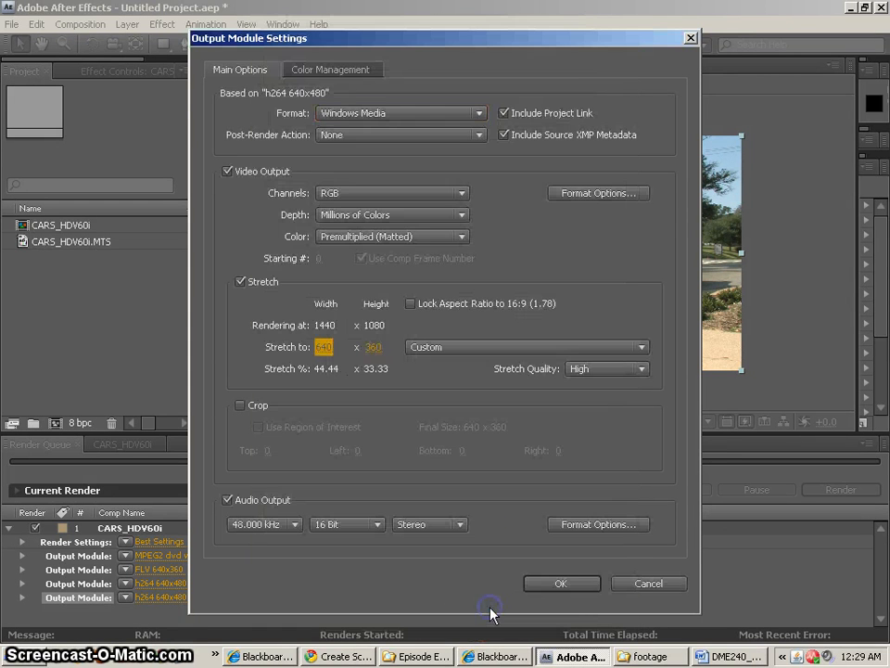
Confirm the Windows Media settings and save them as the 'WMV 640x360' template.
click(561, 583)
text(W)
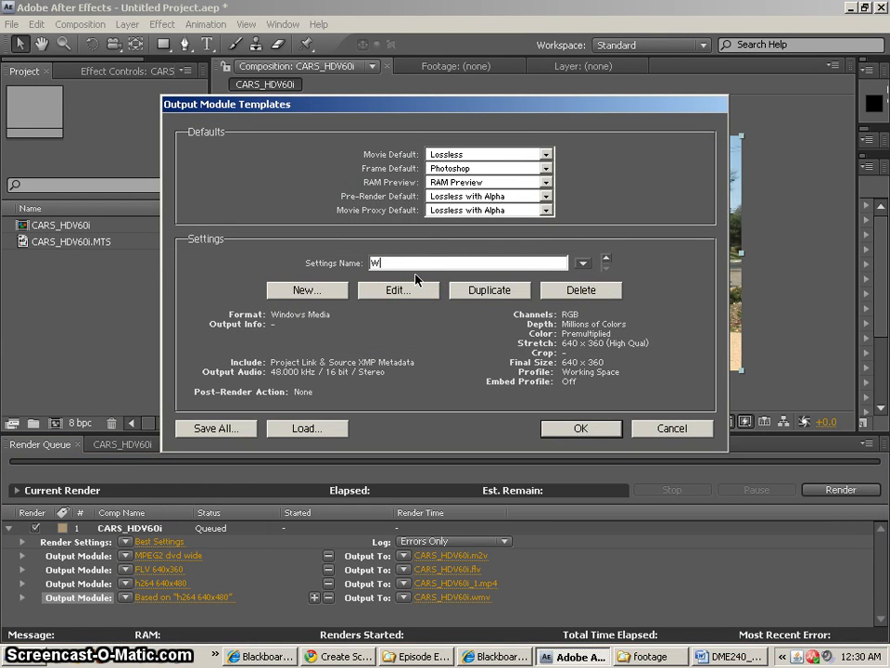
text(MV)
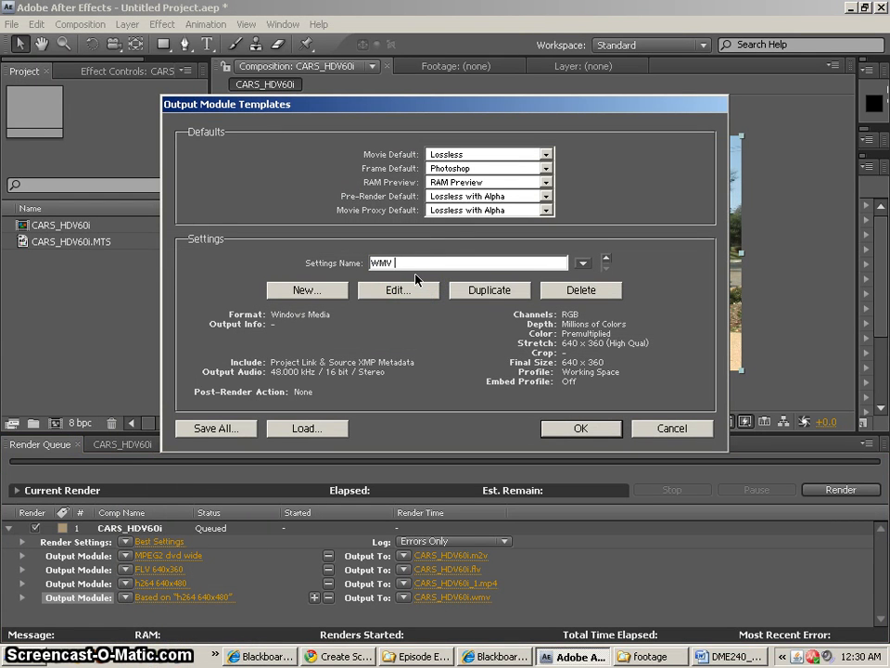
text(640)
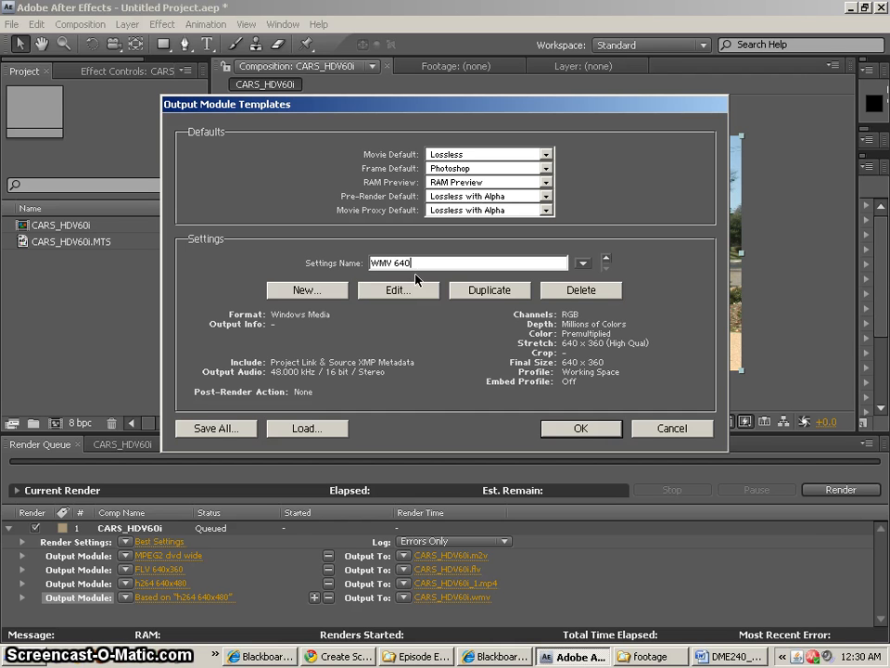
text(x360)
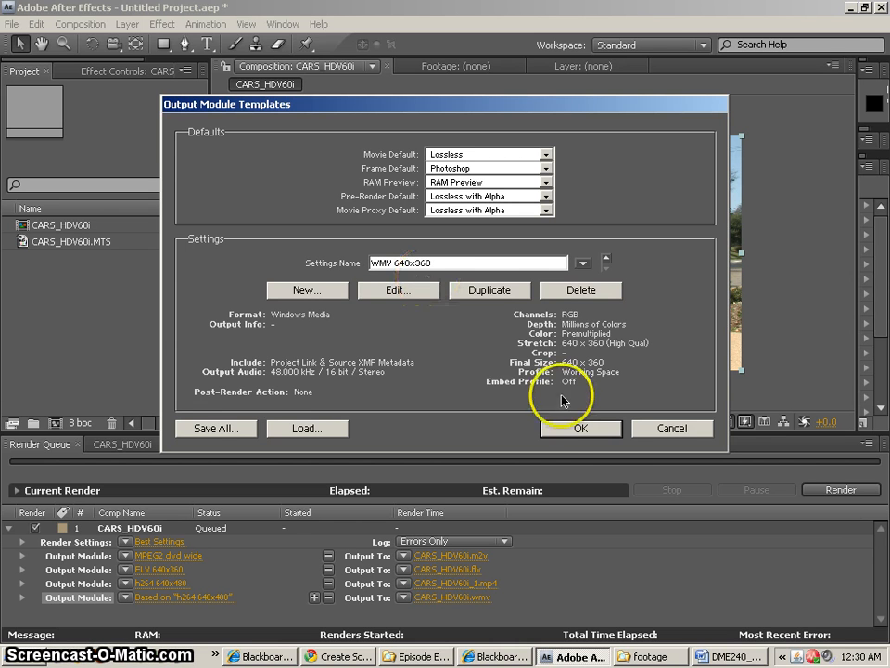
click(580, 427)
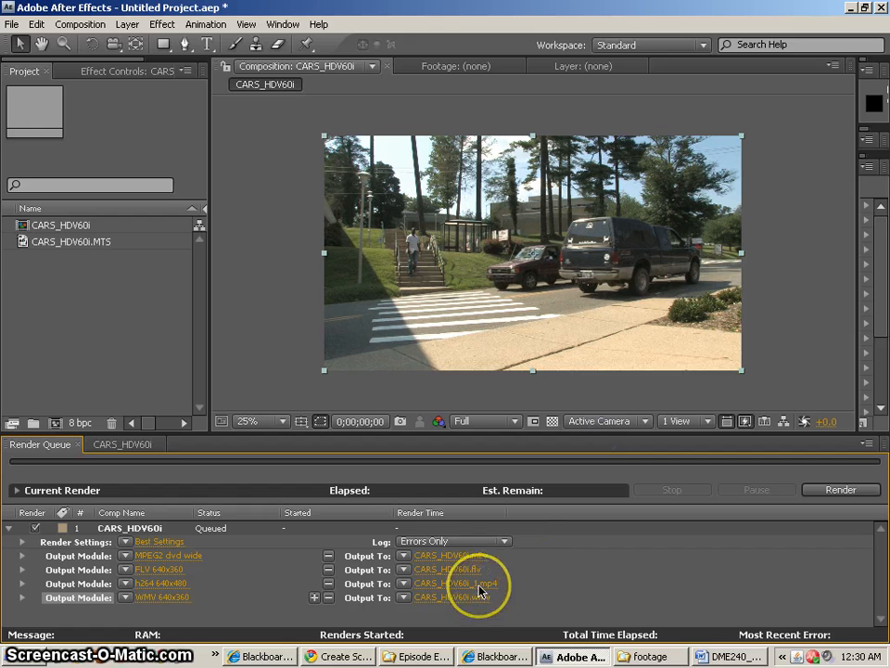
click(455, 583)
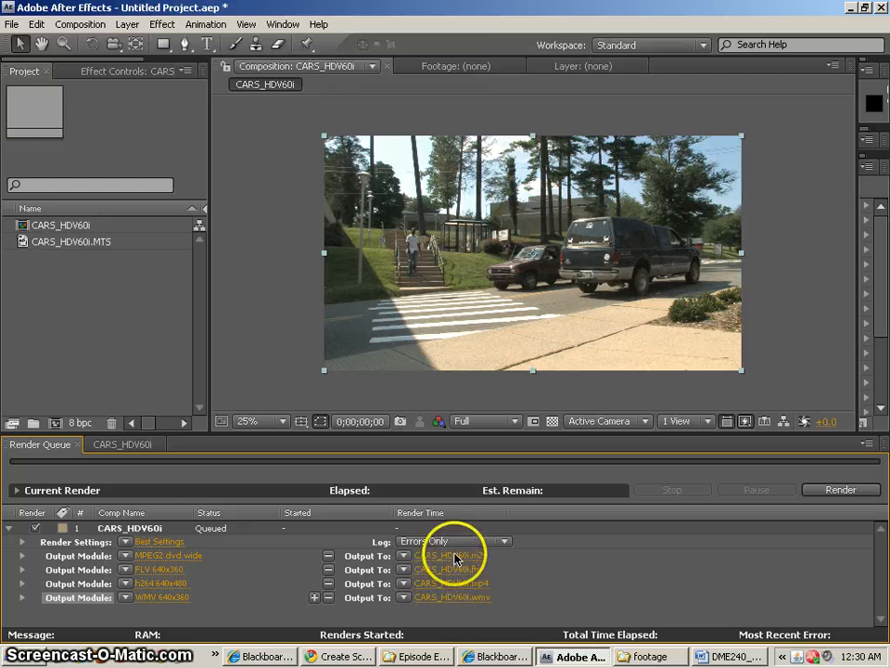
click(452, 554)
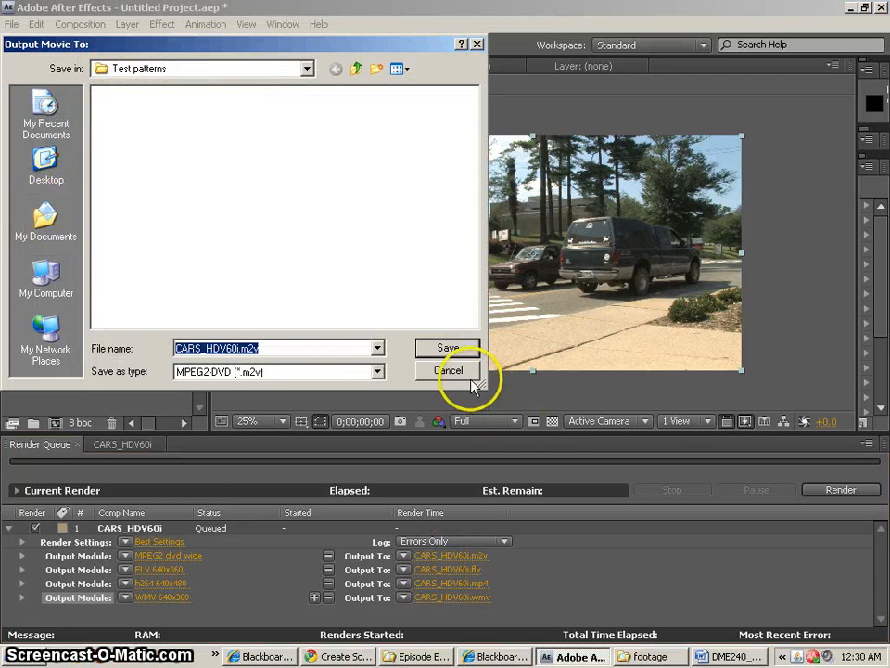
click(449, 370)
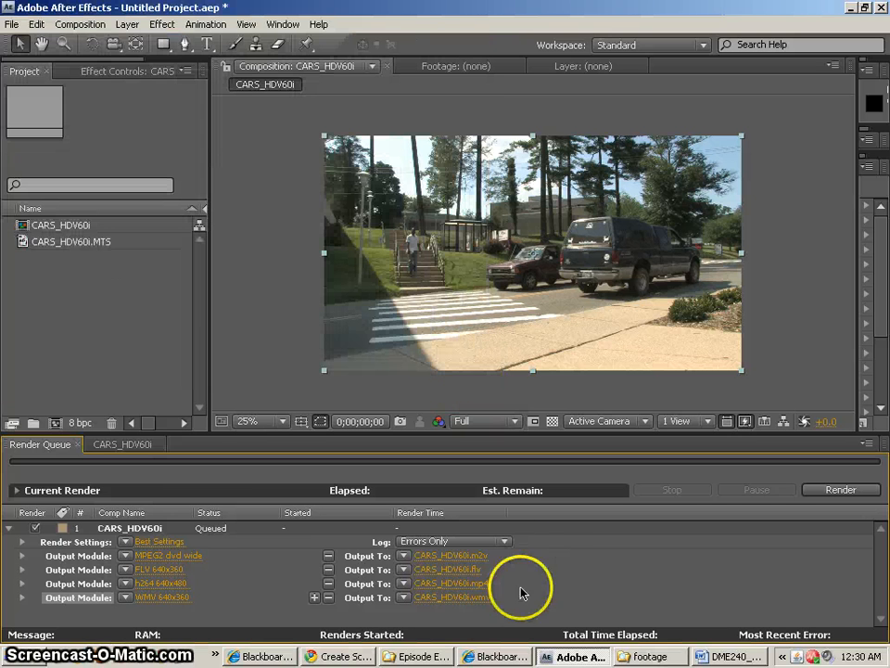
click(452, 554)
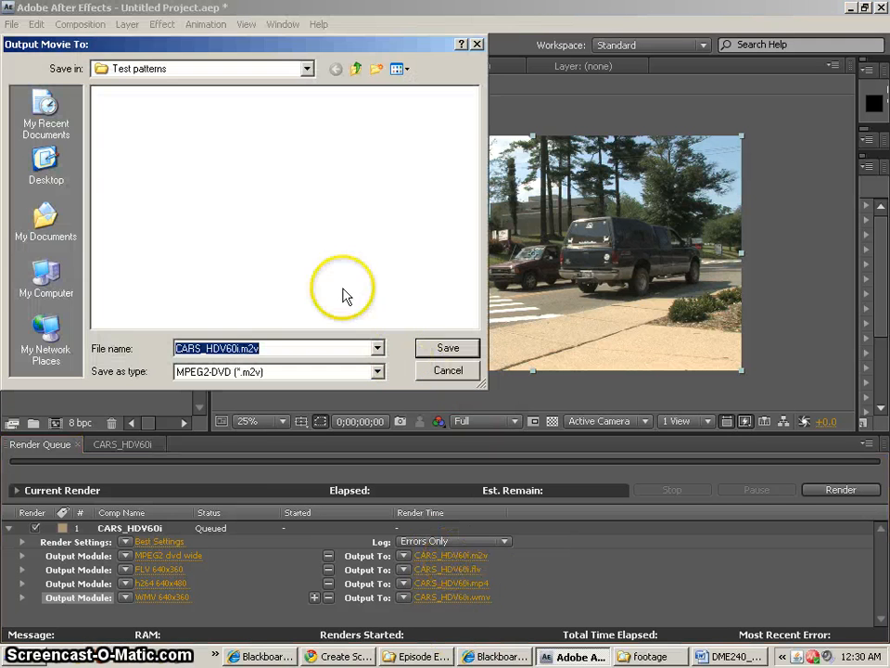
click(46, 167)
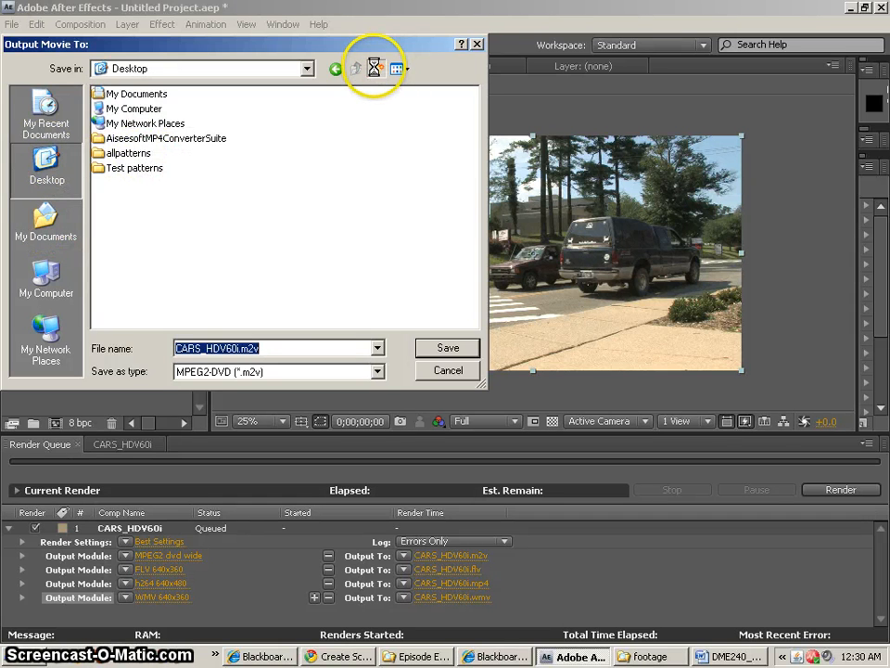
click(376, 68)
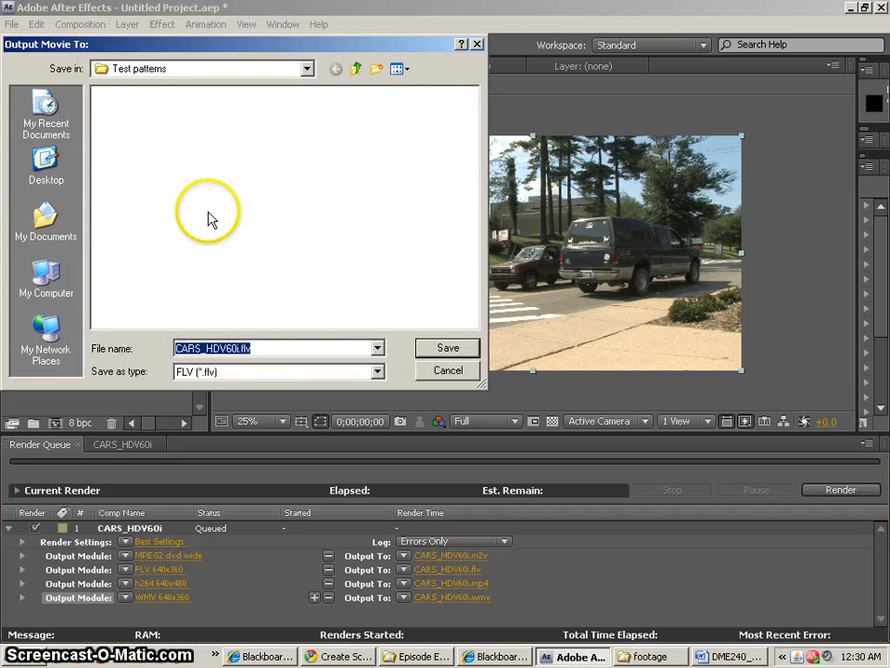
click(46, 167)
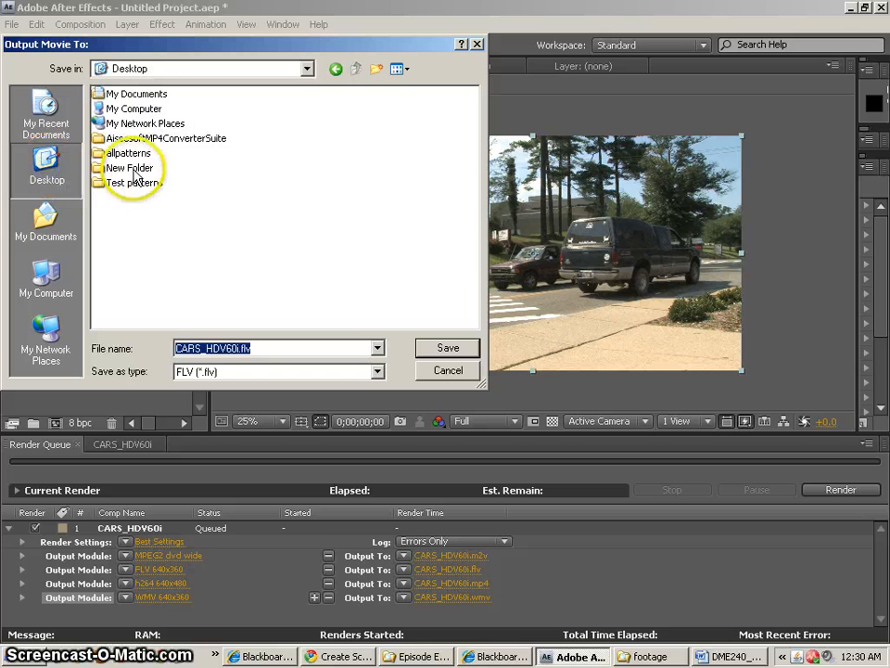
double_click(137, 182)
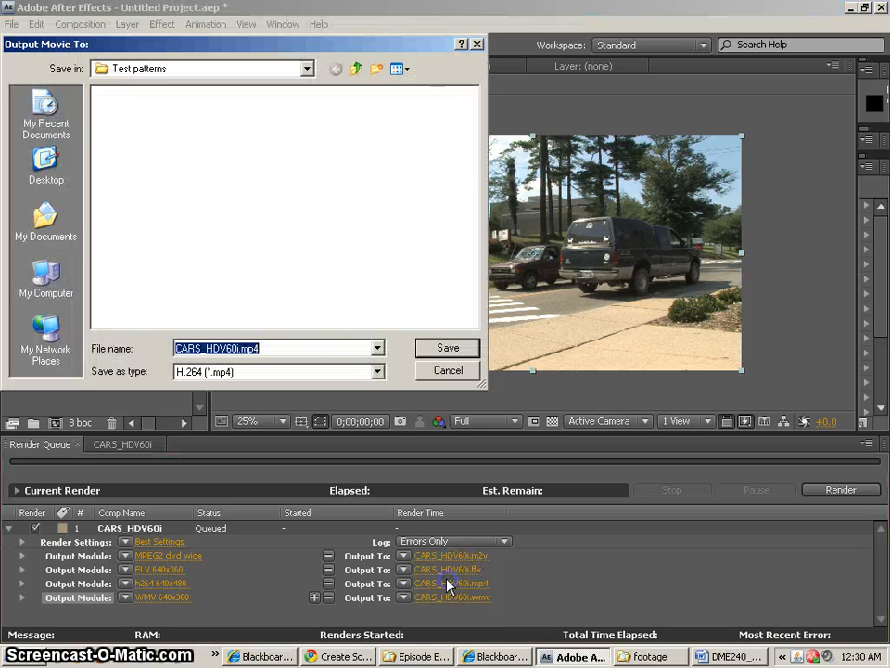
click(46, 167)
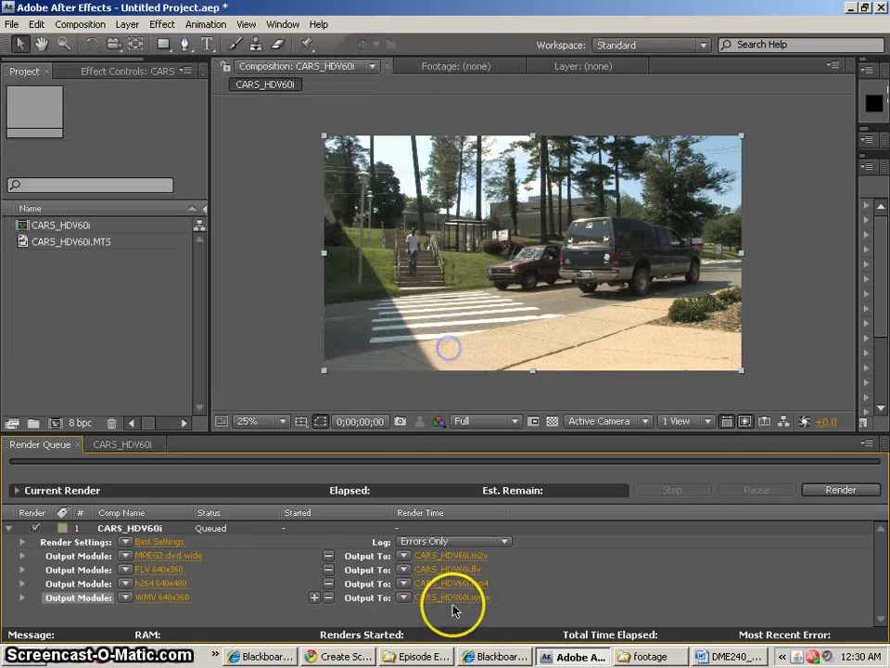
click(453, 598)
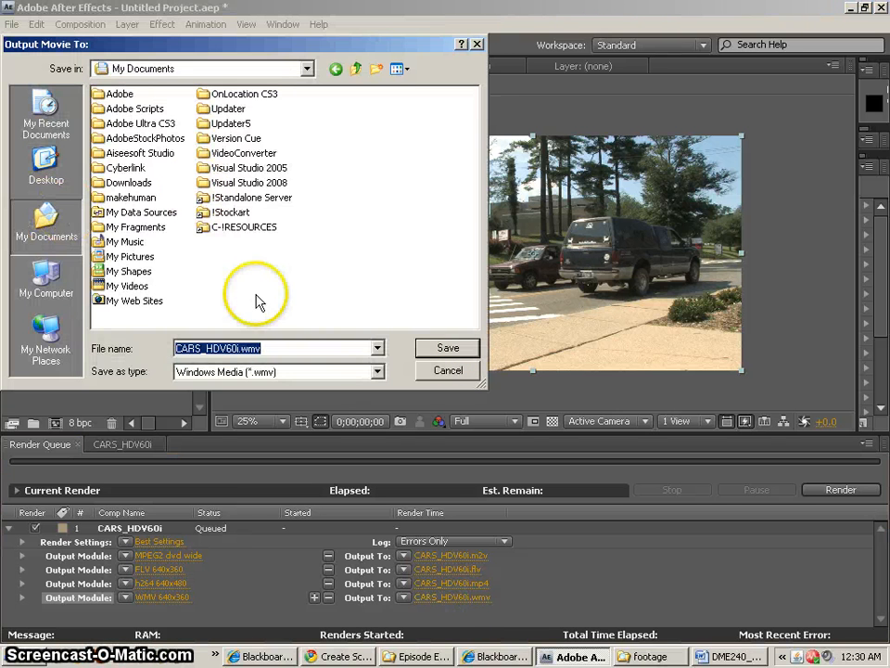
click(46, 278)
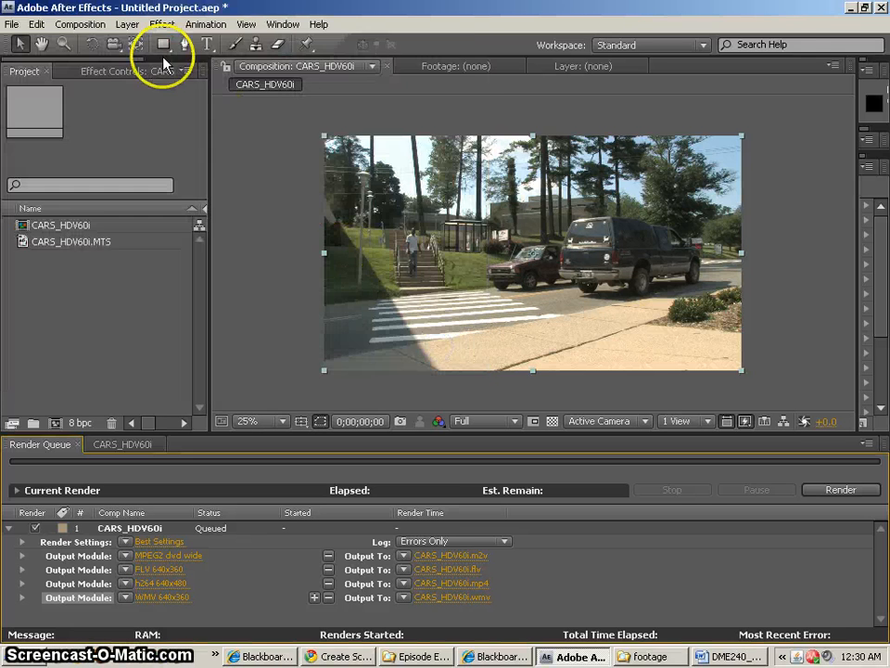
Save the project as Templates.aep inside the CompressionTests folder.
click(13, 24)
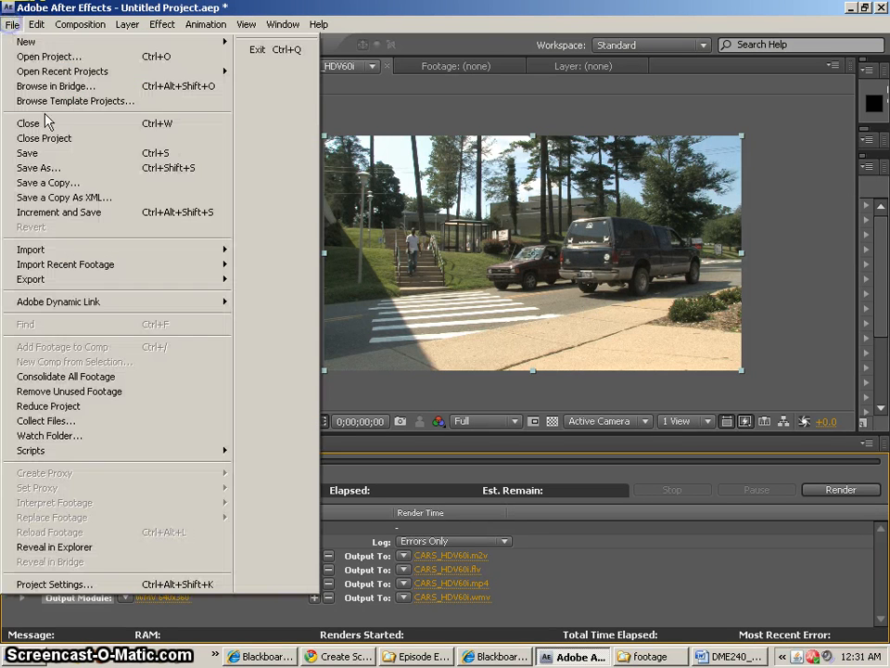
click(38, 168)
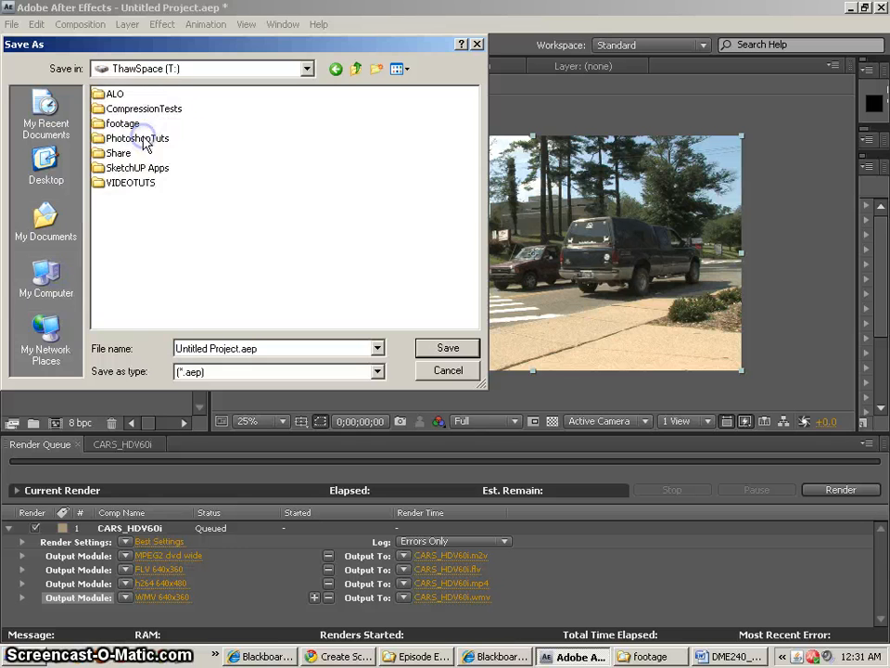
double_click(144, 108)
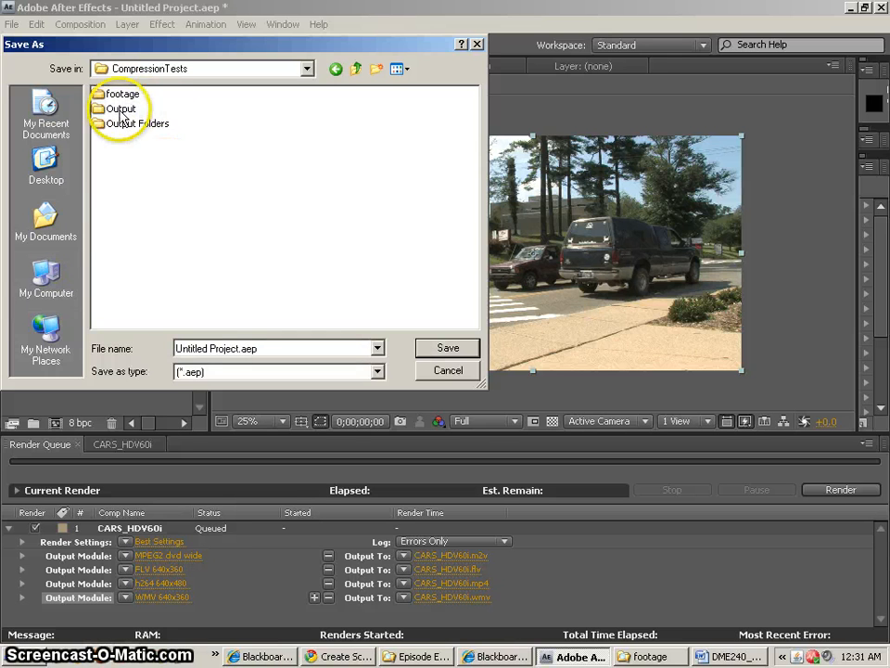
mouse_move(163, 247)
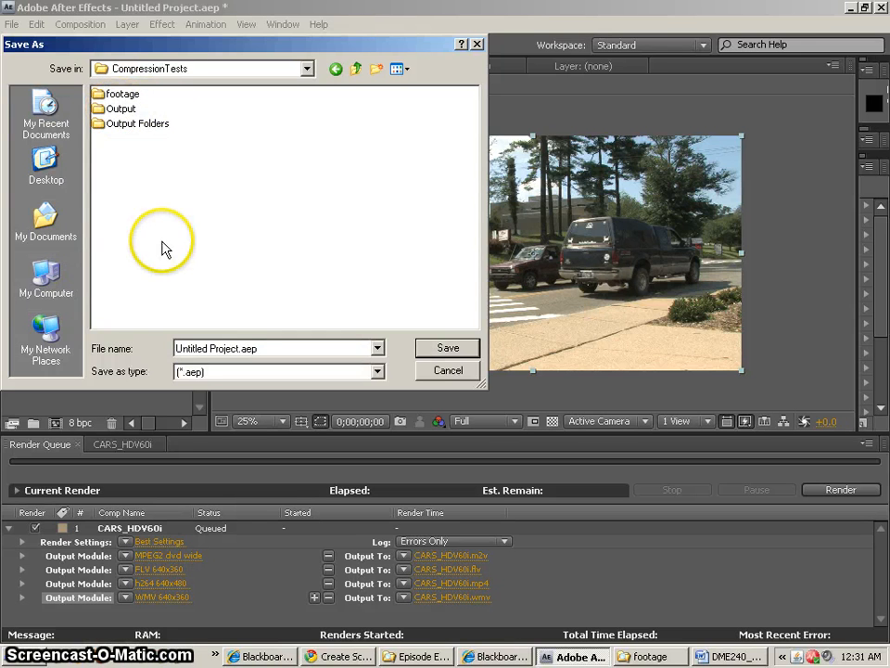
click(269, 348)
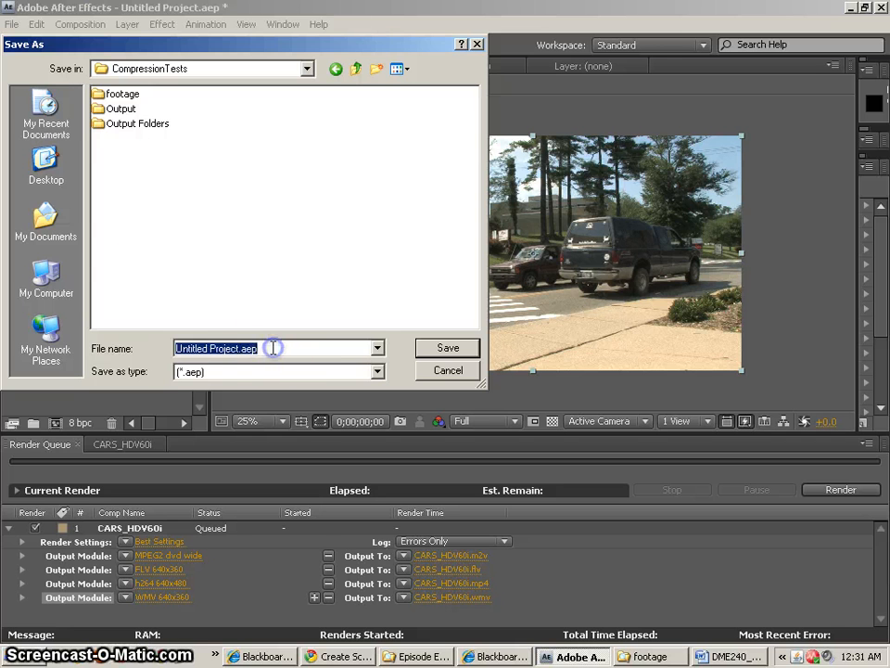
text(Templates)
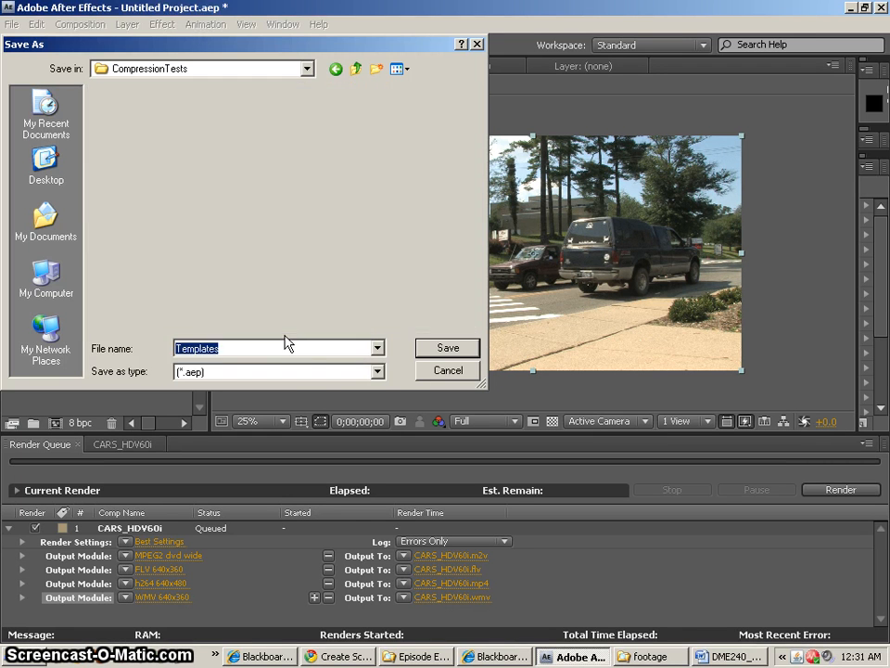
click(447, 348)
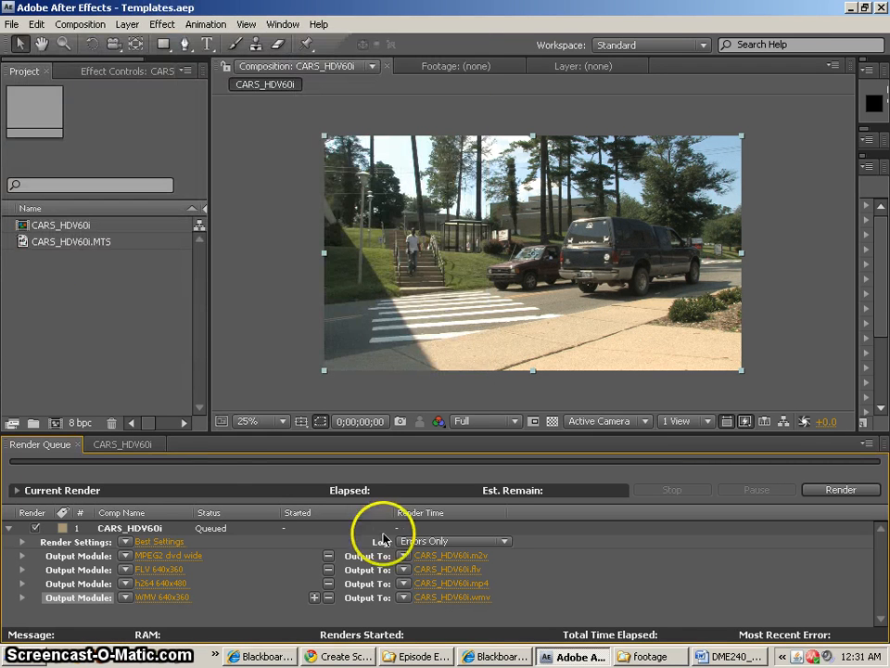